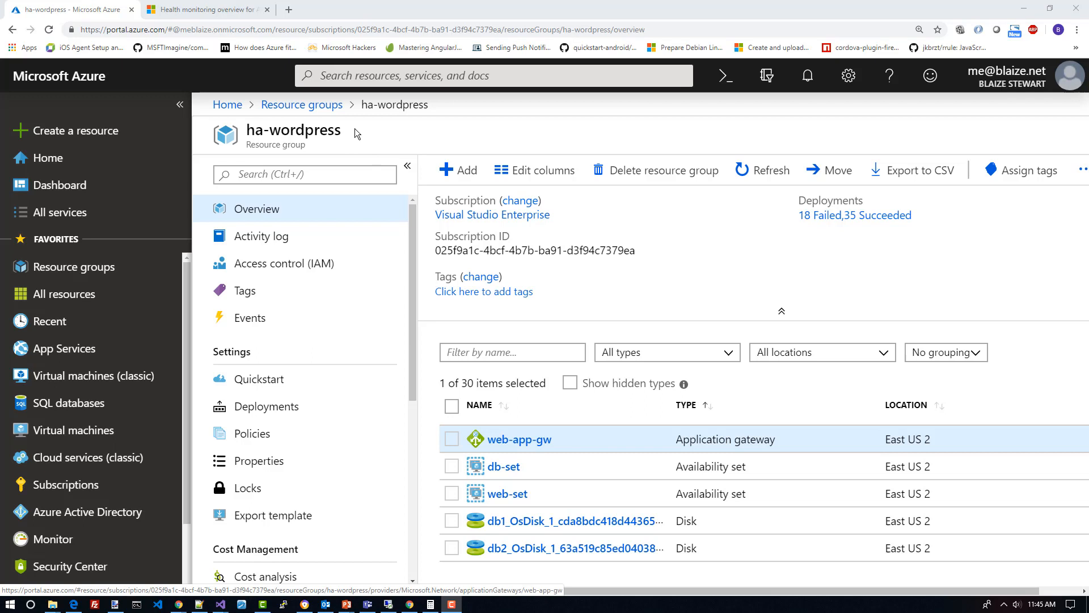
# From the ha-wordpress resource list, open the db-lb load balancer's overview
pyautogui.doubleClick(293, 130)
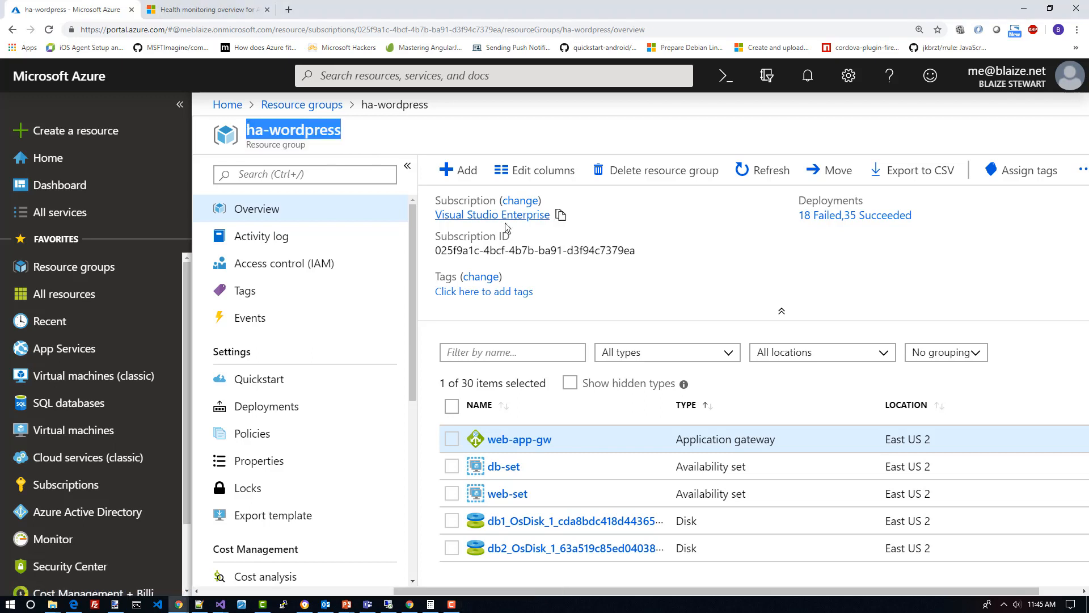
pyautogui.moveTo(715, 387)
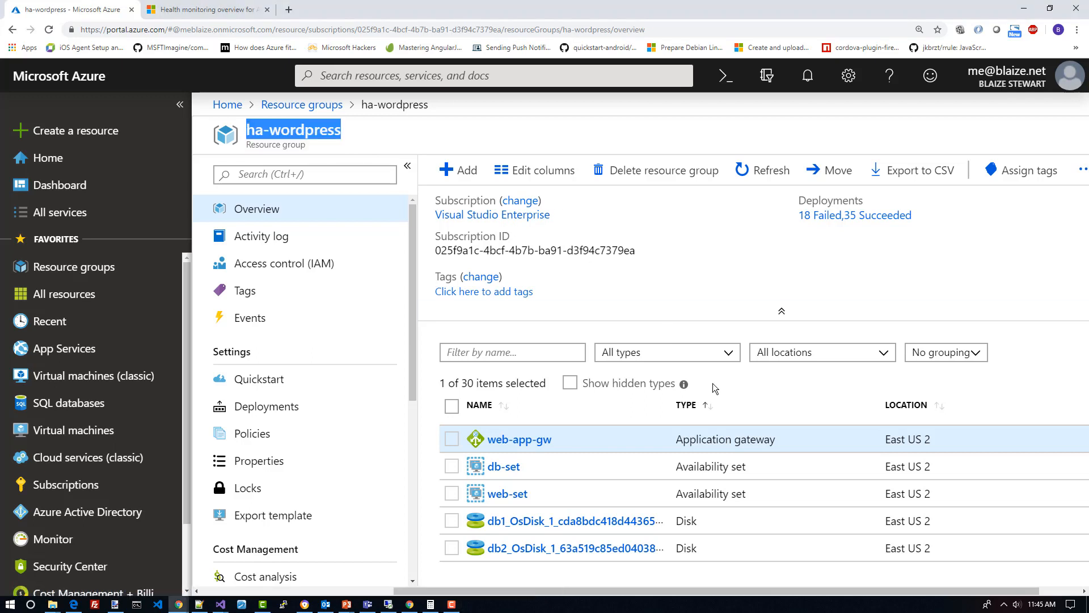
pyautogui.moveTo(711, 459)
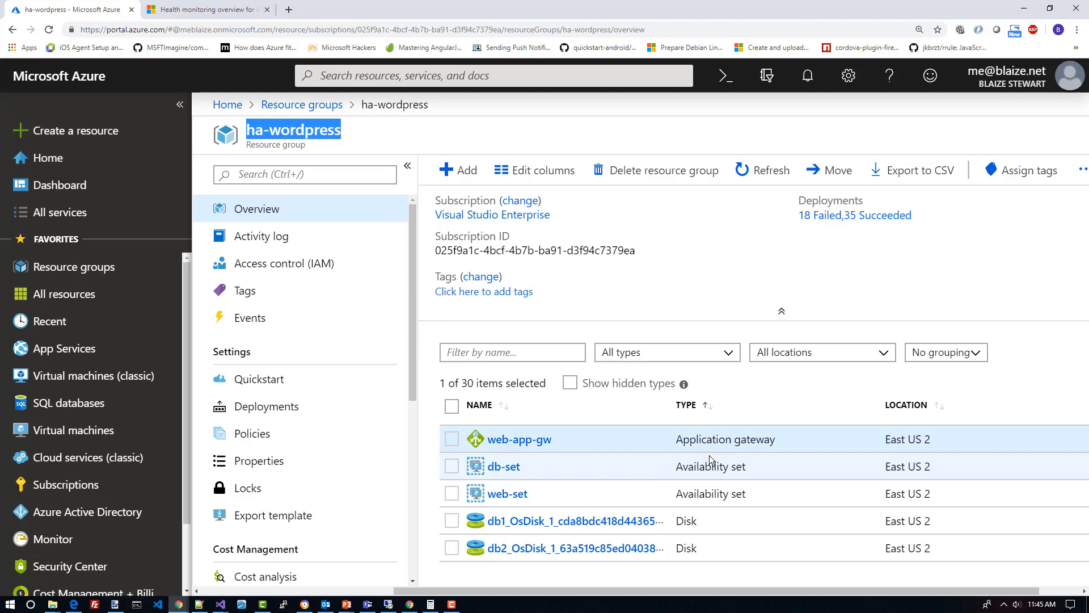
pyautogui.scroll(-3)
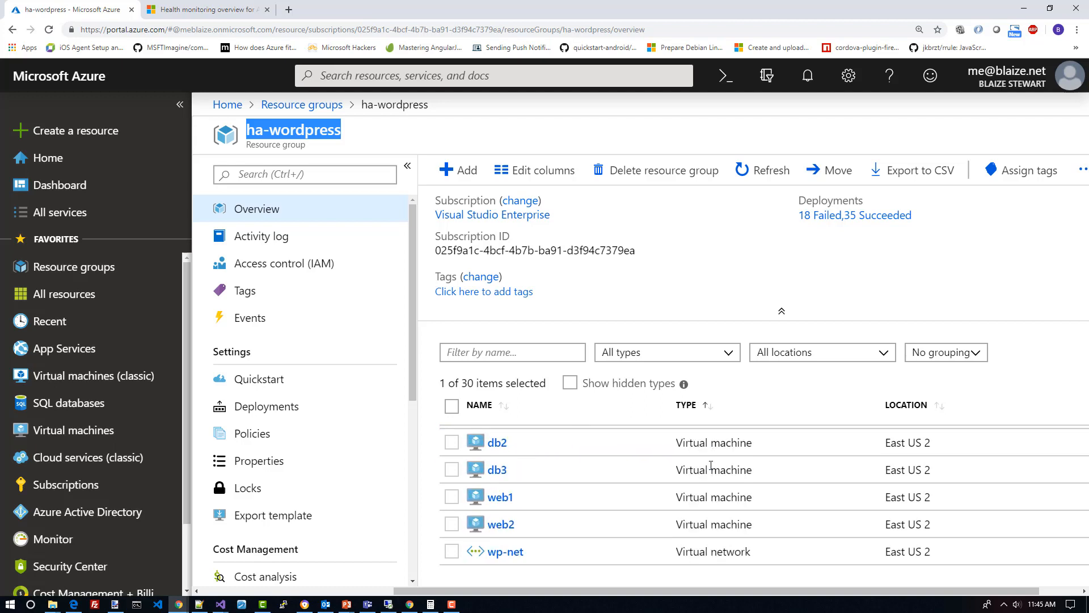
pyautogui.moveTo(522, 530)
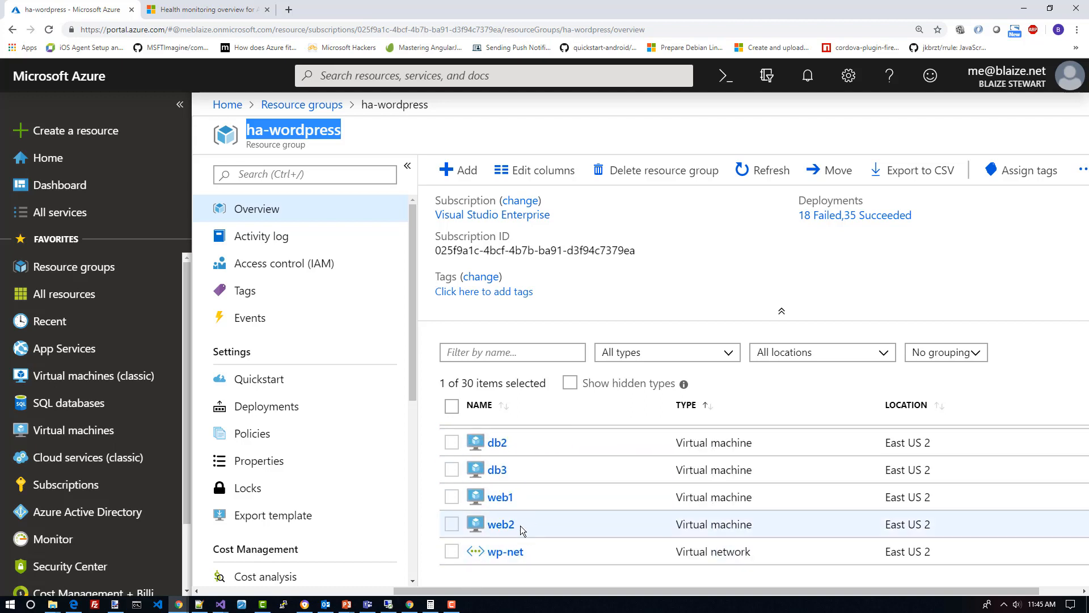
pyautogui.moveTo(517, 513)
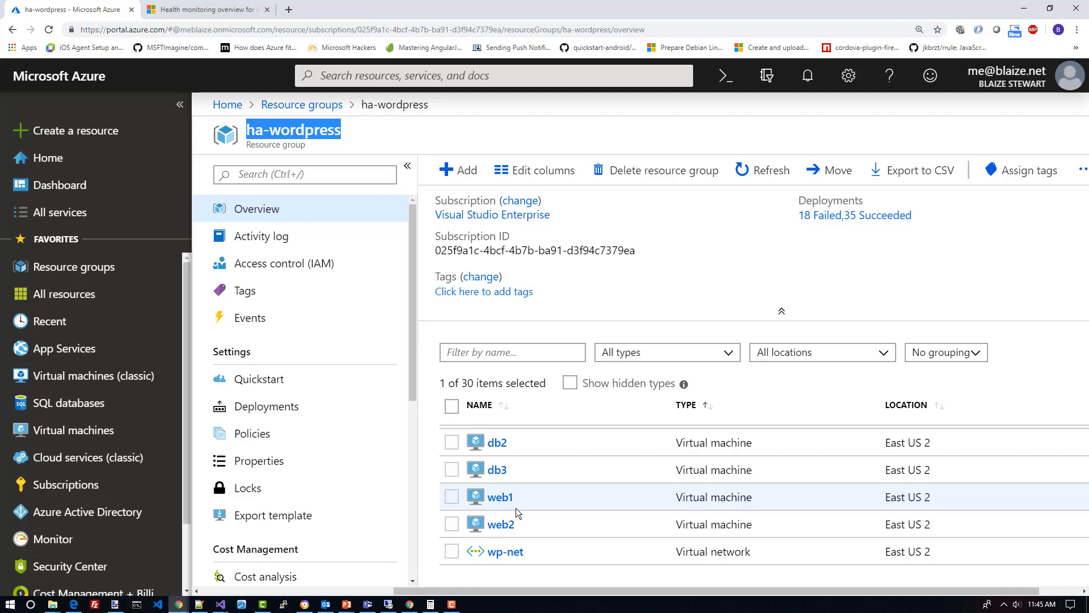
pyautogui.scroll(3)
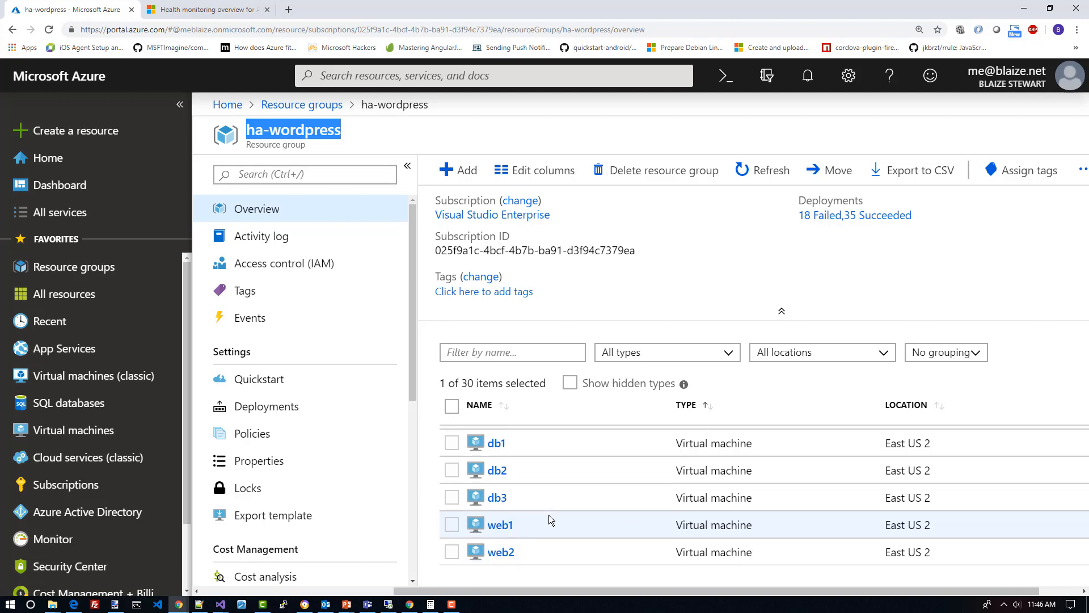
pyautogui.scroll(3)
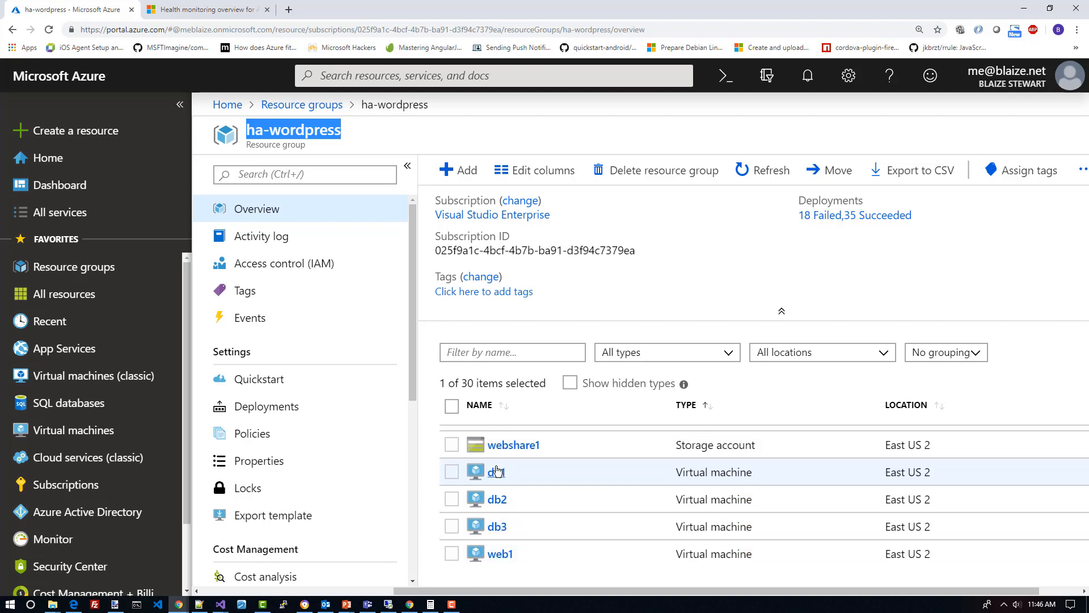
pyautogui.moveTo(535, 509)
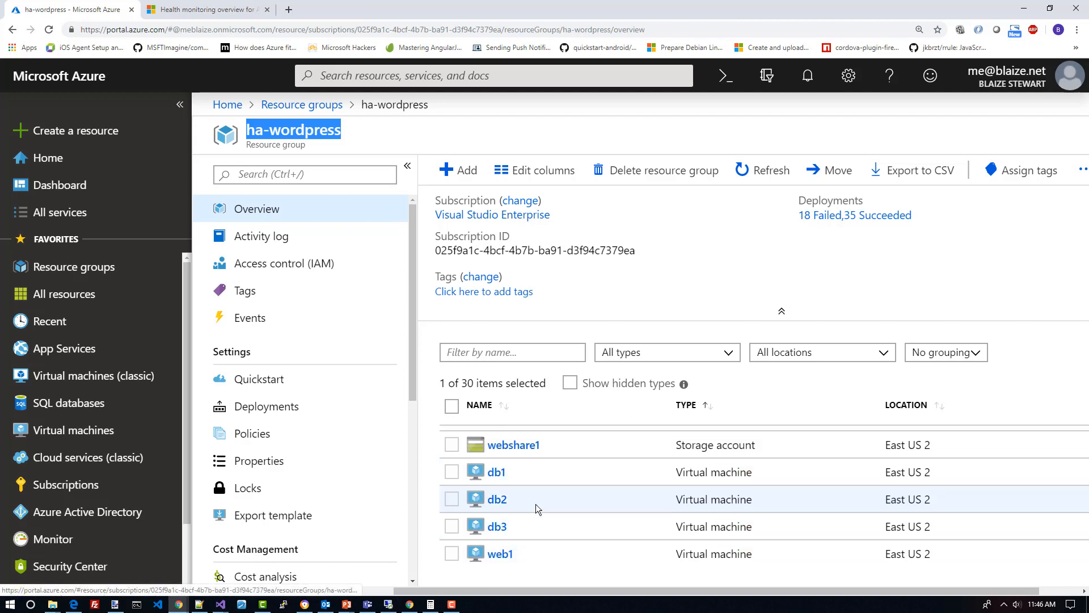
pyautogui.moveTo(500, 477)
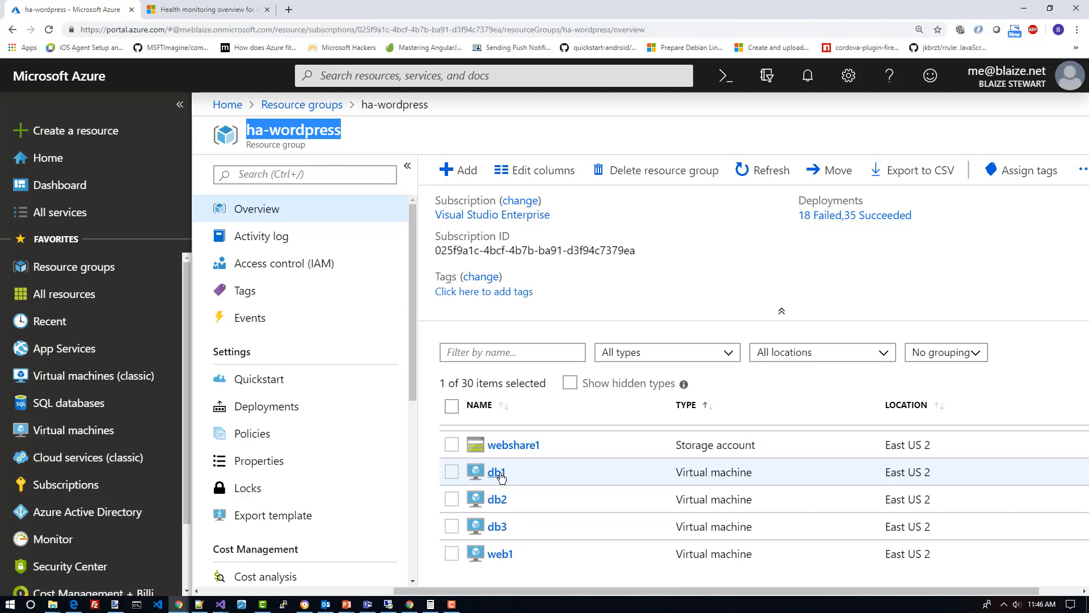
pyautogui.moveTo(502, 522)
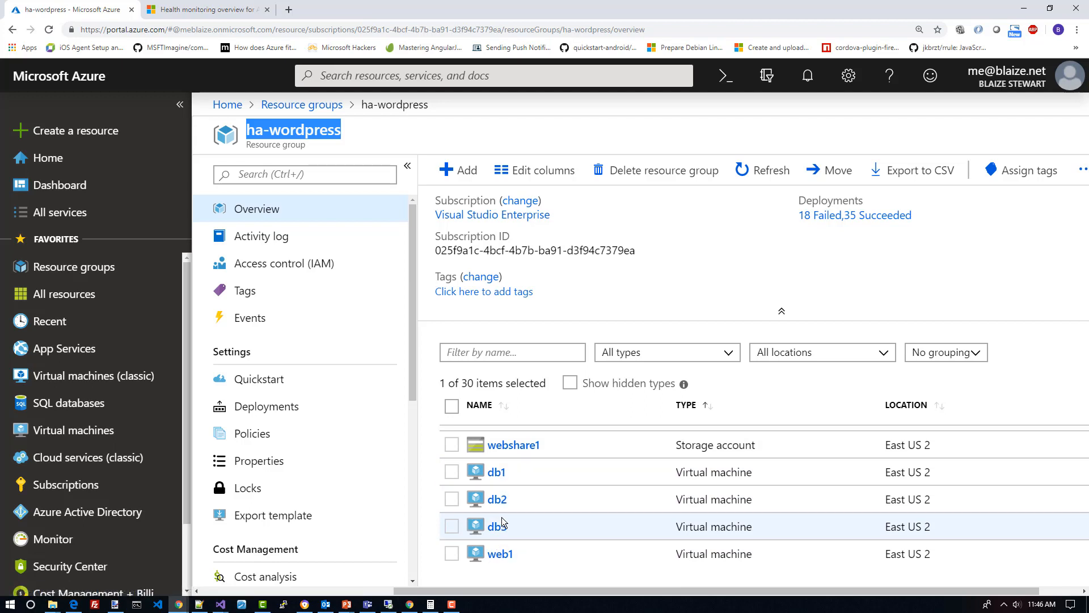
pyautogui.moveTo(497, 526)
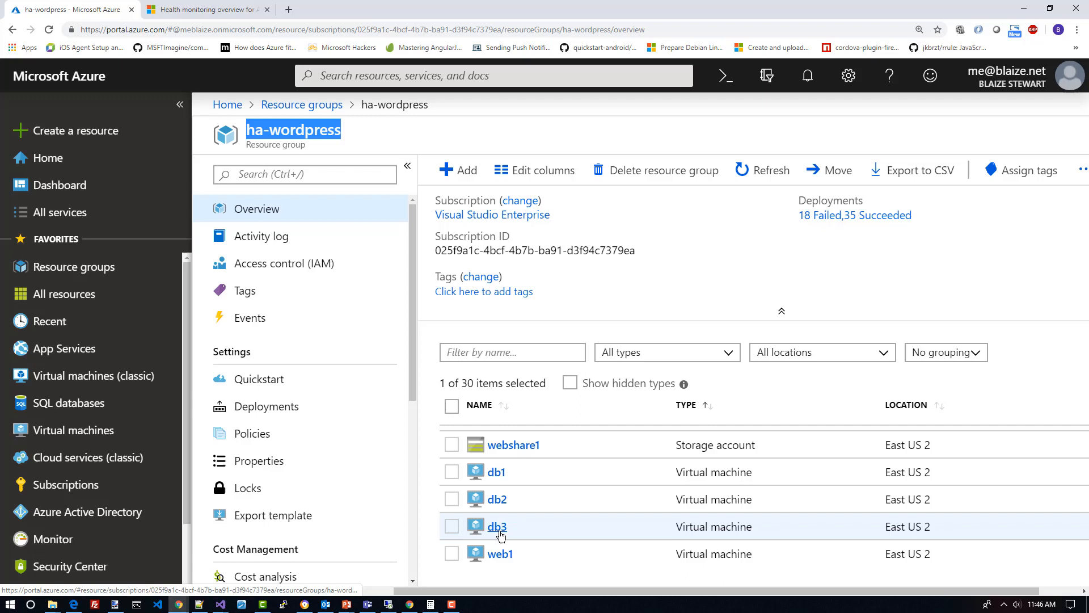
pyautogui.moveTo(500, 499)
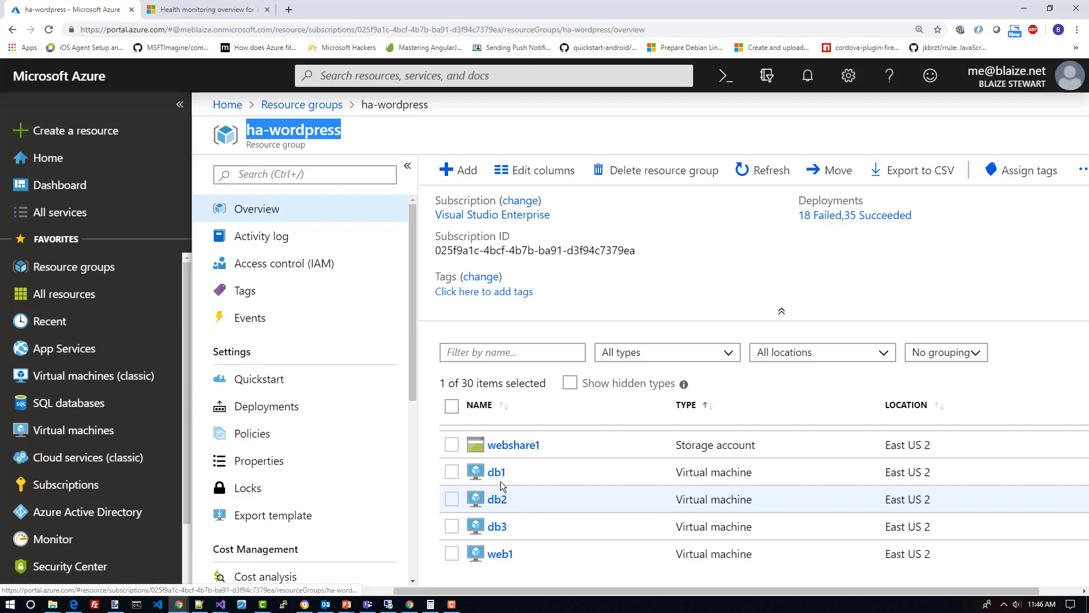
pyautogui.moveTo(497, 535)
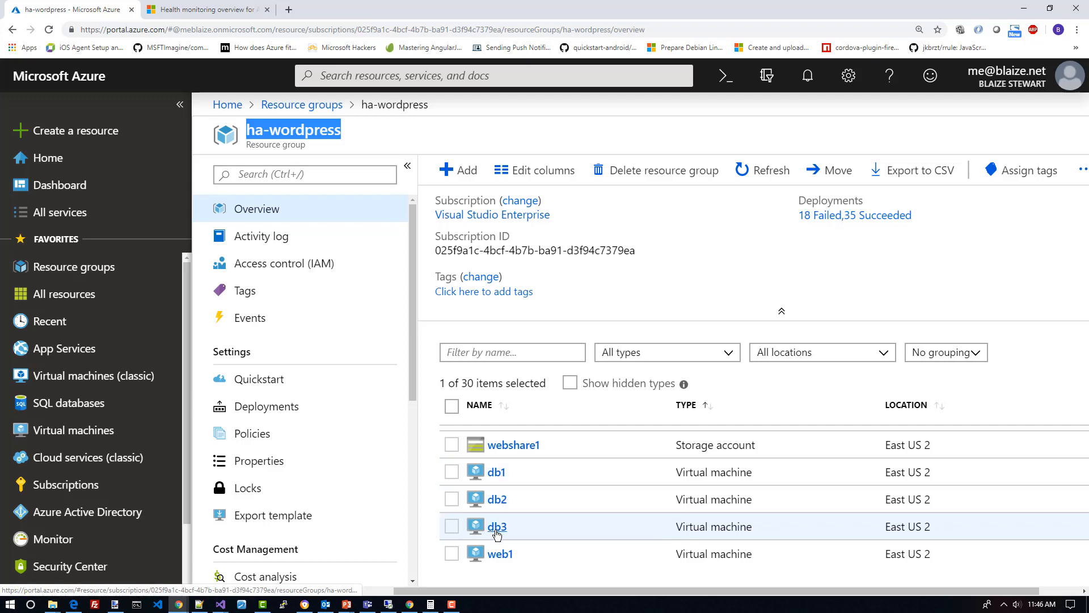
pyautogui.moveTo(498, 520)
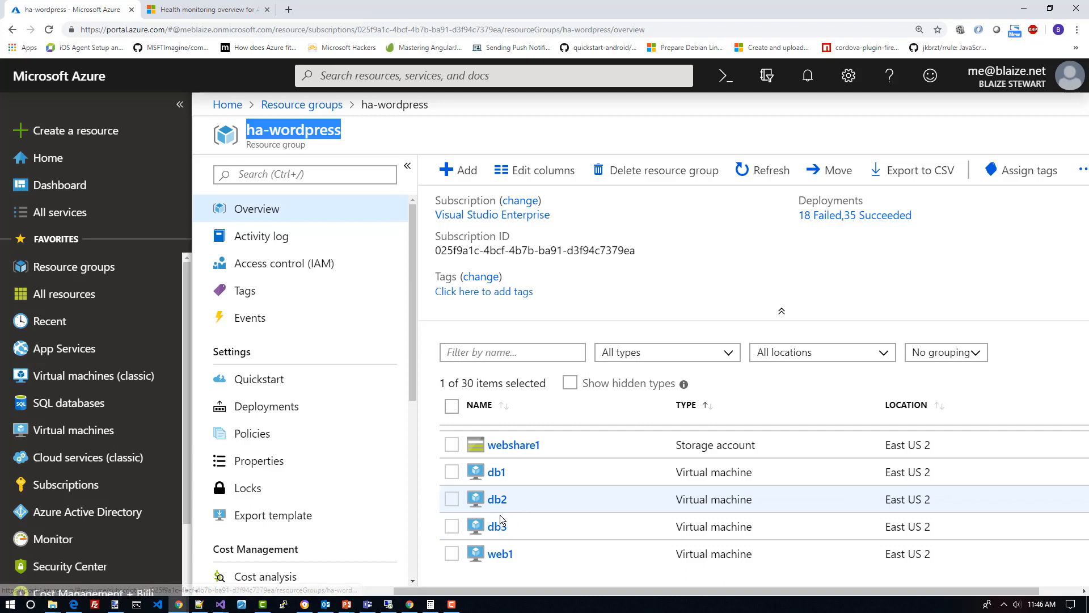
pyautogui.moveTo(551, 532)
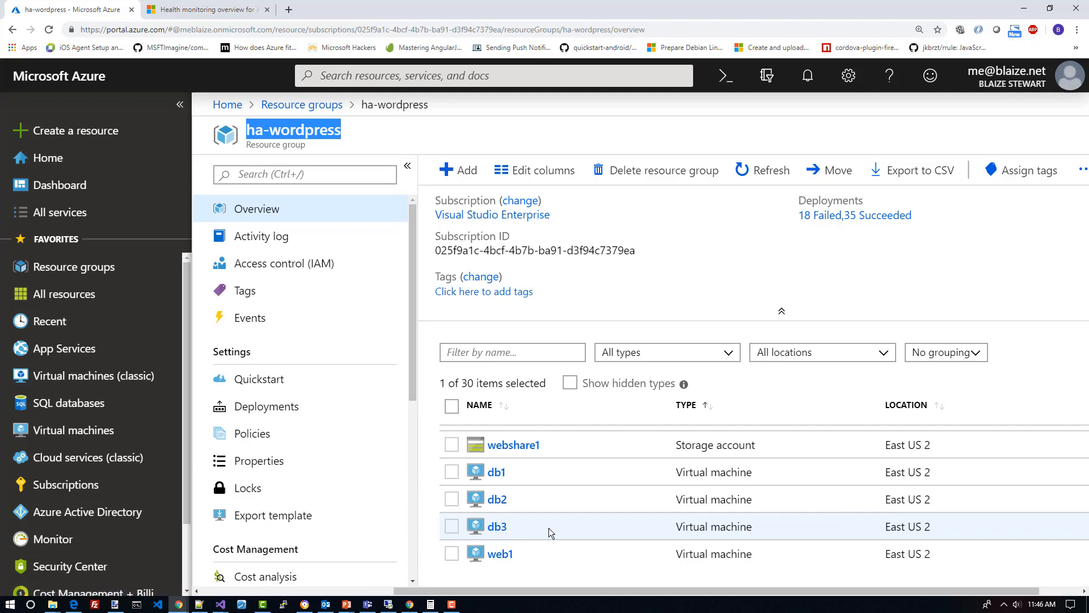
pyautogui.moveTo(552, 519)
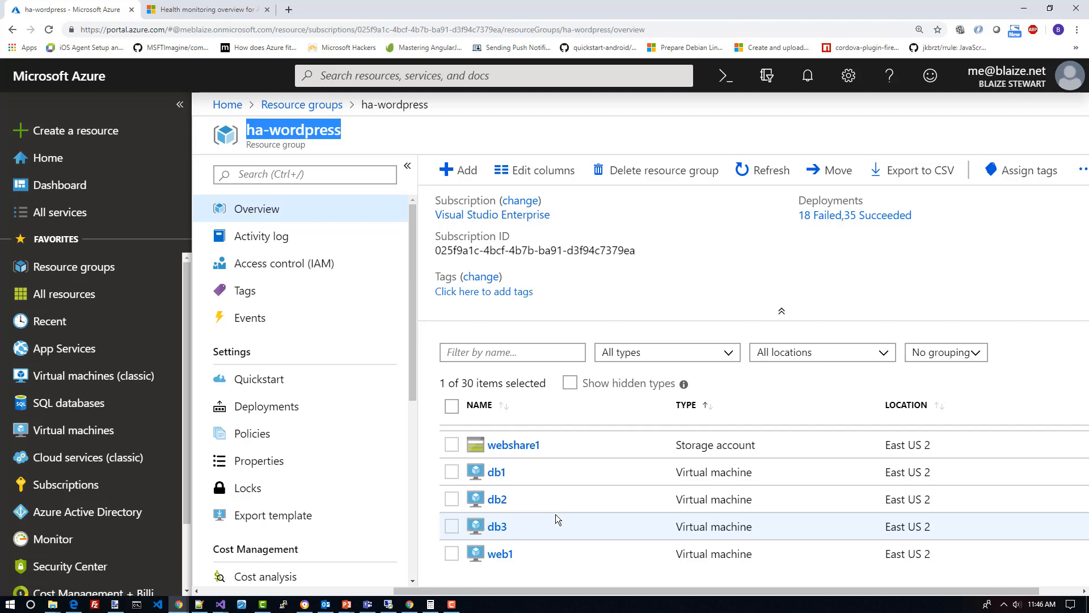
pyautogui.moveTo(525, 509)
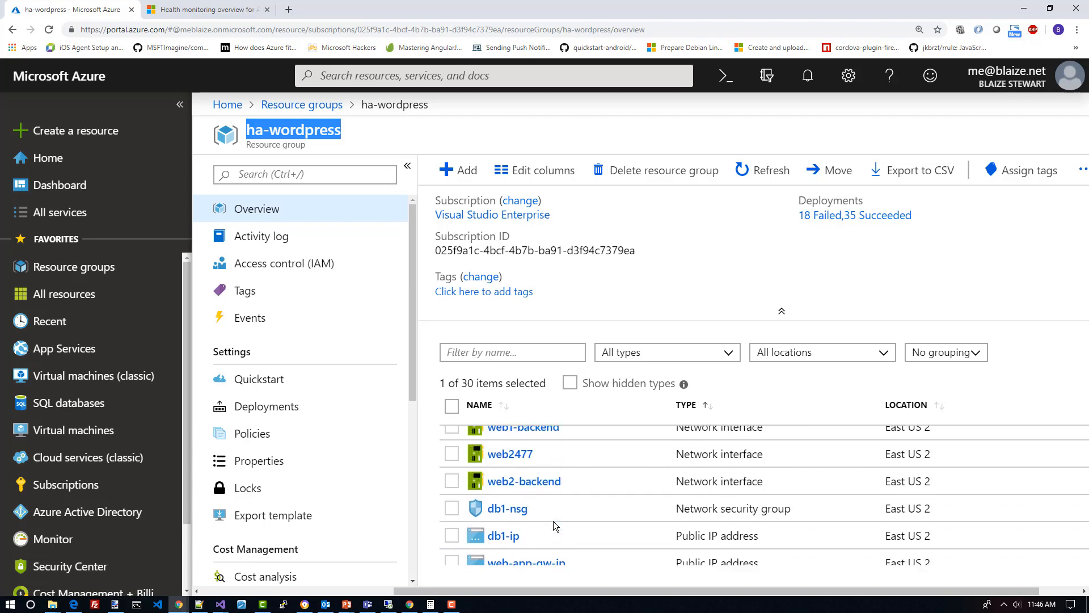
pyautogui.scroll(3)
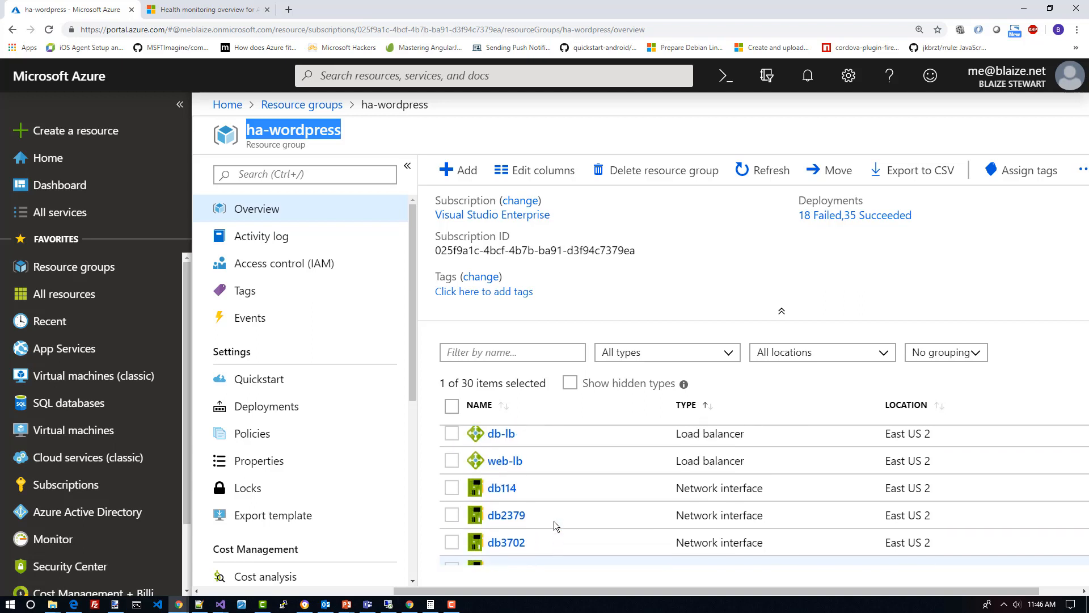
pyautogui.scroll(3)
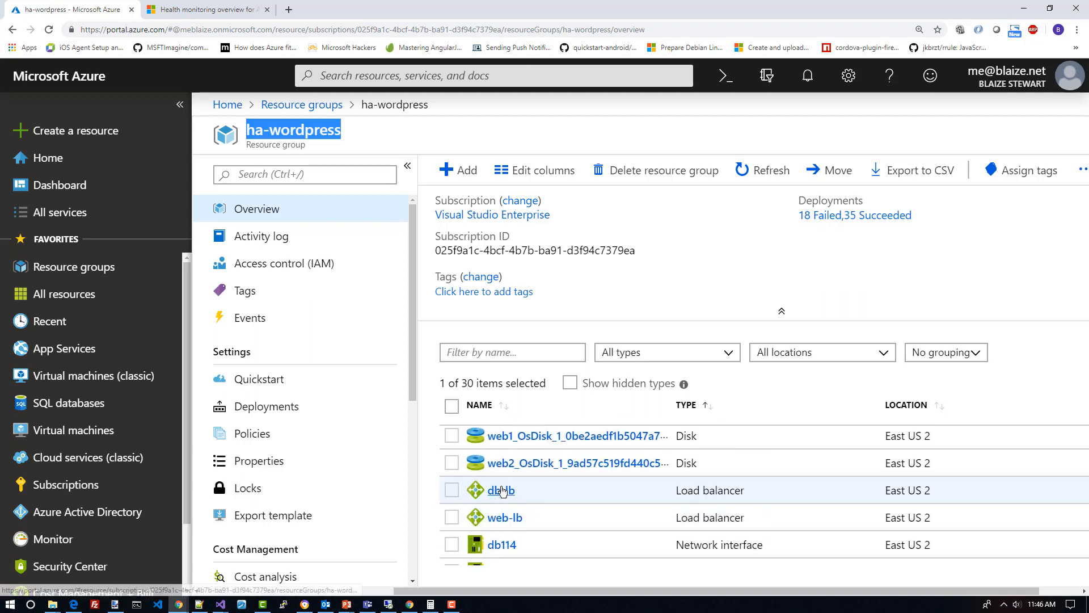
pyautogui.click(499, 490)
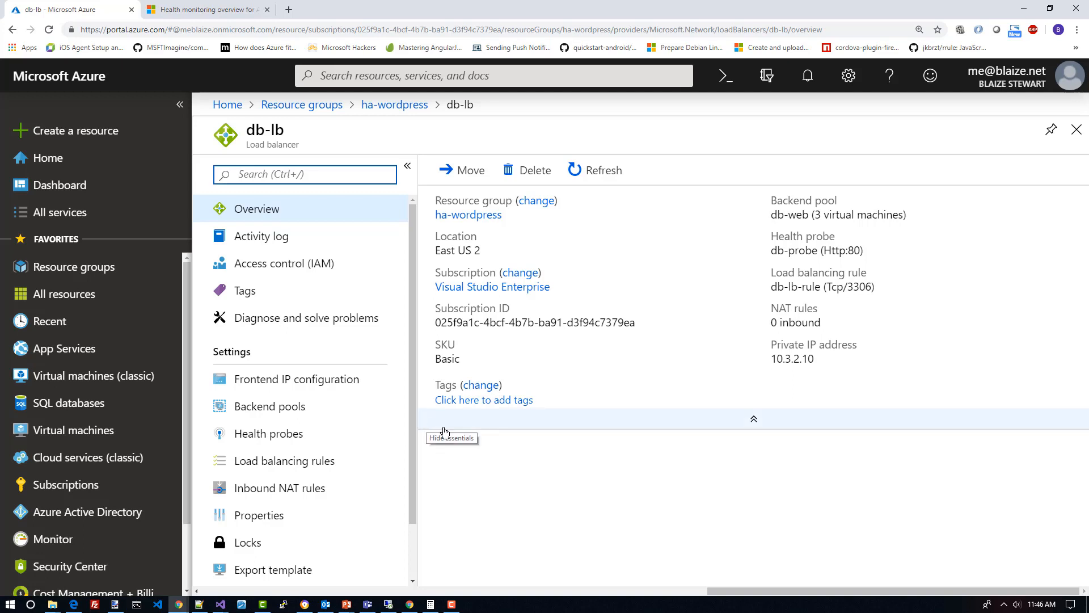
pyautogui.moveTo(387, 406)
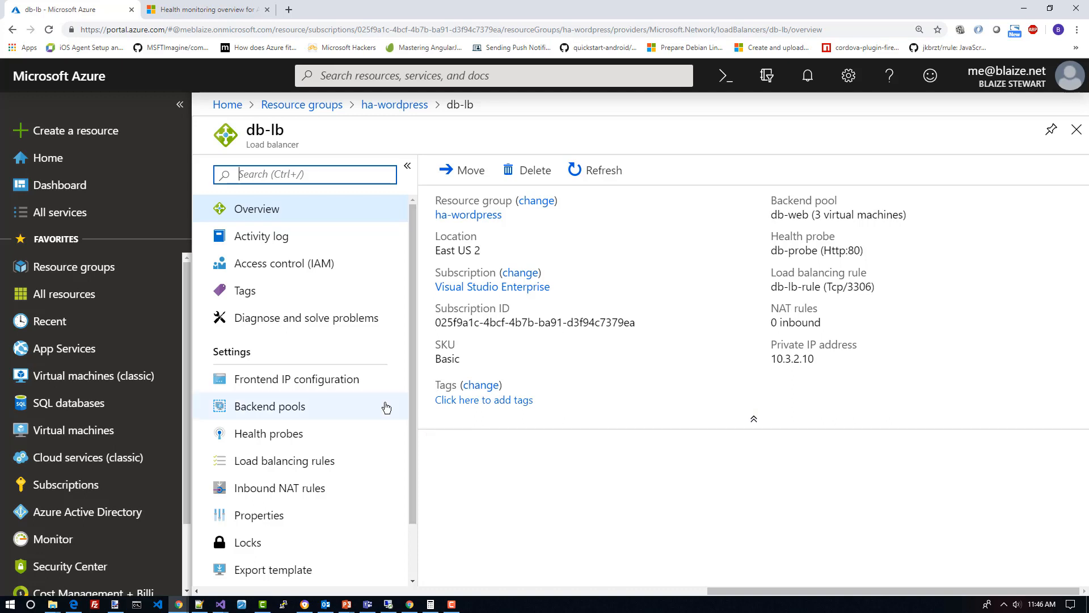
# Review db-lb's frontend IP configuration and health probes, then show the db-lb-rule TCP/3306 load balancing rule
pyautogui.scroll(-3)
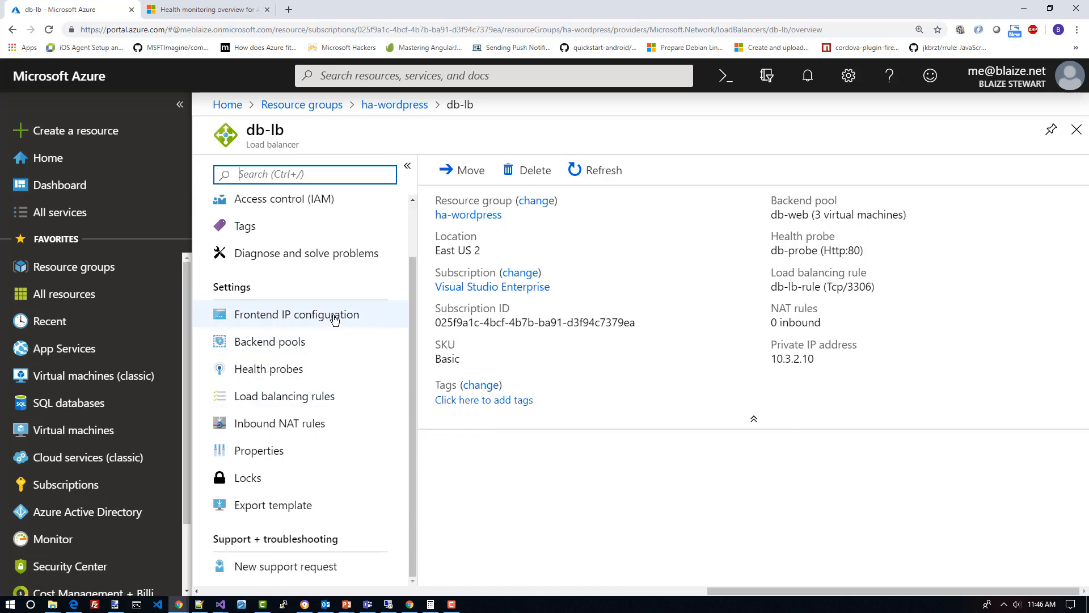
pyautogui.moveTo(285, 313)
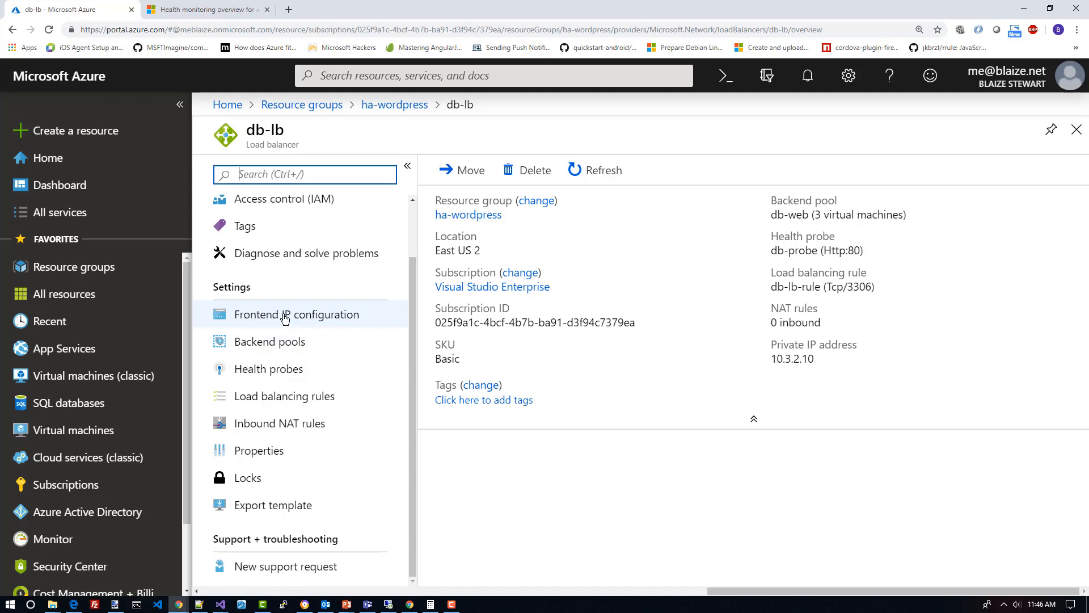
pyautogui.click(296, 313)
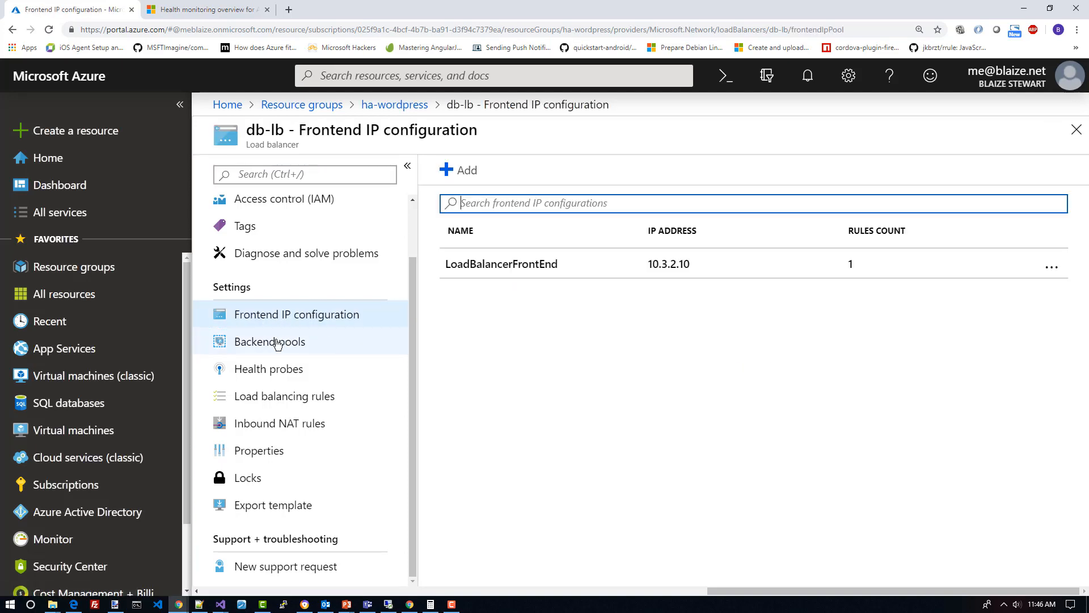
pyautogui.click(268, 368)
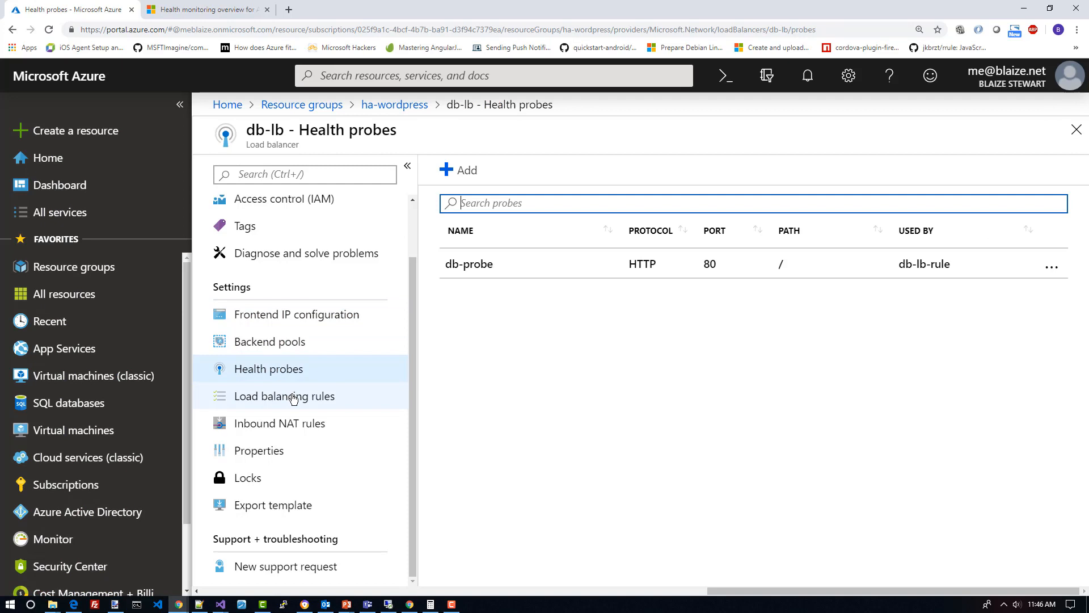
pyautogui.click(285, 395)
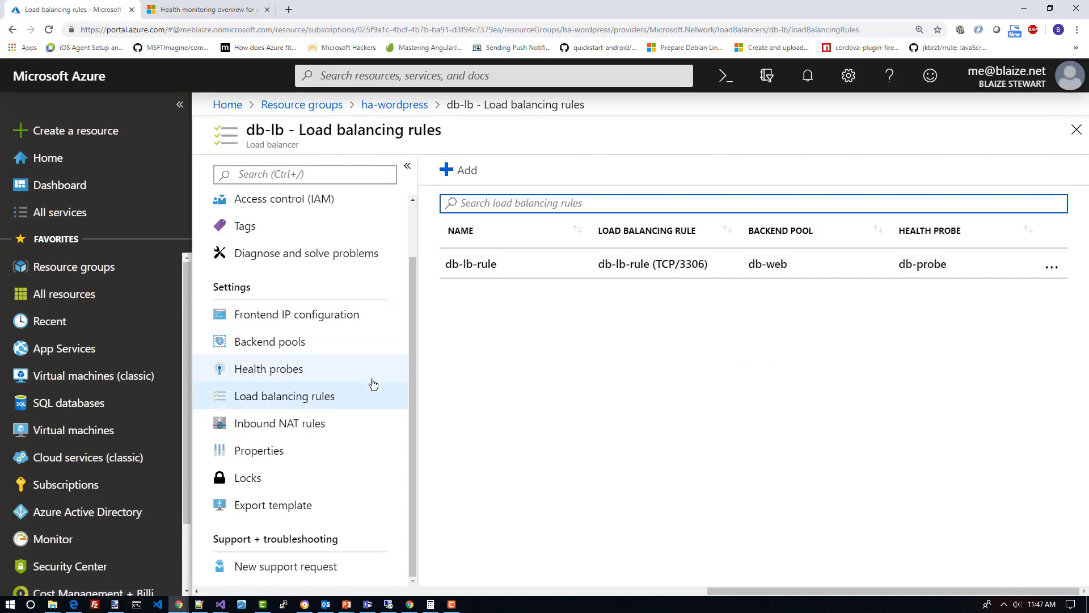
pyautogui.moveTo(424, 389)
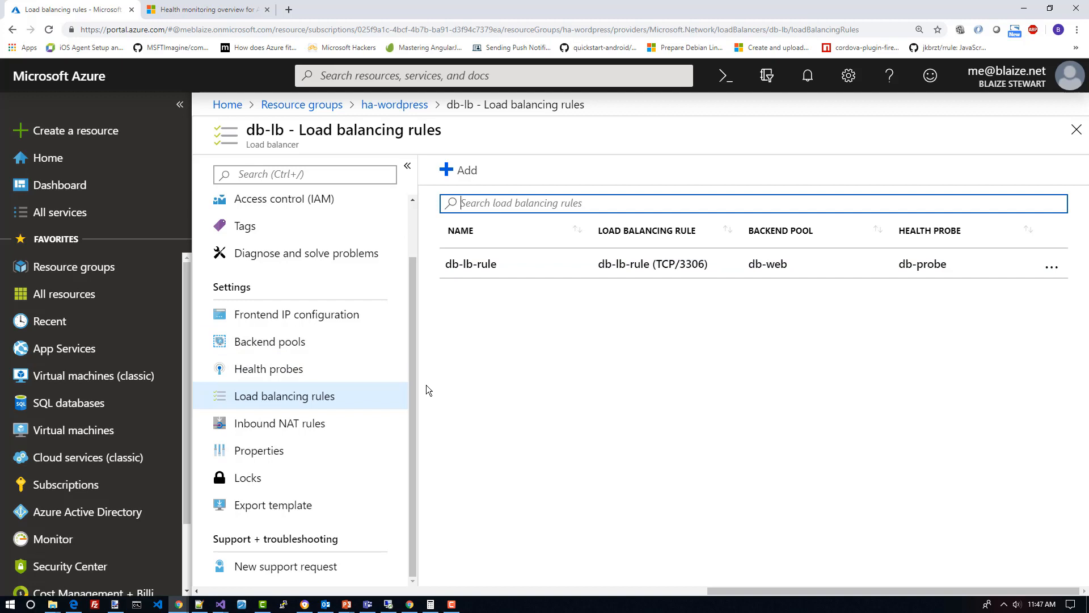
pyautogui.moveTo(420, 339)
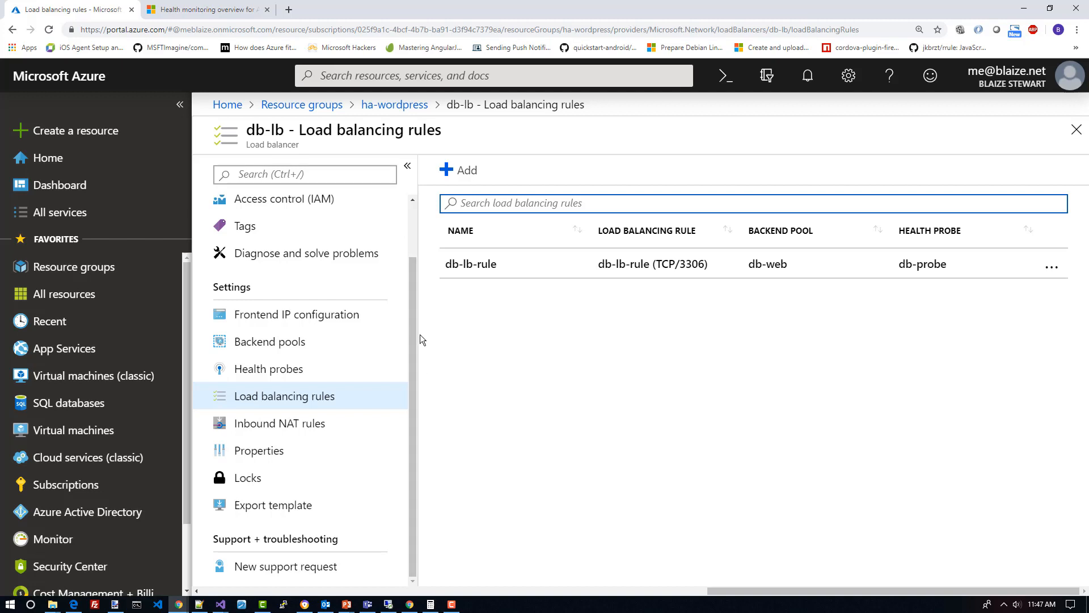
pyautogui.moveTo(394, 104)
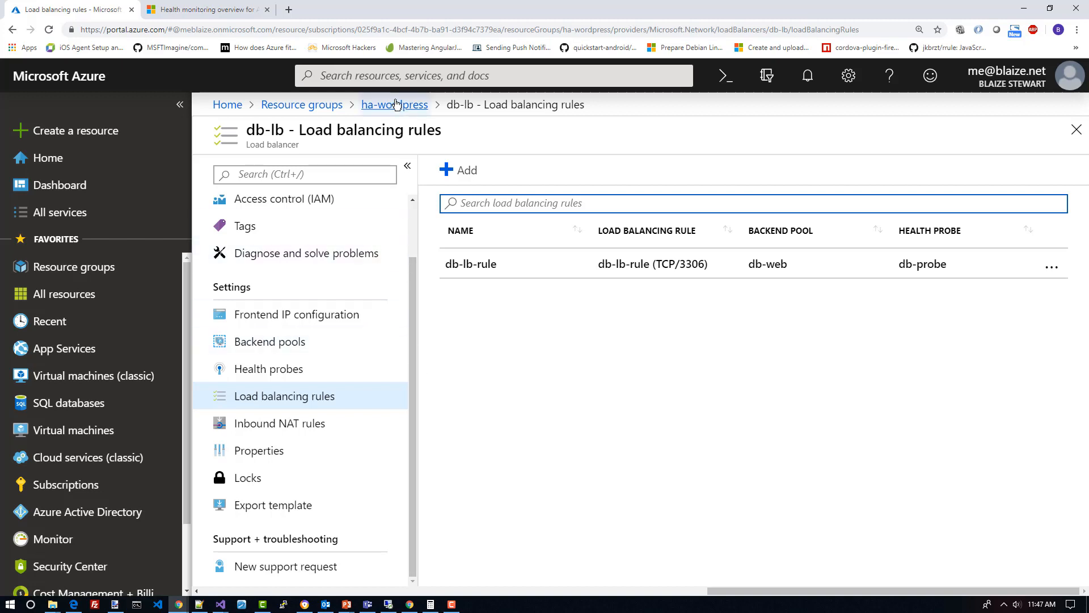
# Return to the ha-wordpress resource group and open the web-app-gw application gateway overview
pyautogui.click(394, 104)
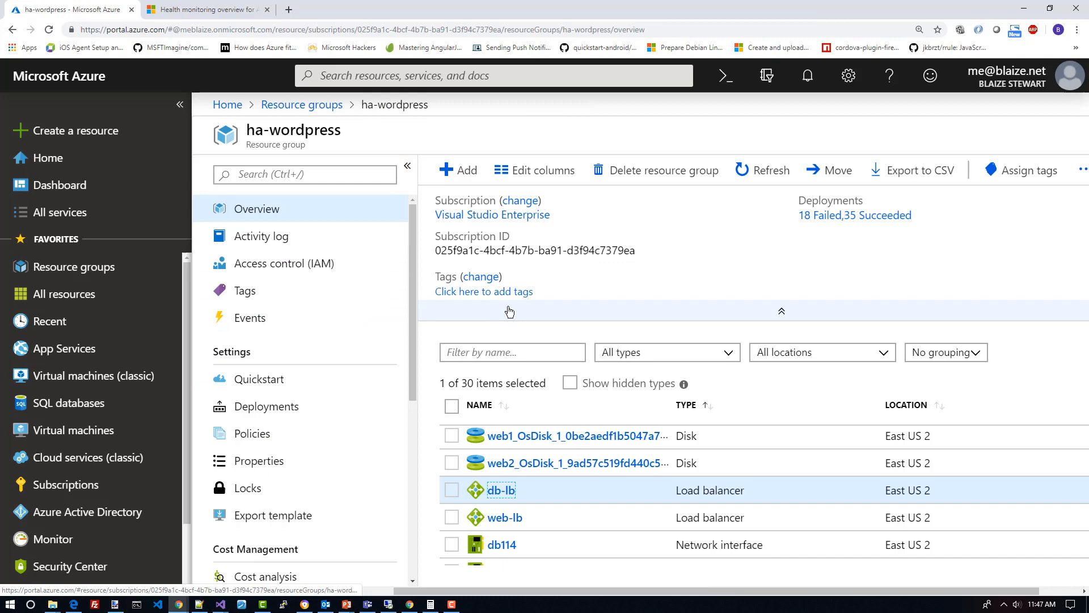
pyautogui.scroll(-3)
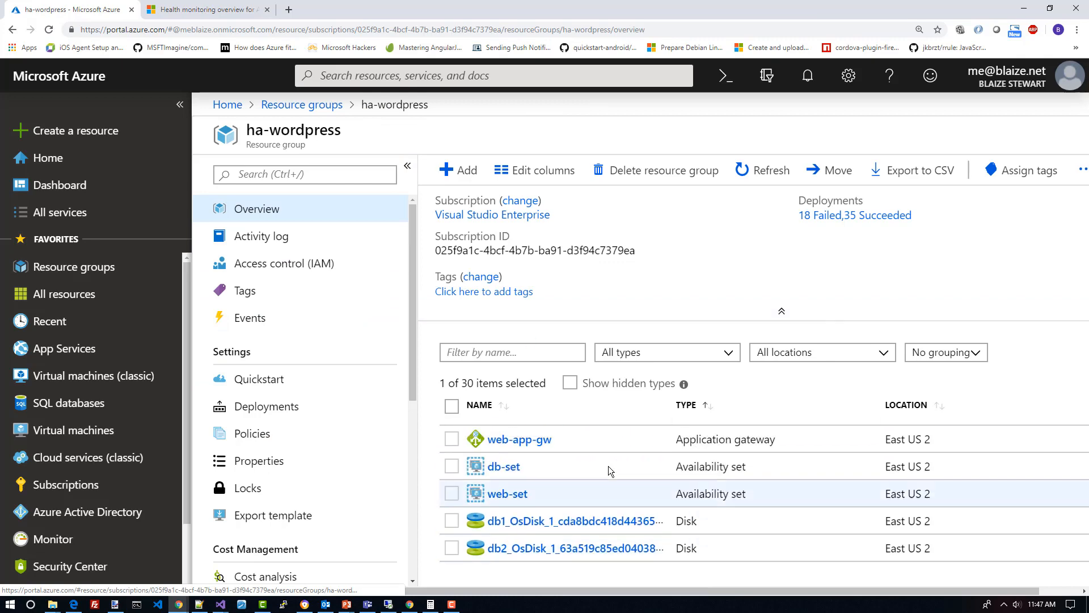
pyautogui.click(519, 439)
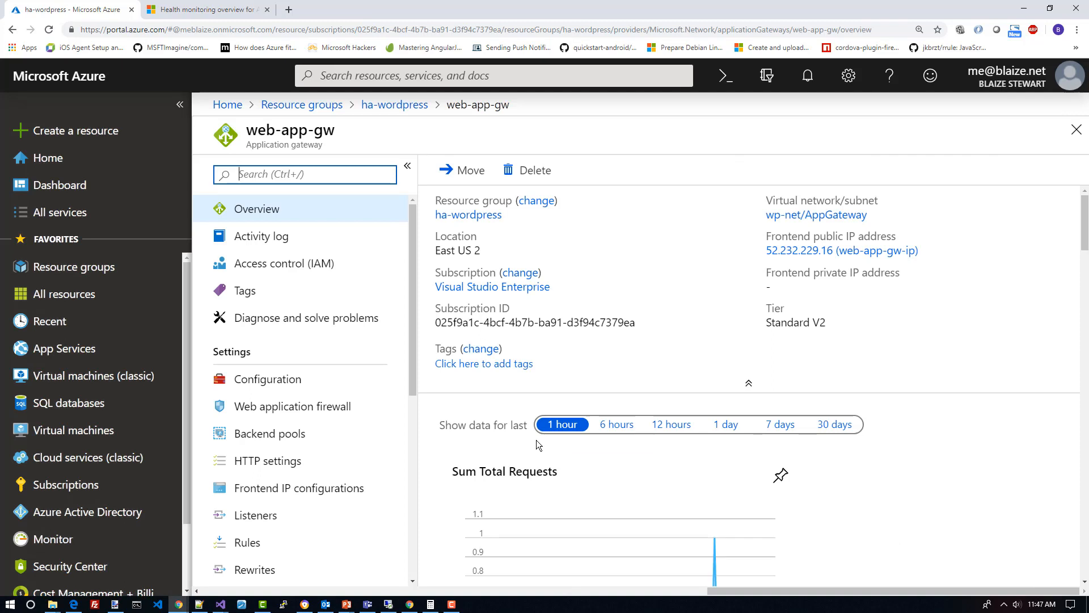
pyautogui.moveTo(450, 401)
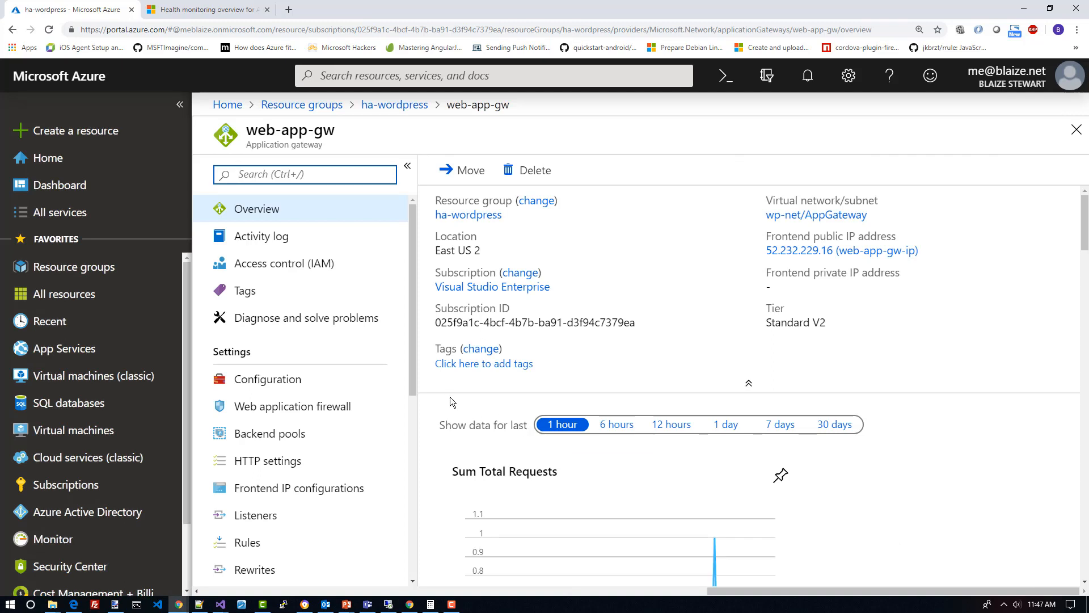
pyautogui.moveTo(361, 378)
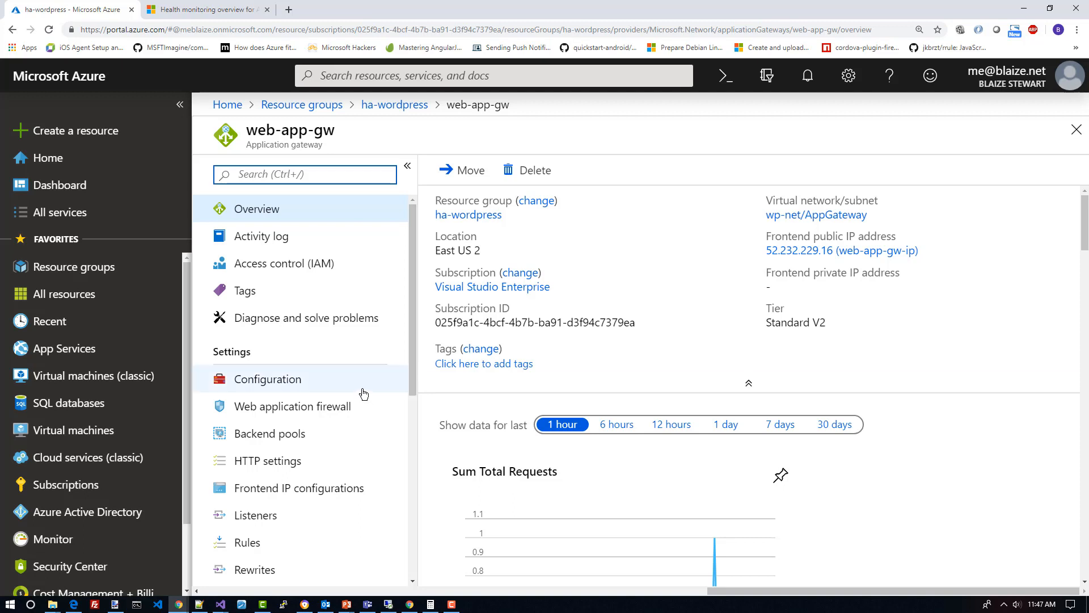
# View web-app-gw's frontend IP configurations (public configured, private not), then its backend pools
pyautogui.scroll(-3)
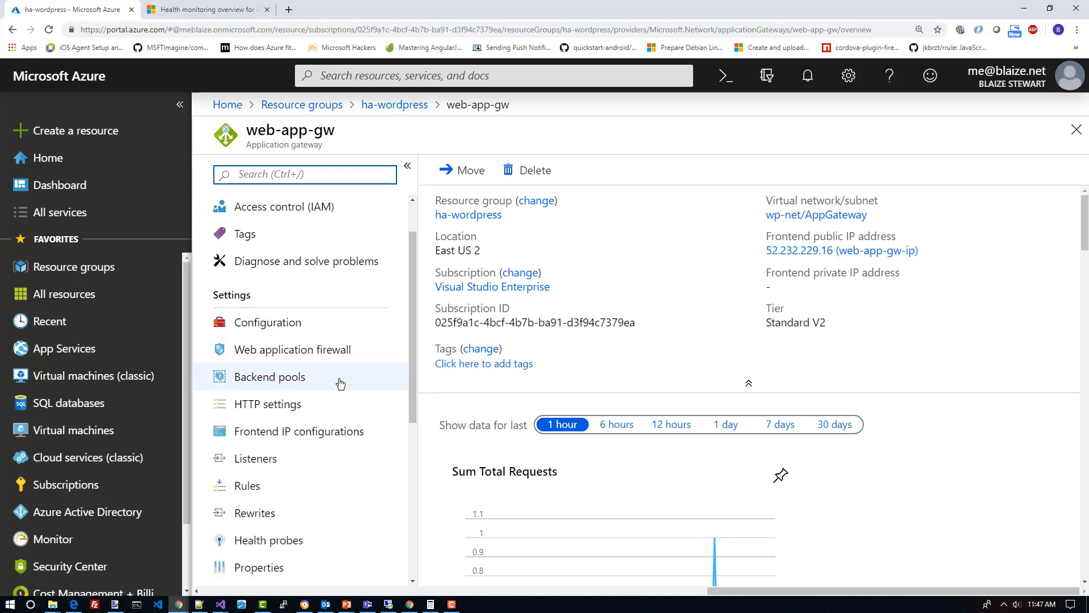
pyautogui.click(299, 431)
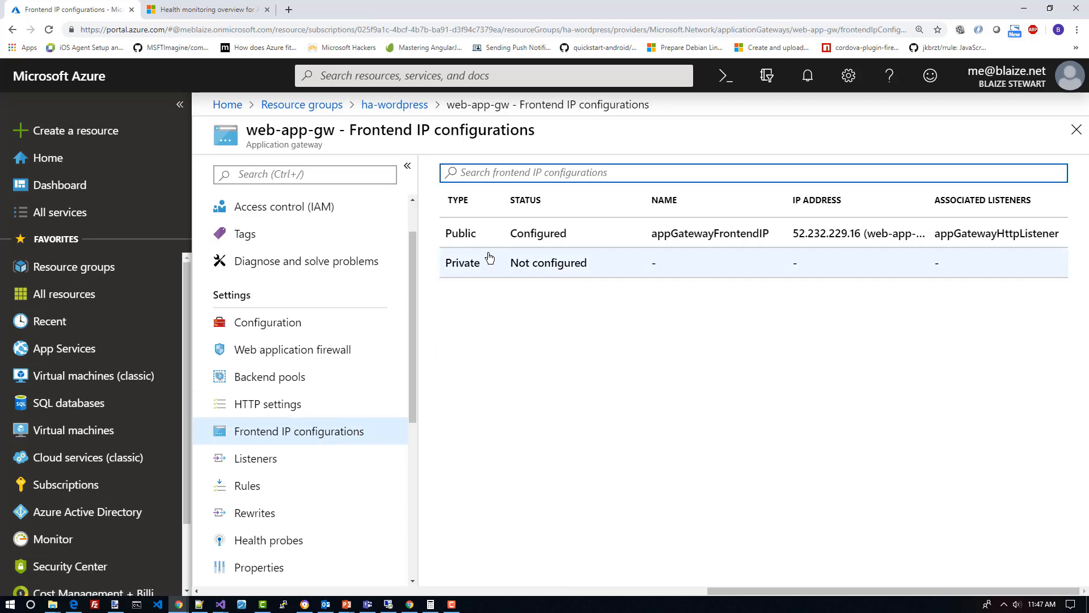
pyautogui.moveTo(693, 239)
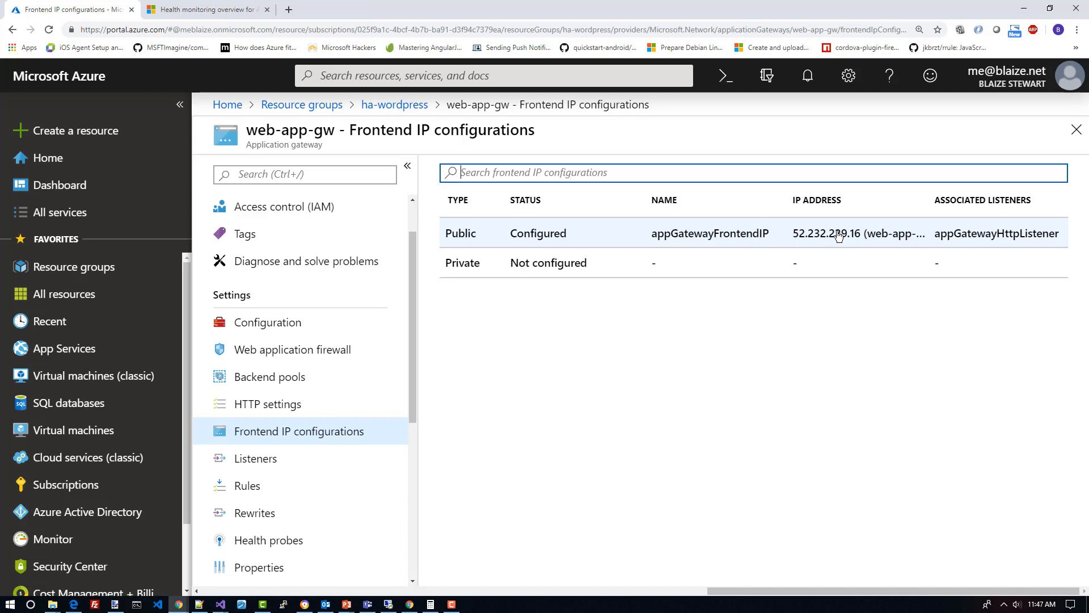
pyautogui.moveTo(531, 282)
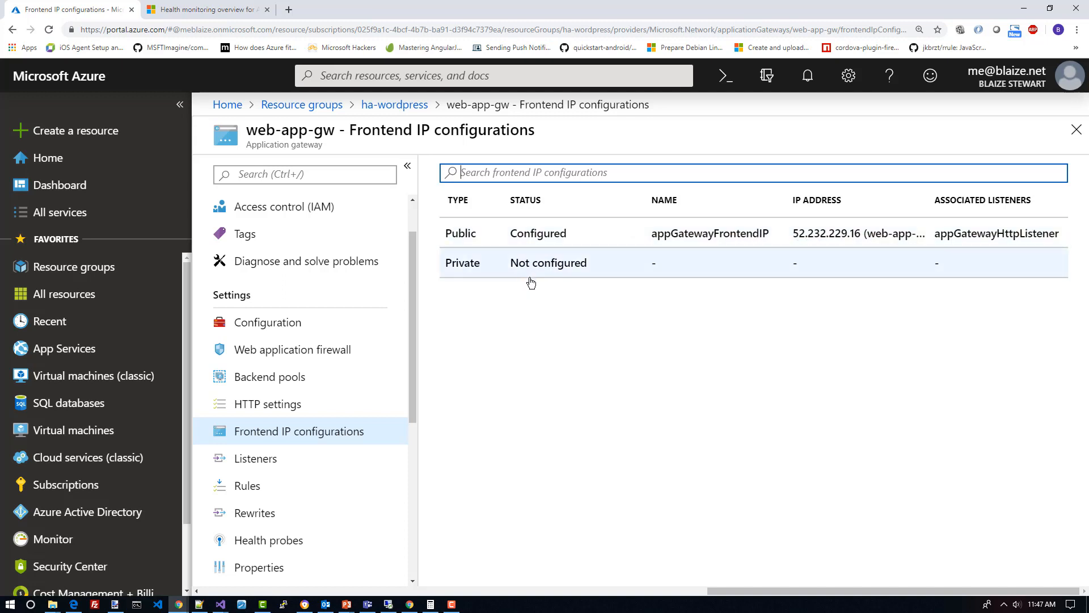
pyautogui.moveTo(362, 432)
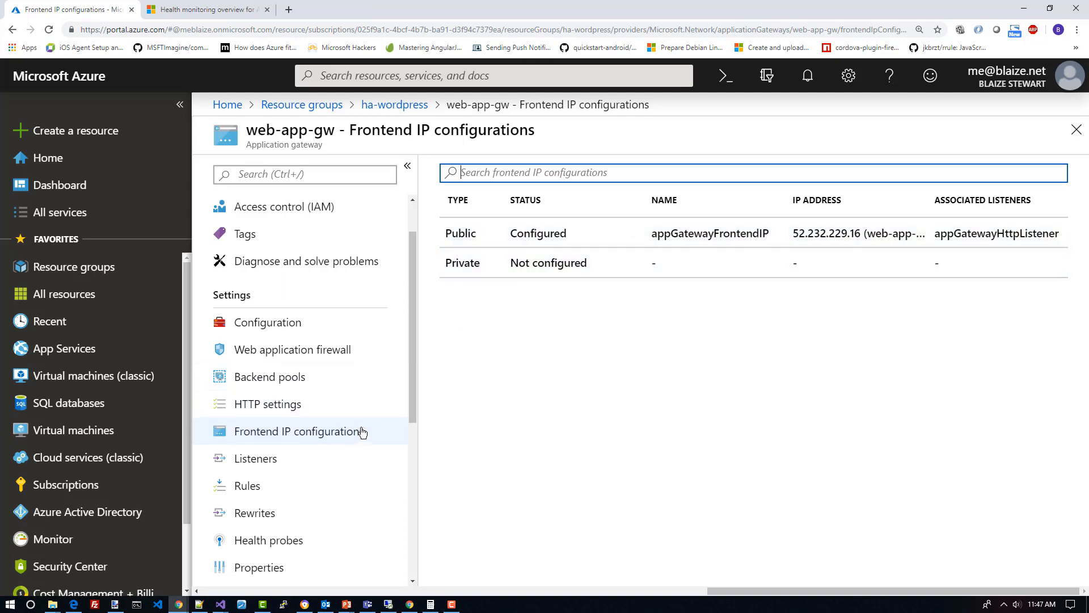
pyautogui.click(269, 376)
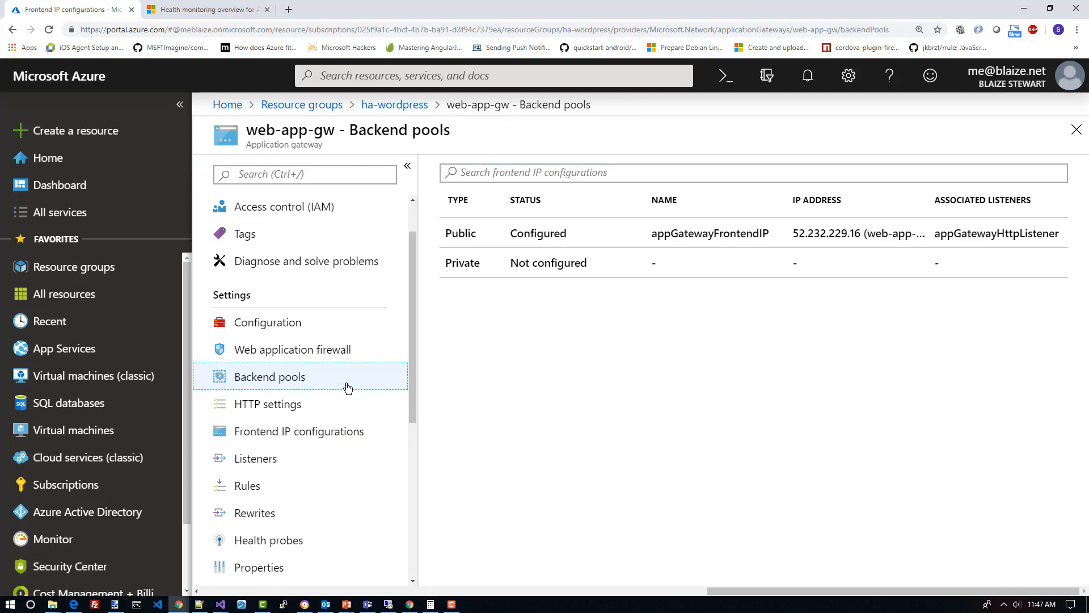
pyautogui.click(269, 376)
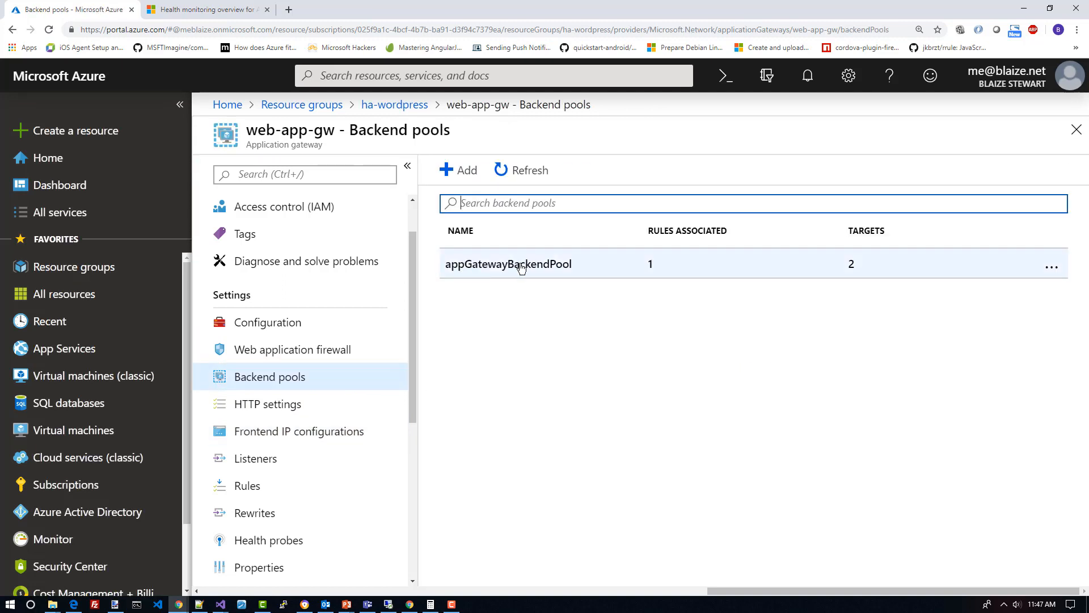
pyautogui.click(508, 263)
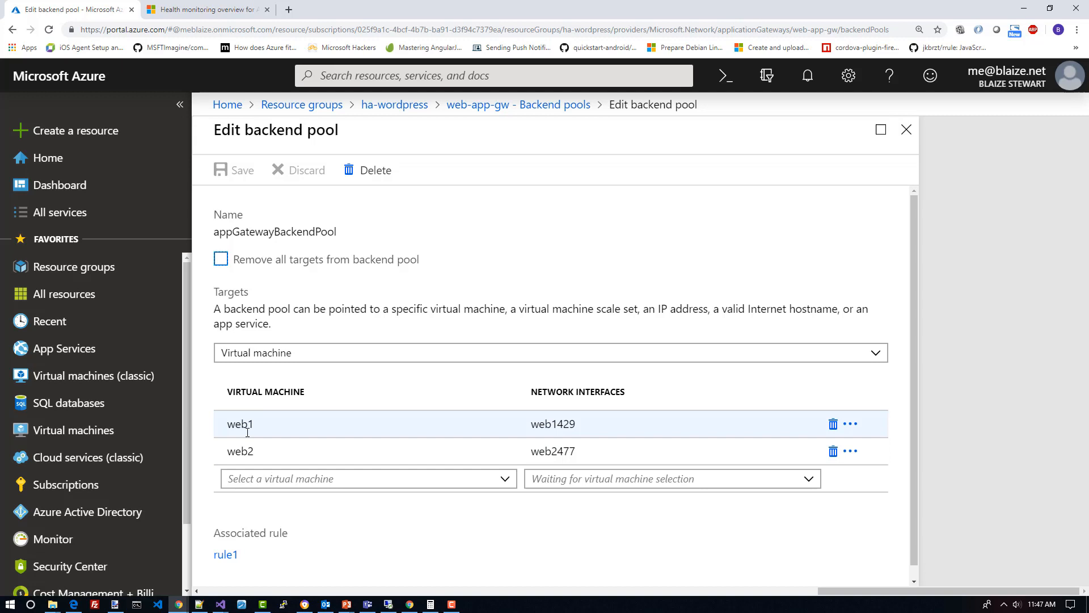
pyautogui.click(239, 424)
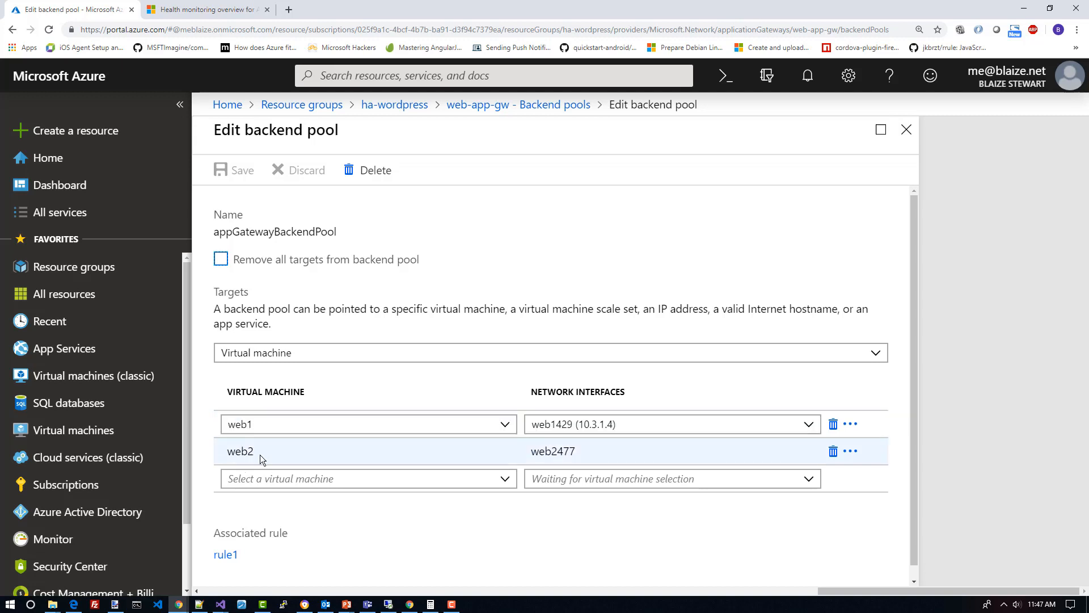
pyautogui.click(671, 451)
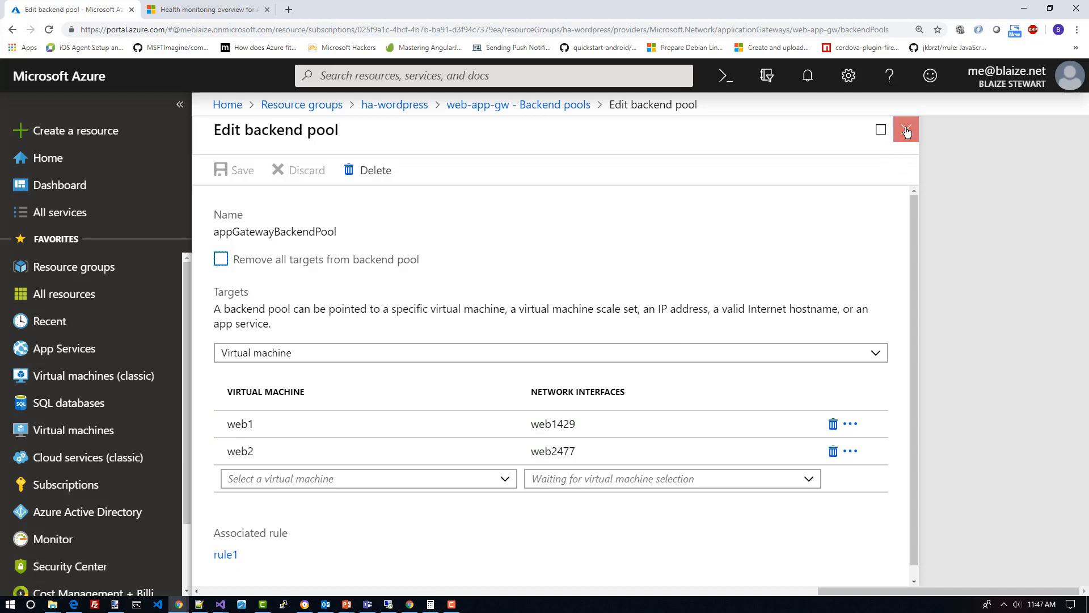
pyautogui.click(906, 130)
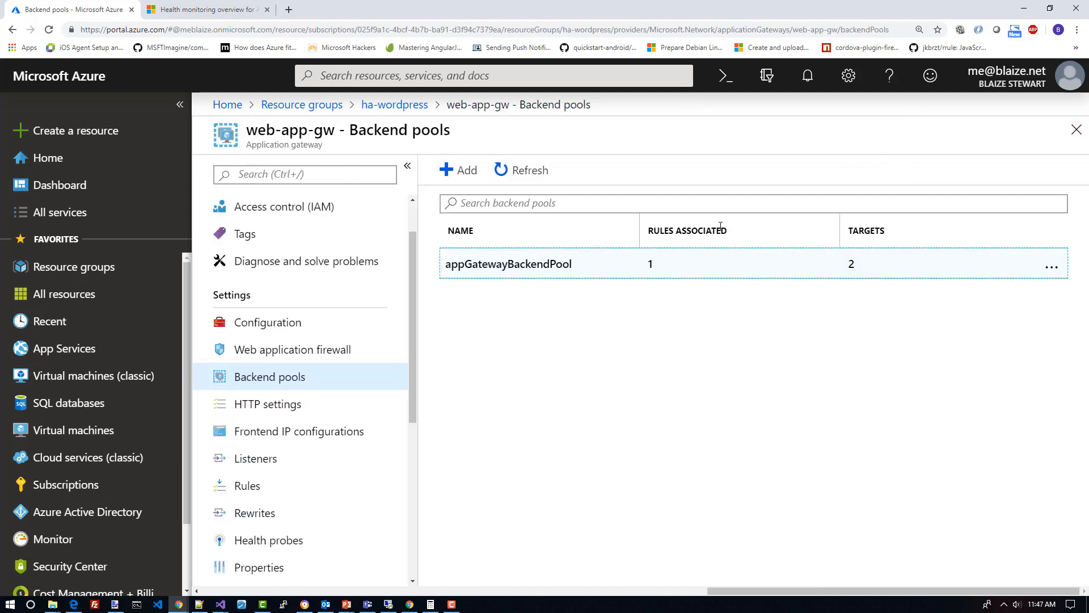
pyautogui.moveTo(339, 404)
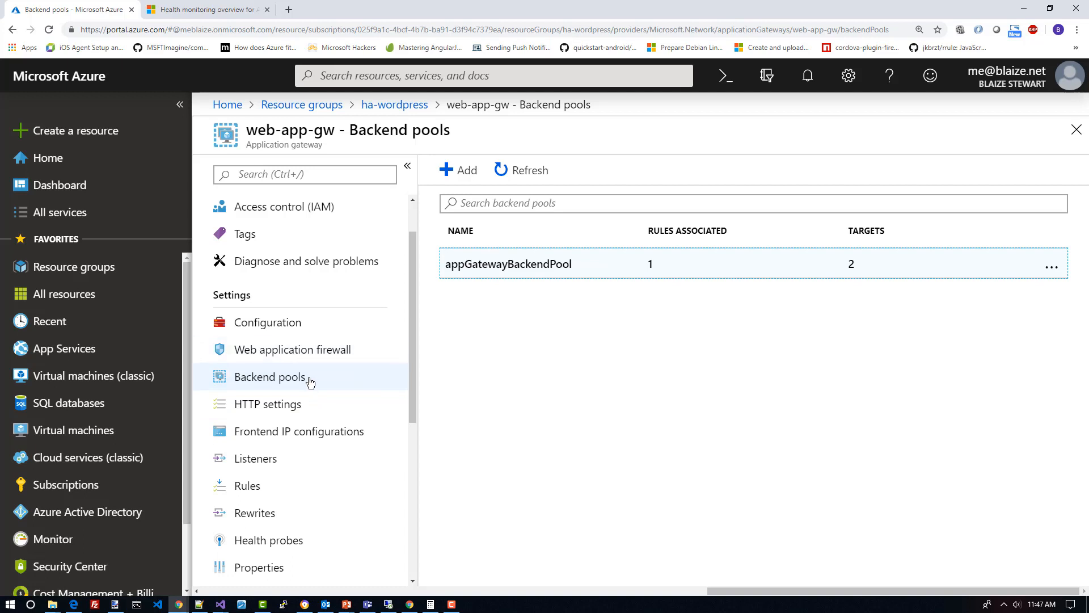
pyautogui.moveTo(349, 350)
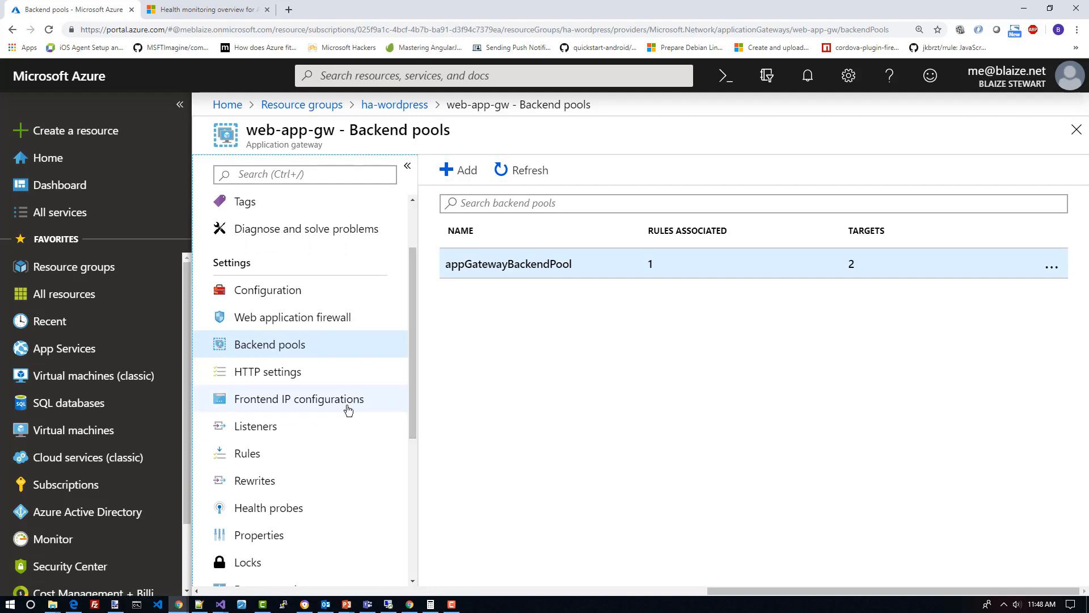
pyautogui.moveTo(321, 430)
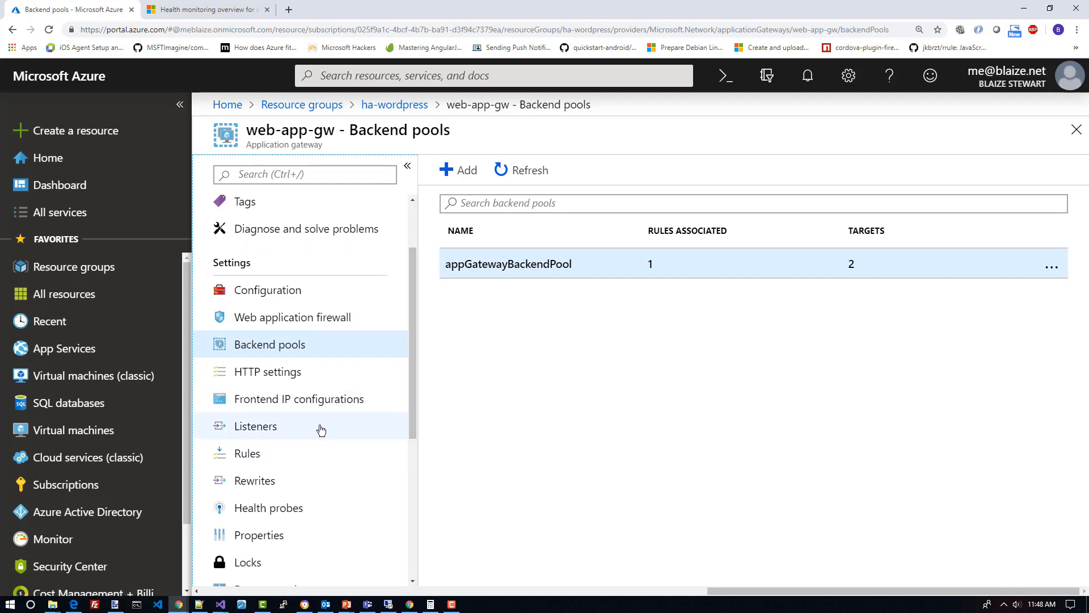
pyautogui.moveTo(287, 430)
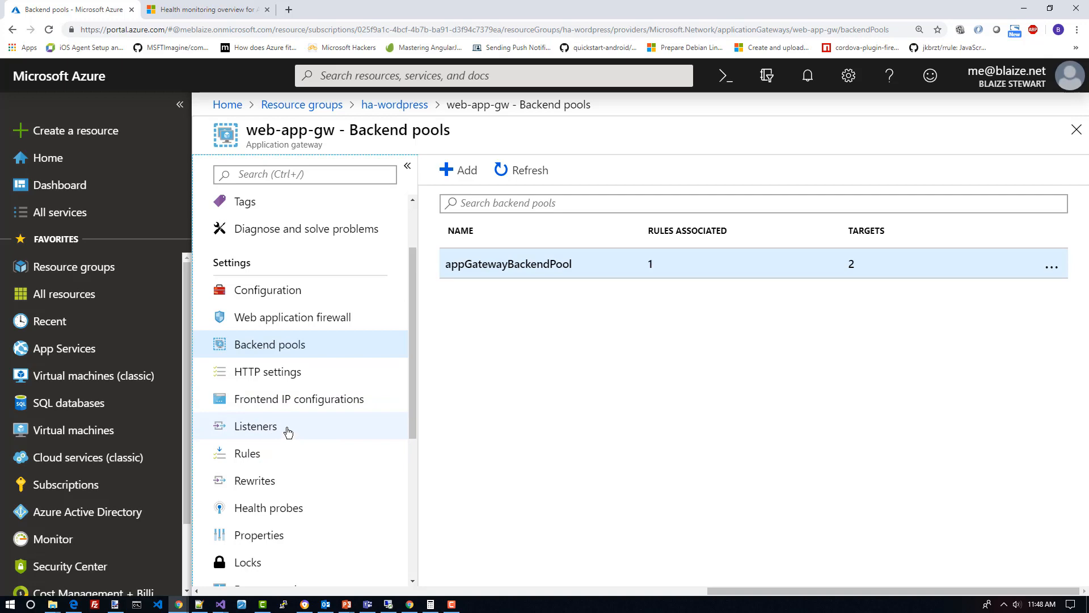
# Show web-app-gw's listeners with appGatewayHttpListener on HTTP port 80
pyautogui.click(255, 426)
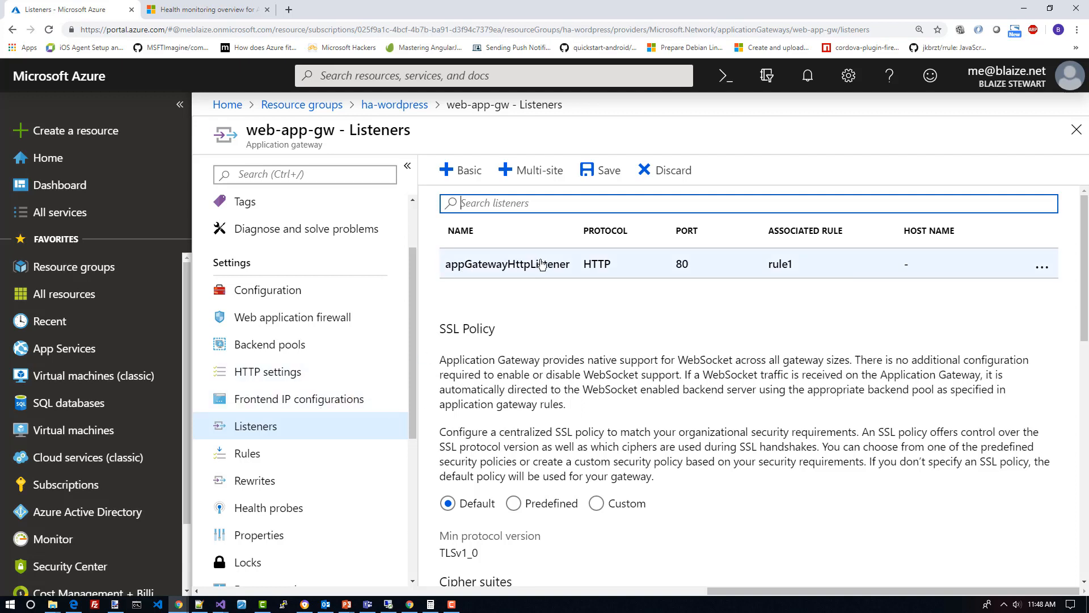
pyautogui.moveTo(556, 267)
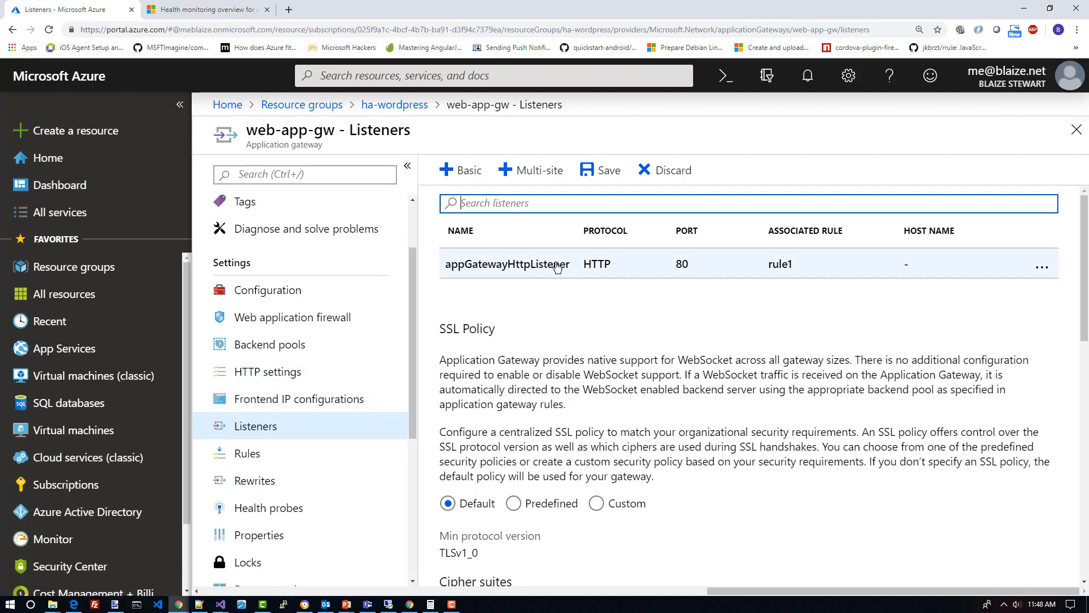
pyautogui.moveTo(300, 418)
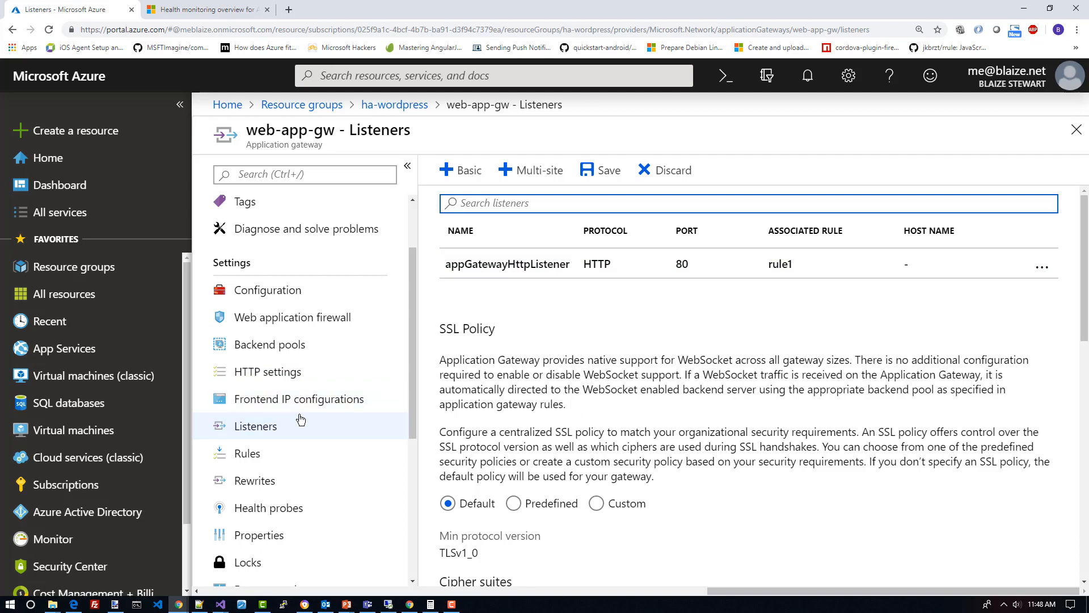
pyautogui.moveTo(271, 431)
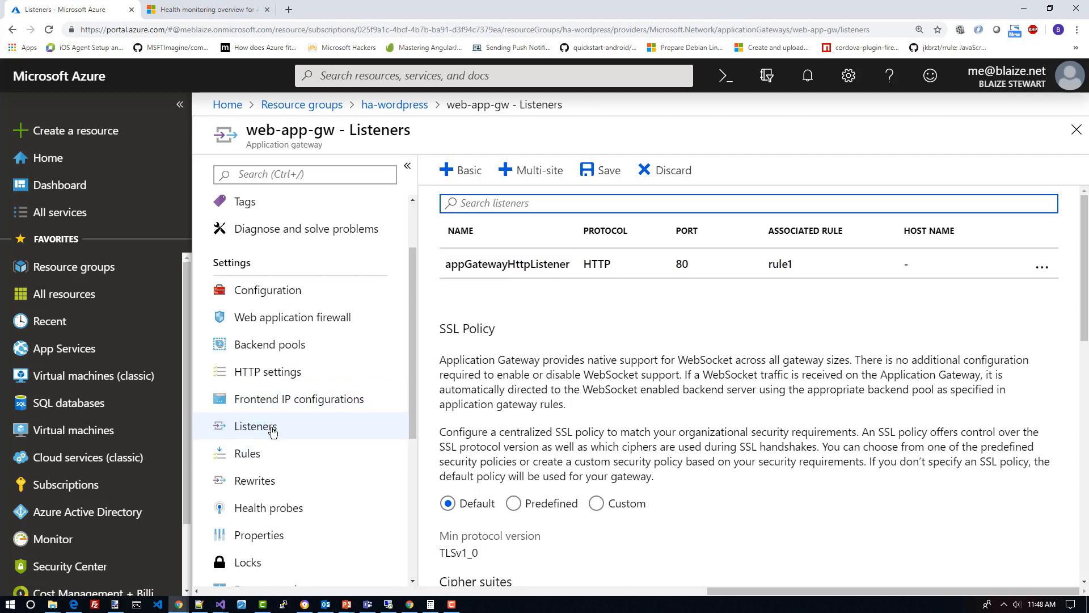
pyautogui.moveTo(326, 372)
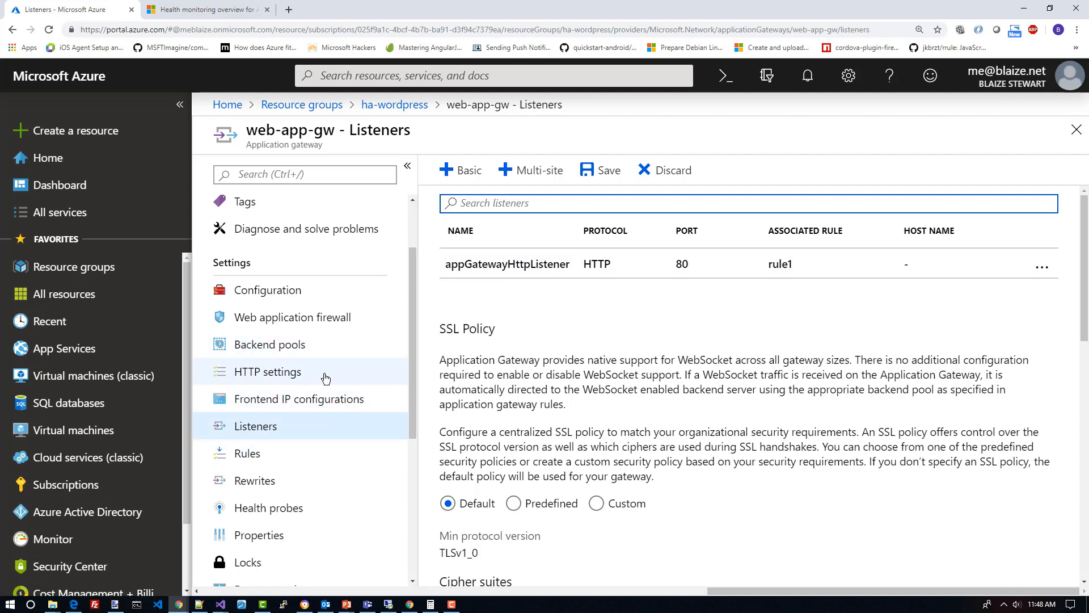
pyautogui.moveTo(316, 348)
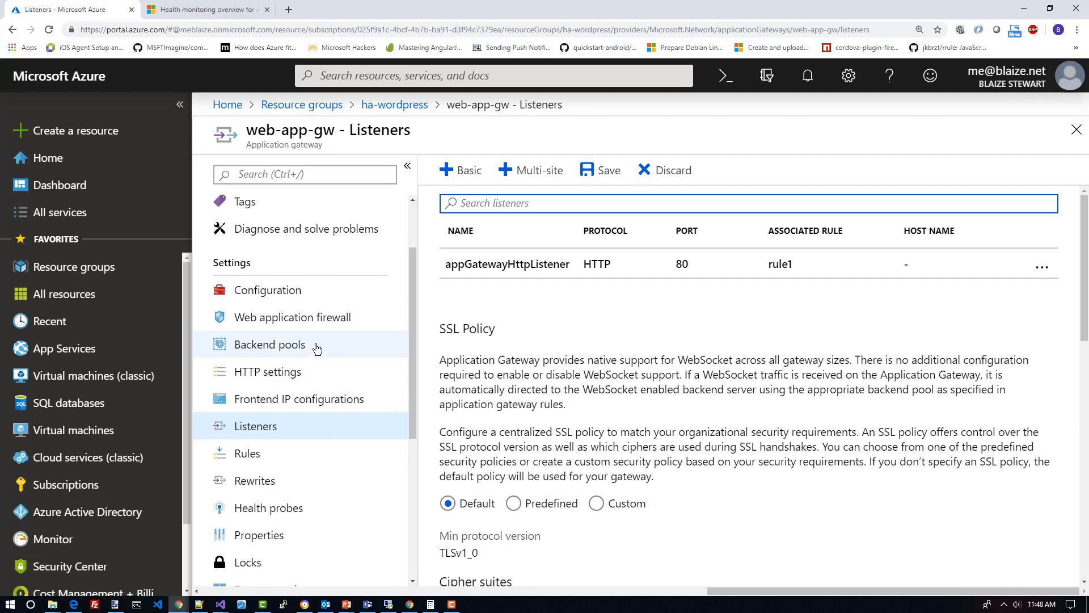
pyautogui.moveTo(243, 426)
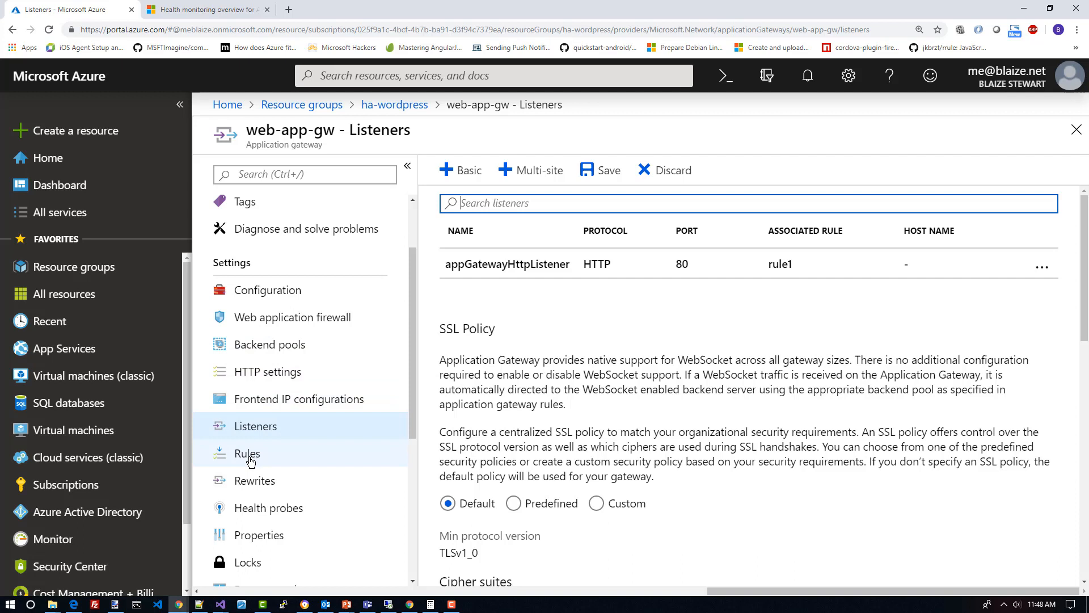
# From web-app-gw's routing rules, open rule1's details
pyautogui.click(247, 452)
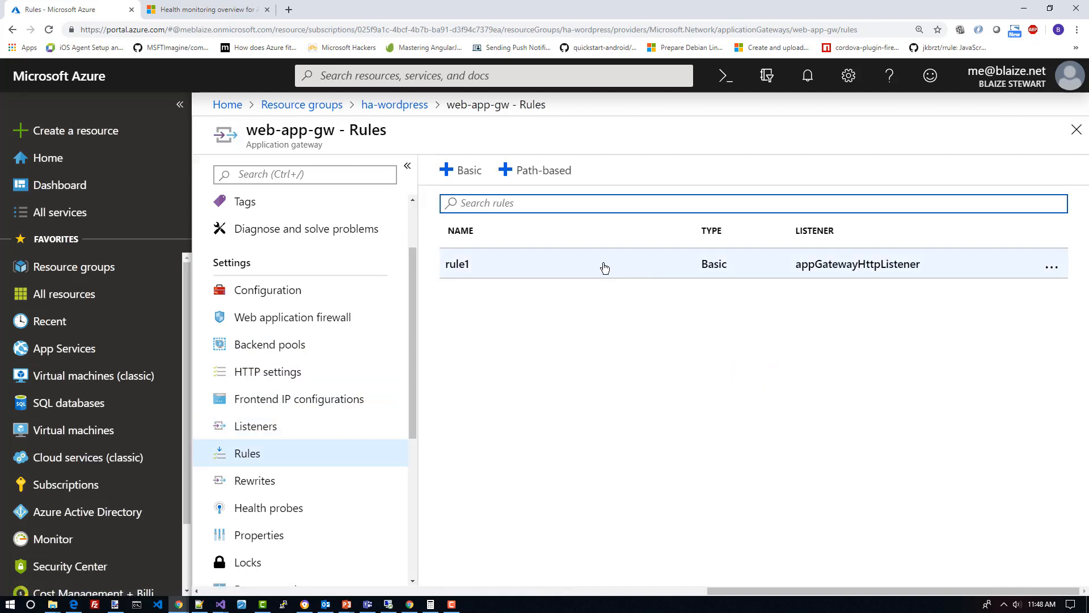
pyautogui.click(457, 264)
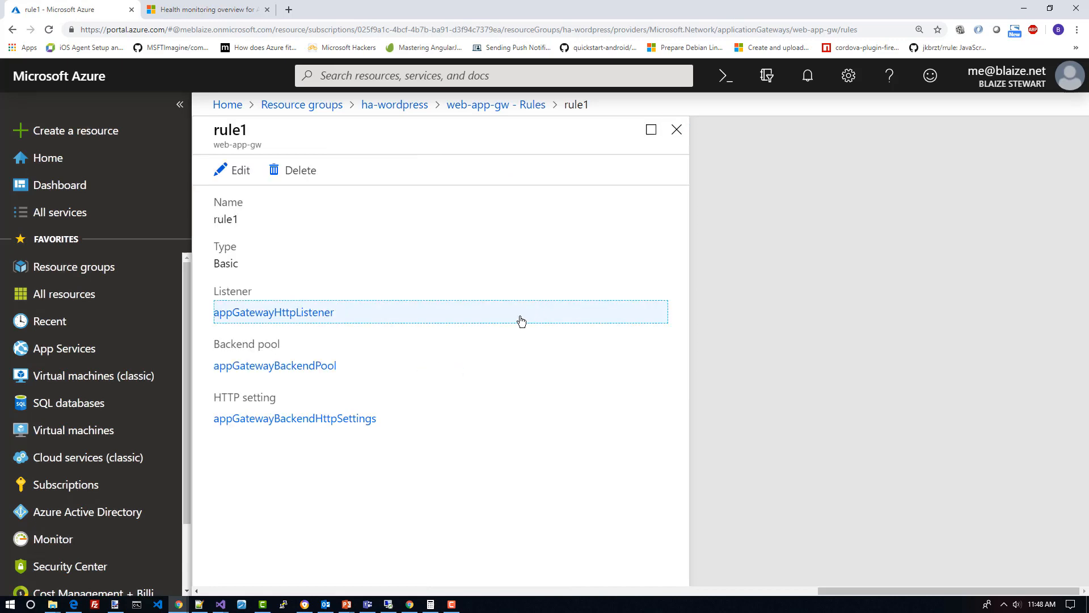
pyautogui.moveTo(359, 355)
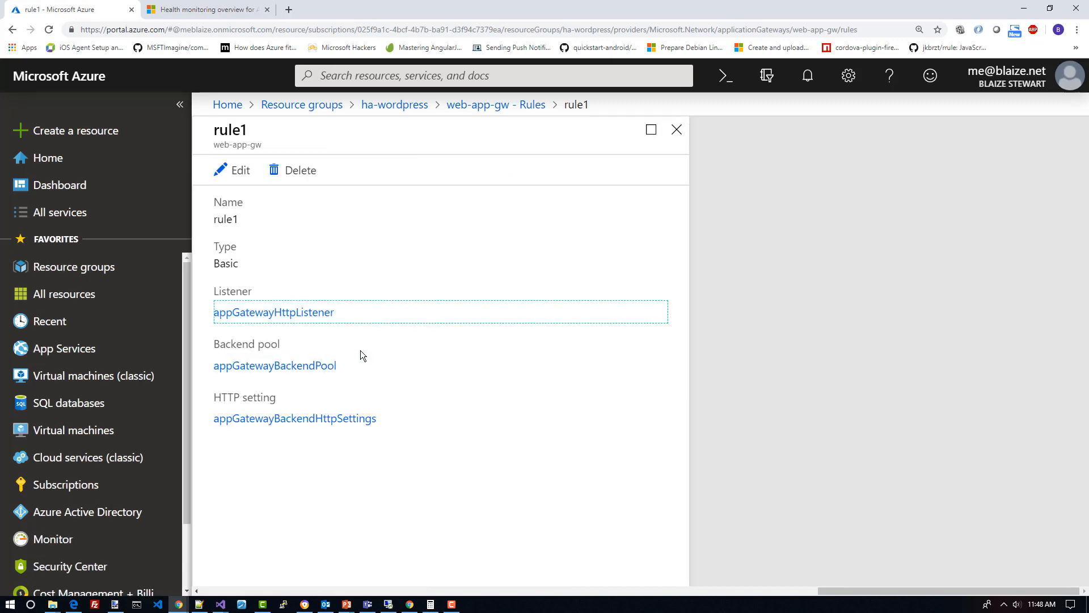
pyautogui.moveTo(305, 312)
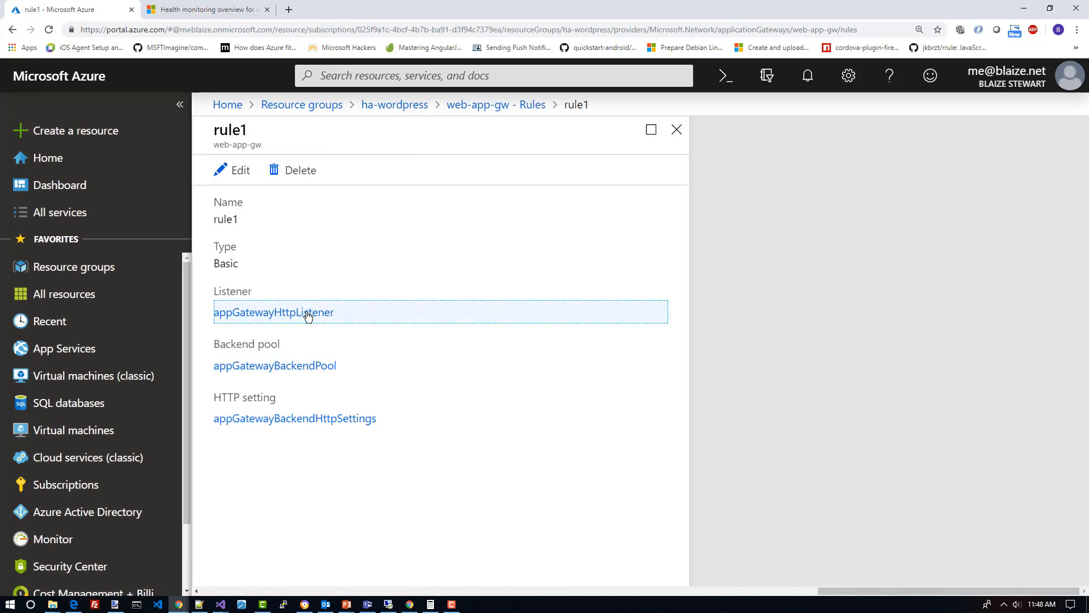
pyautogui.moveTo(292, 369)
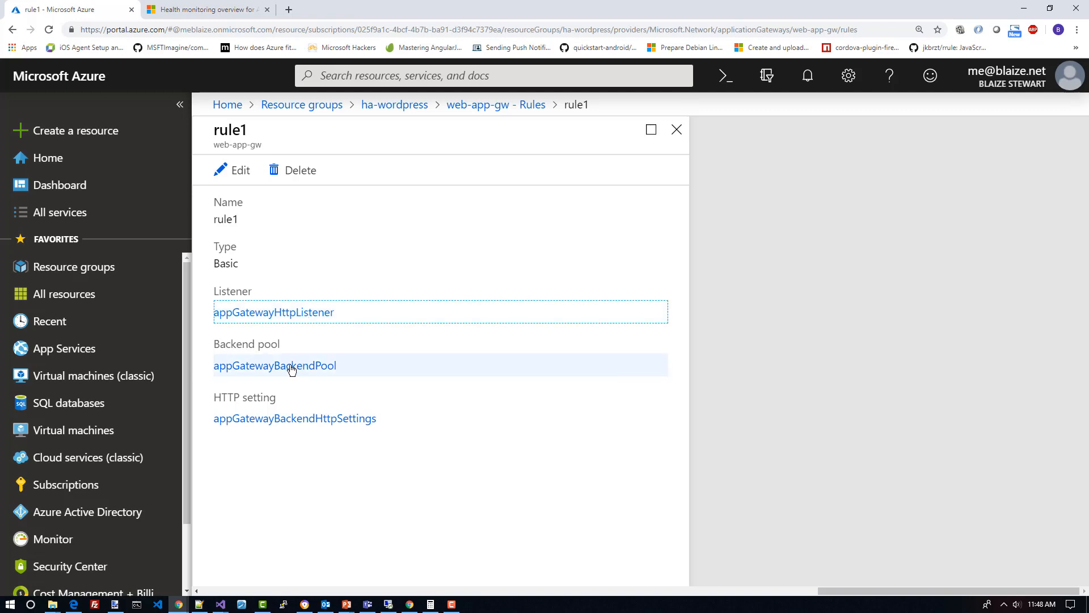
pyautogui.moveTo(294, 418)
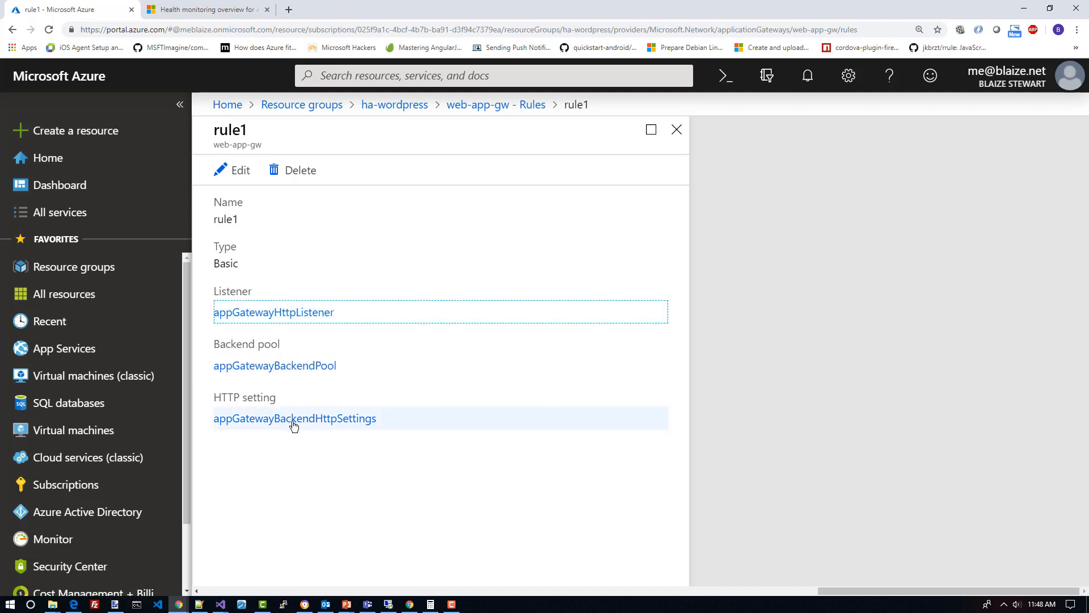
pyautogui.moveTo(300, 426)
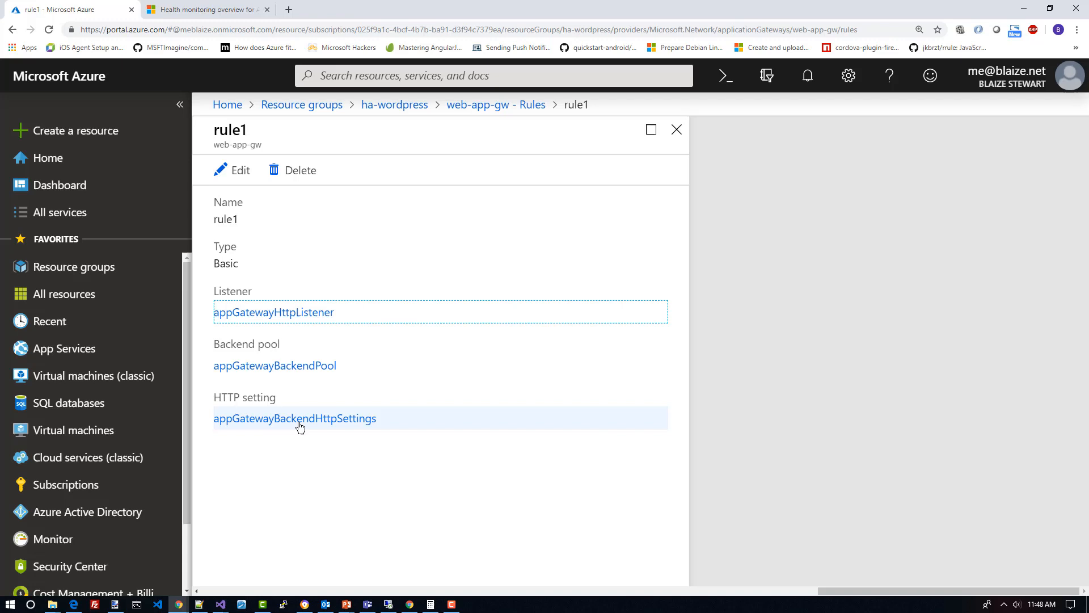
# Review rule1's appGatewayBackendHttpSettings (HTTP, port 80, 30-second timeout)
pyautogui.click(294, 418)
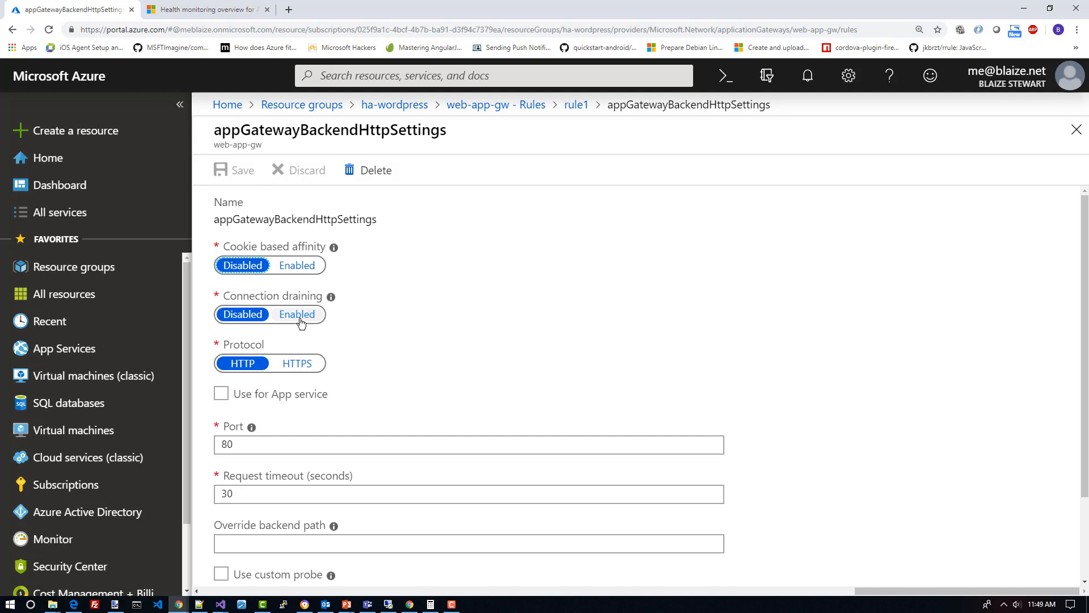
pyautogui.scroll(-3)
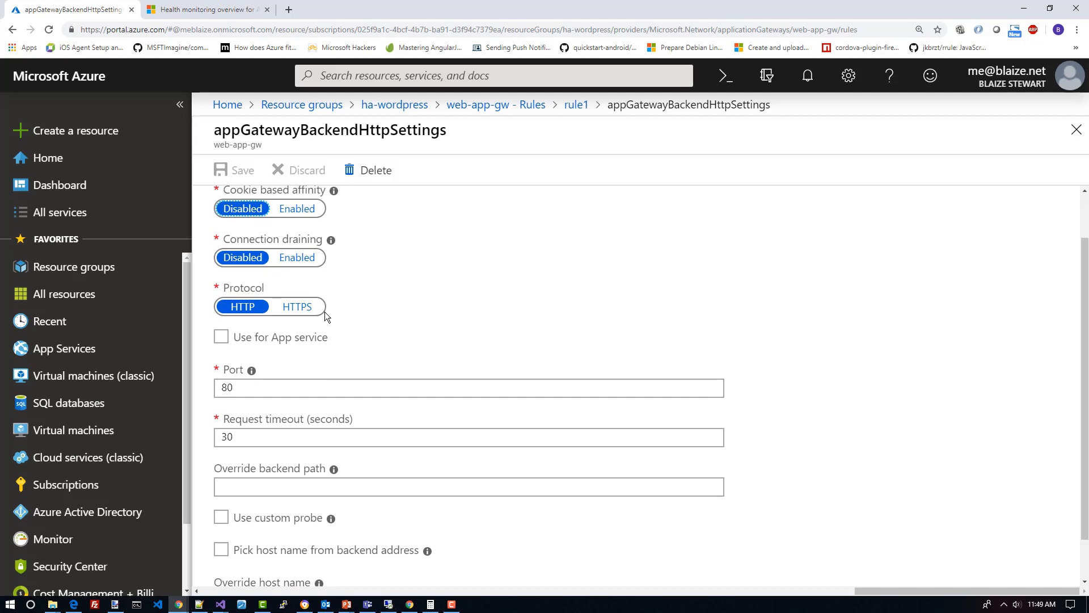
pyautogui.moveTo(372, 331)
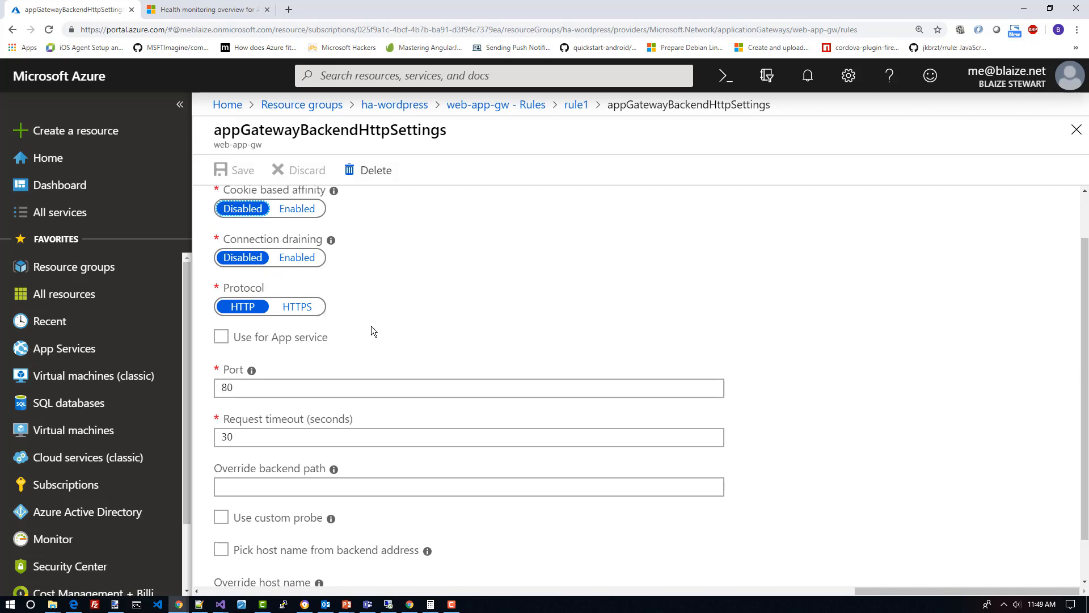
pyautogui.scroll(3)
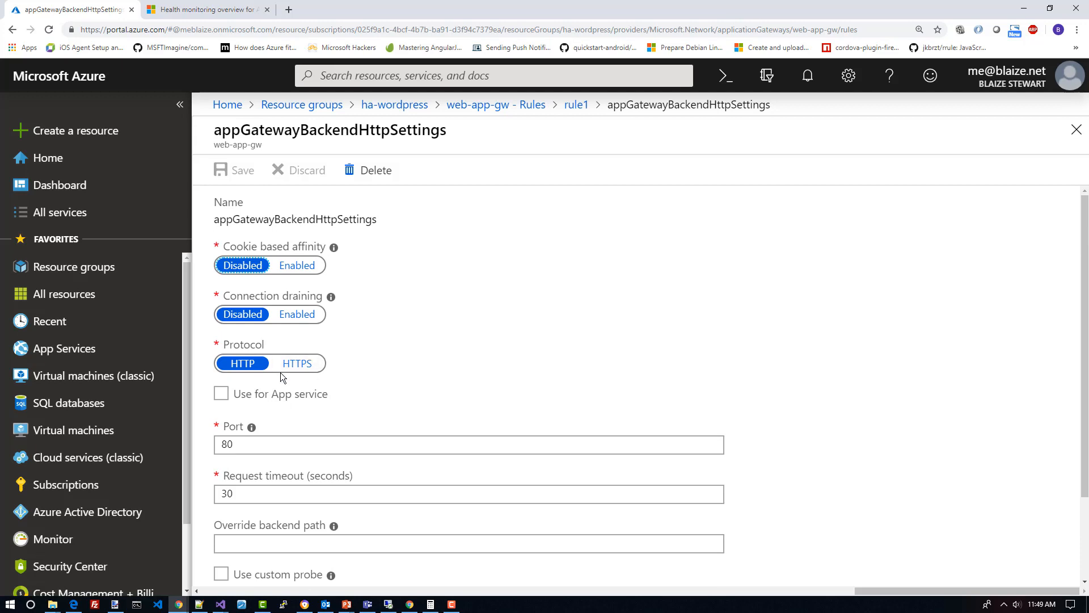
pyautogui.scroll(-3)
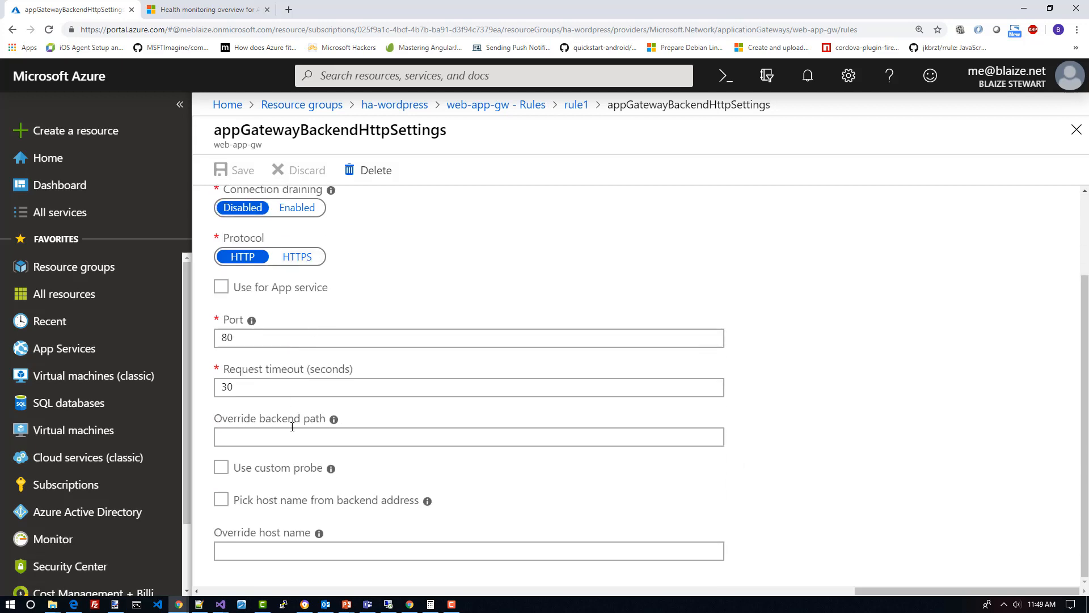
pyautogui.moveTo(262, 489)
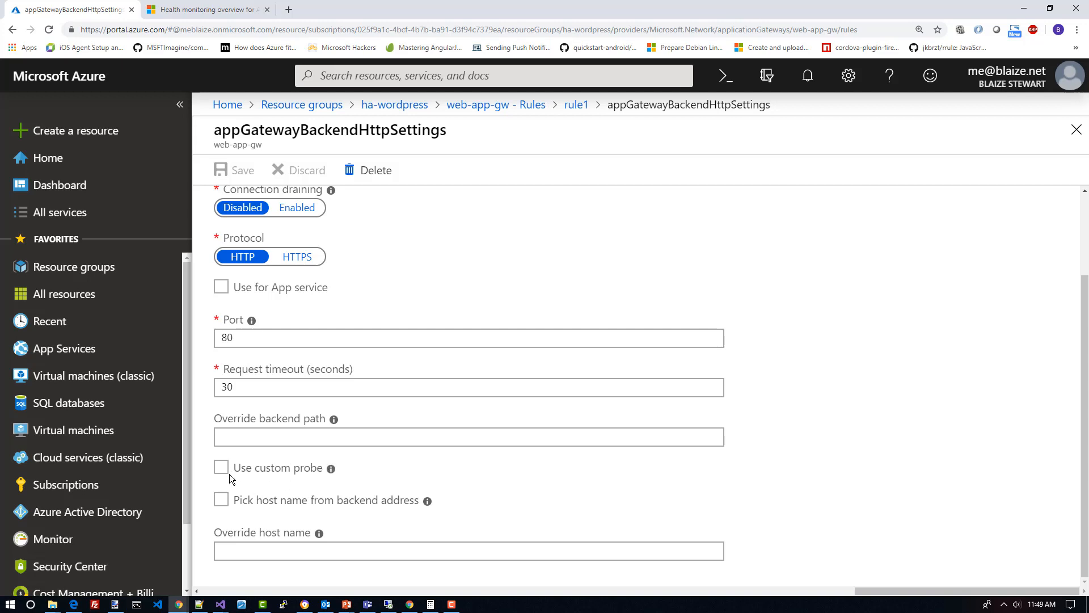
pyautogui.moveTo(275, 476)
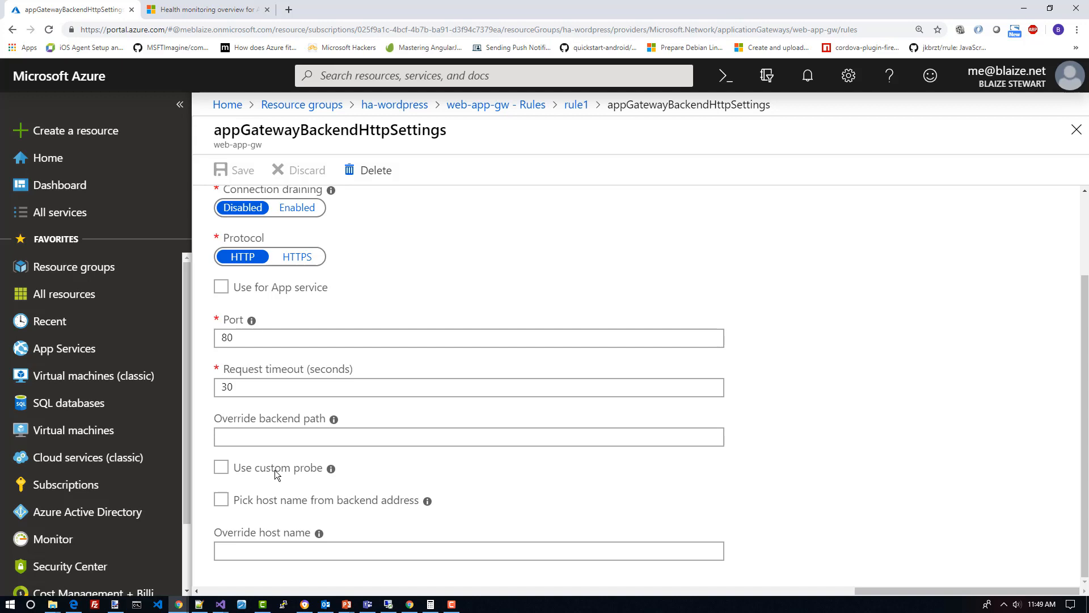
pyautogui.moveTo(508, 207)
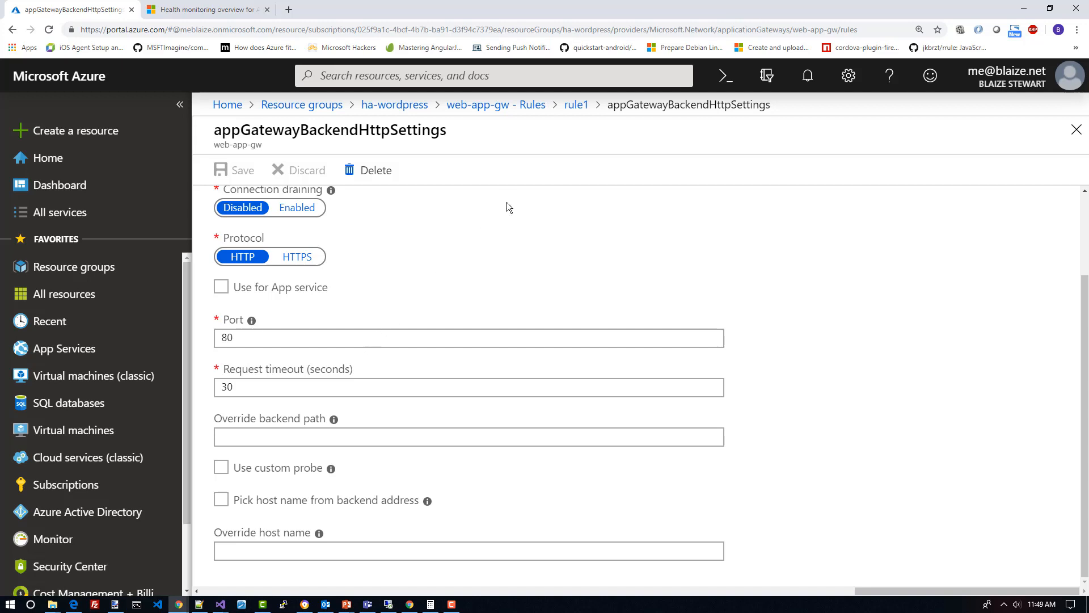
pyautogui.scroll(3)
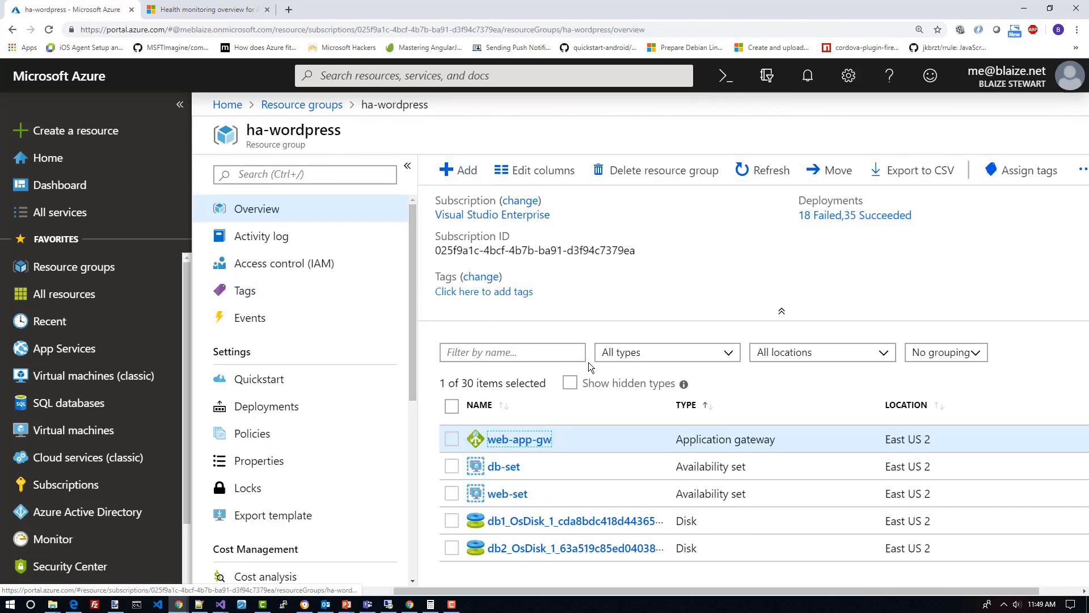
# Open web-app-gw's webprobe health probe and review its path /, 30-second interval and unhealthy threshold 3
pyautogui.click(518, 439)
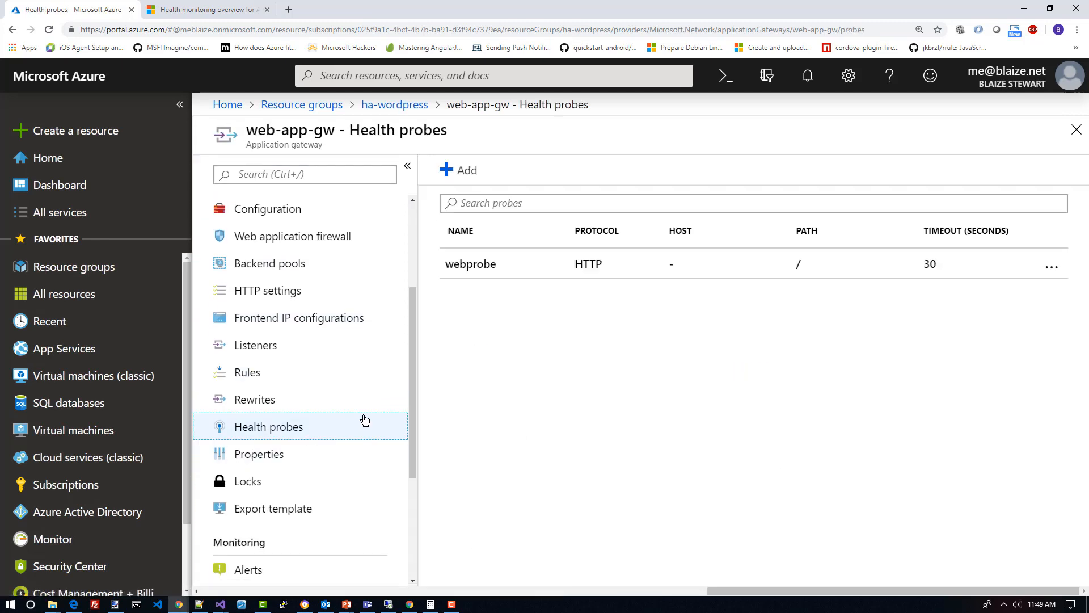
pyautogui.moveTo(471, 264)
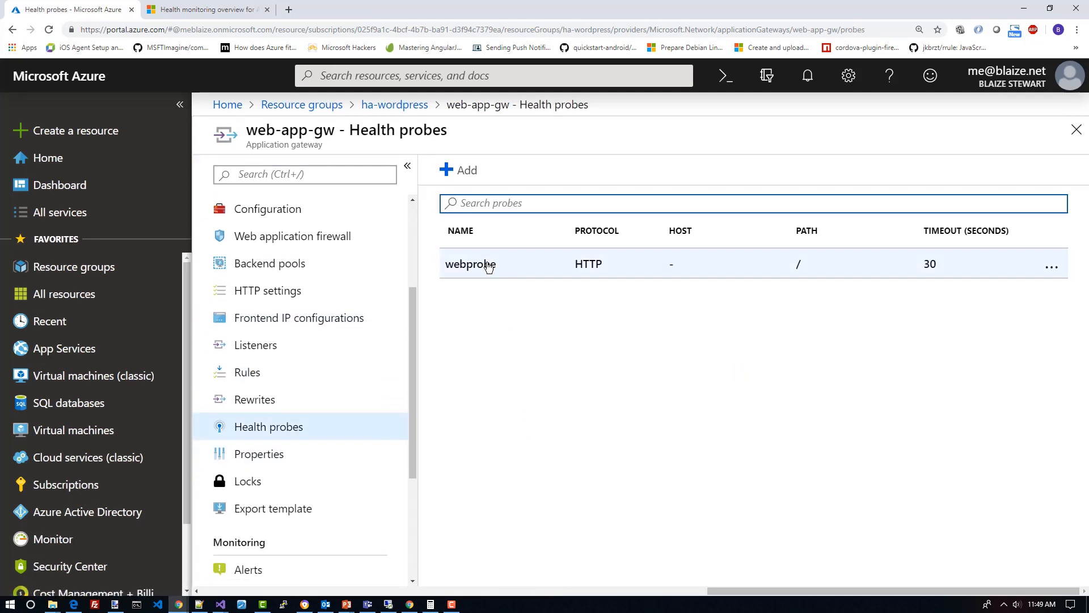
pyautogui.click(471, 263)
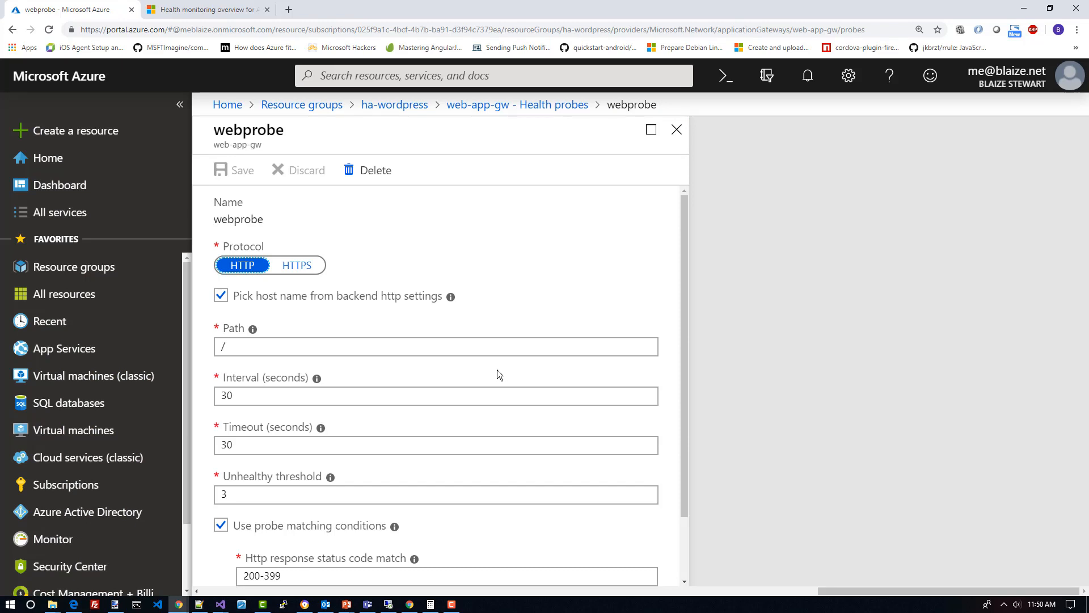
pyautogui.scroll(-3)
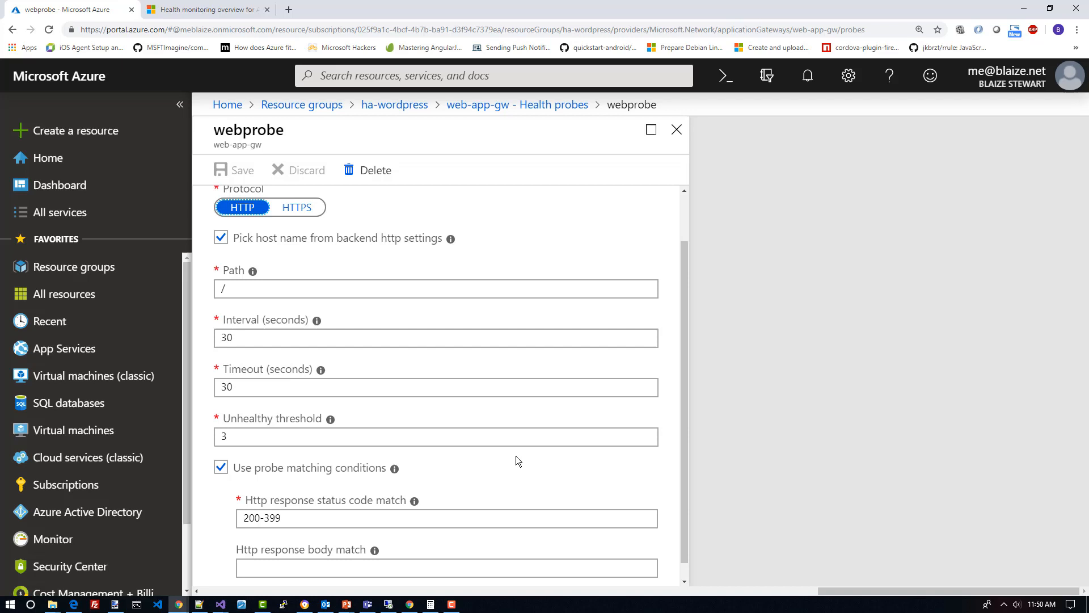
pyautogui.scroll(3)
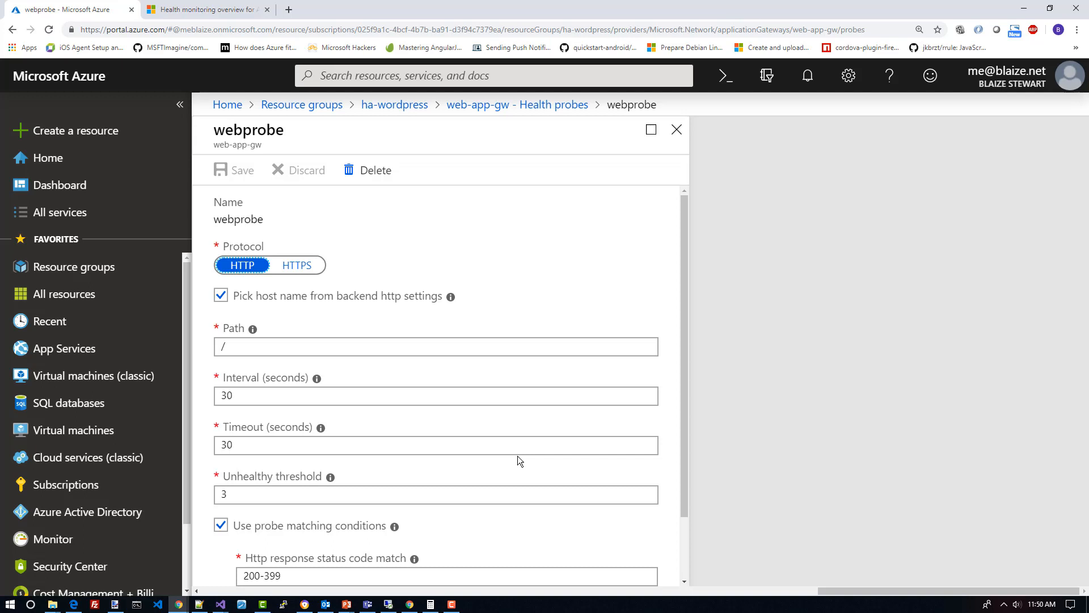
pyautogui.scroll(-3)
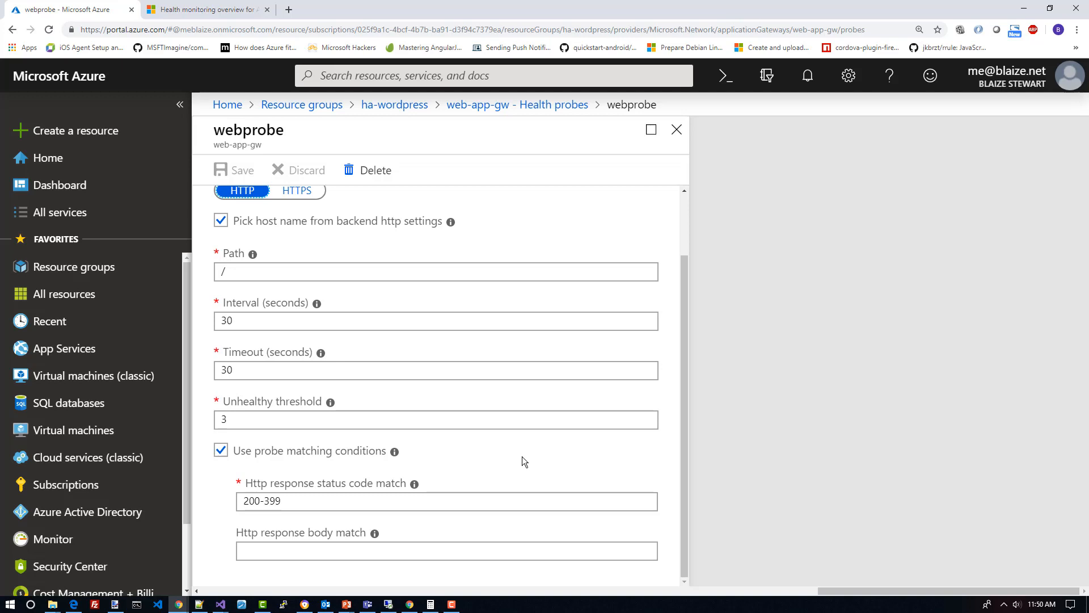
pyautogui.scroll(3)
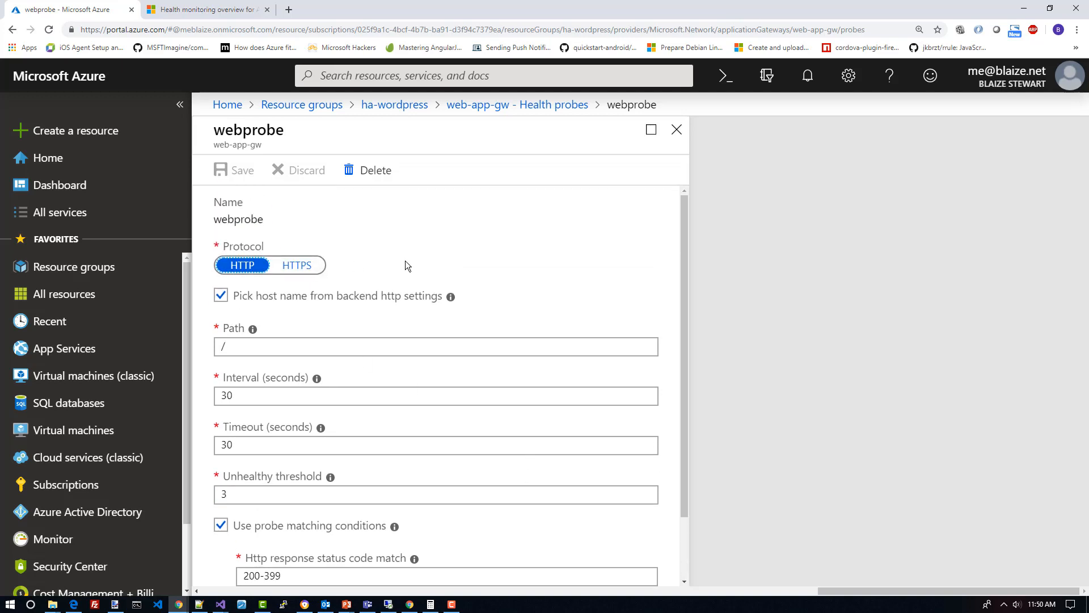
pyautogui.moveTo(406, 254)
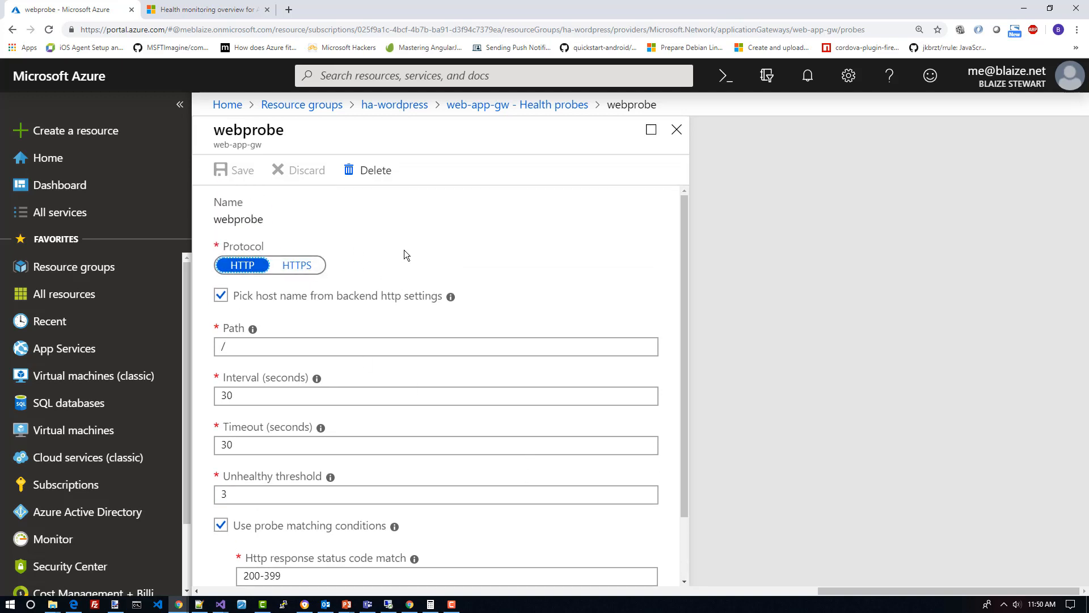
pyautogui.moveTo(276, 307)
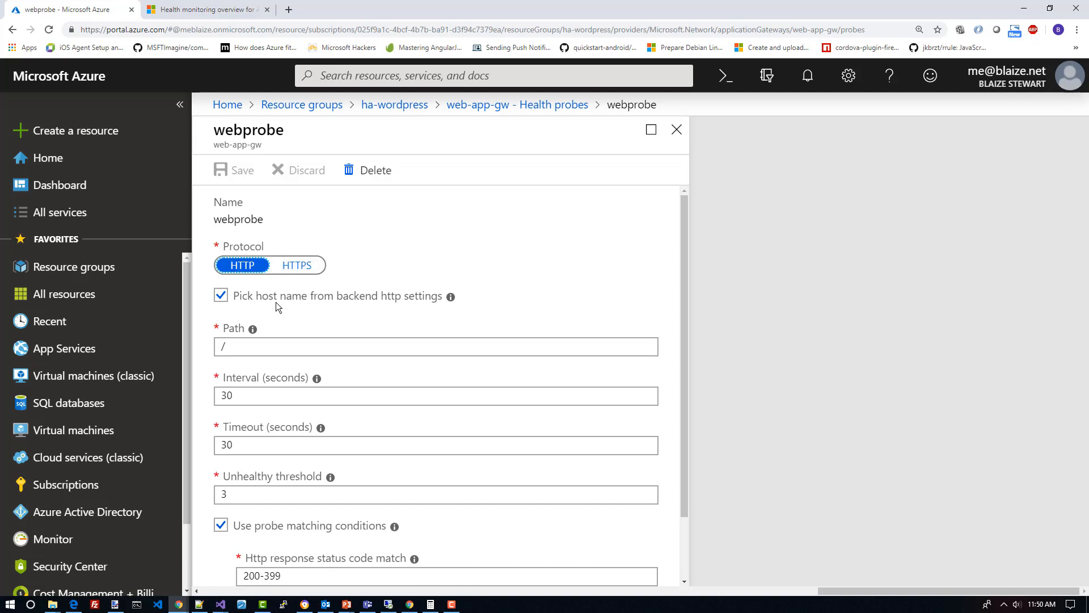
pyautogui.scroll(-3)
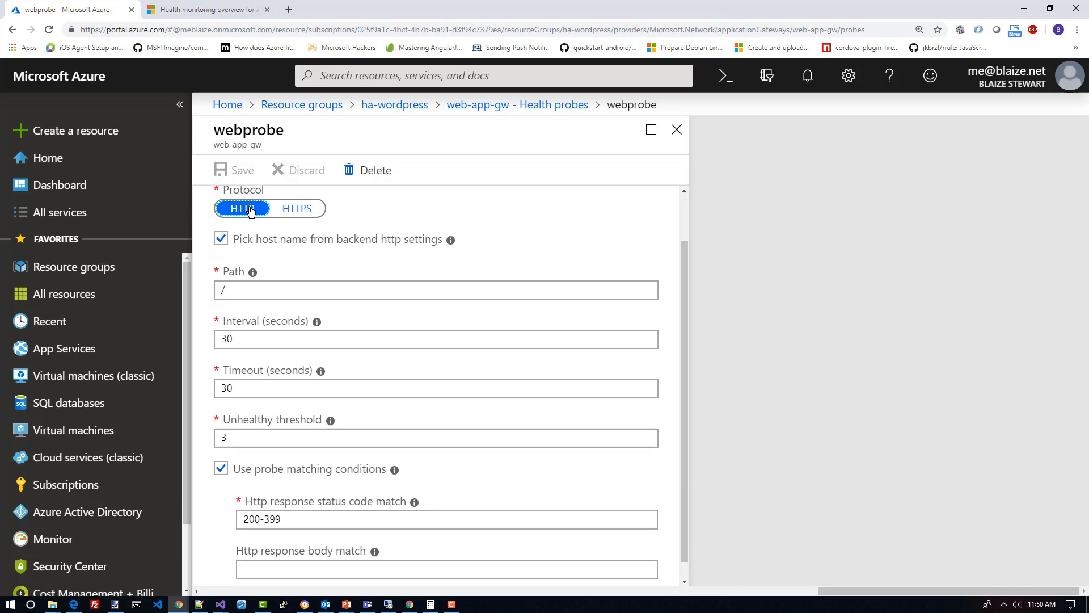
pyautogui.scroll(3)
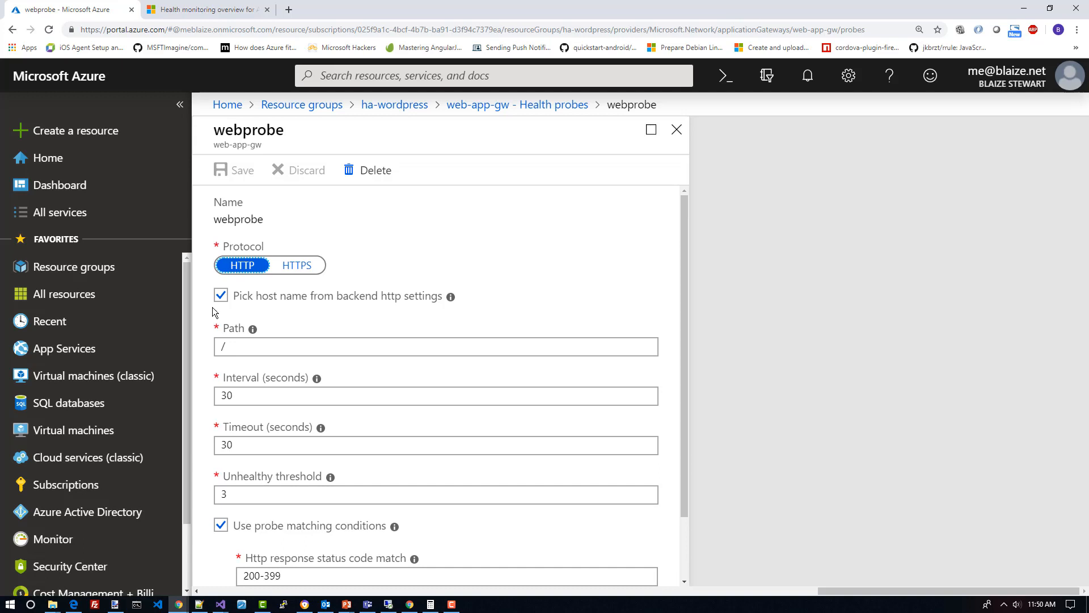
pyautogui.click(435, 346)
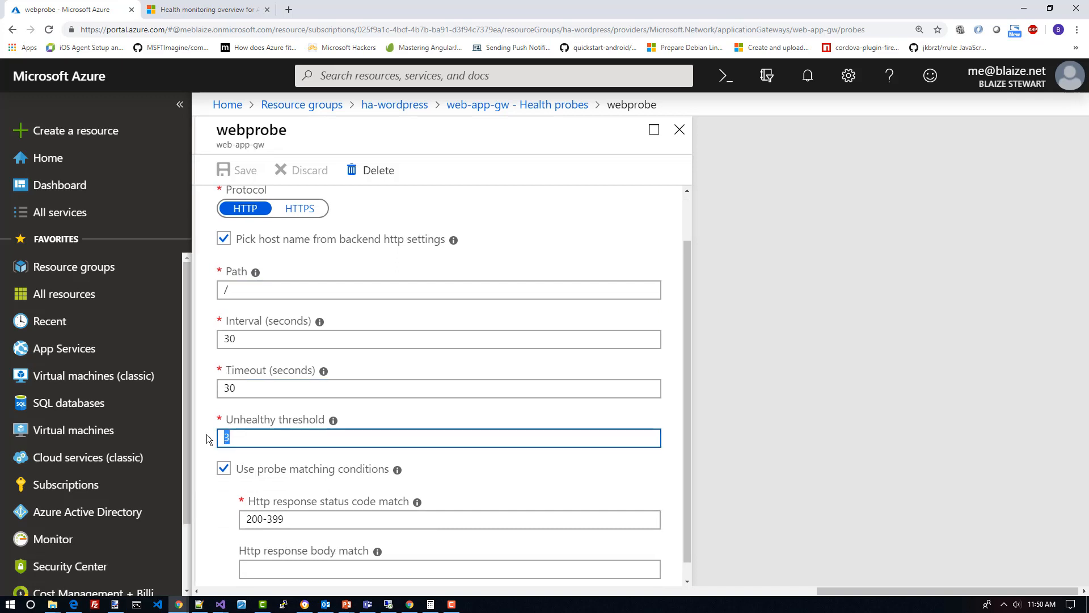
pyautogui.scroll(-3)
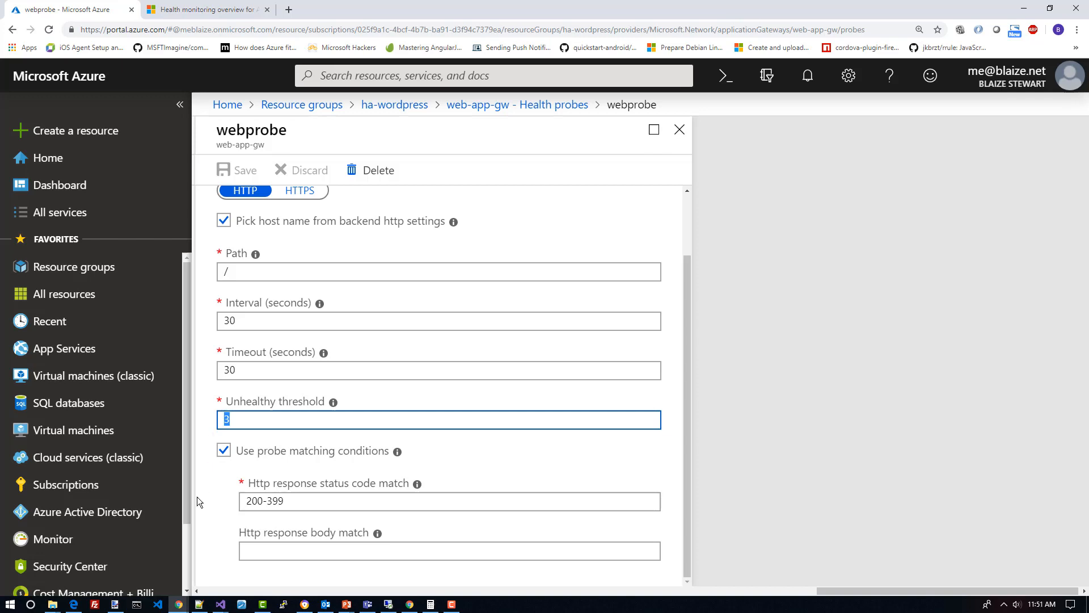
pyautogui.moveTo(223, 487)
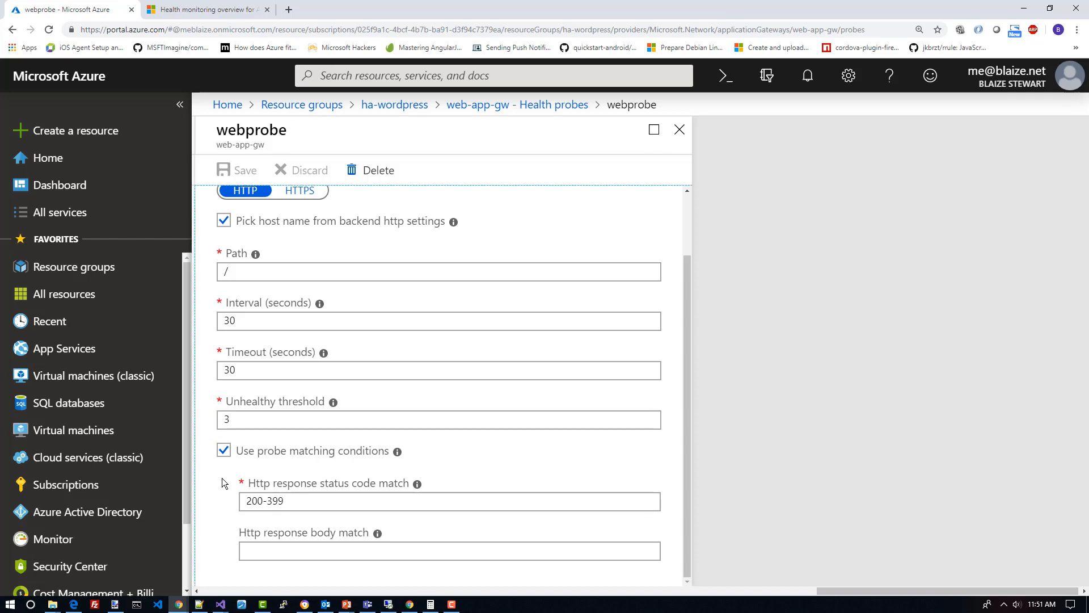
pyautogui.moveTo(262, 462)
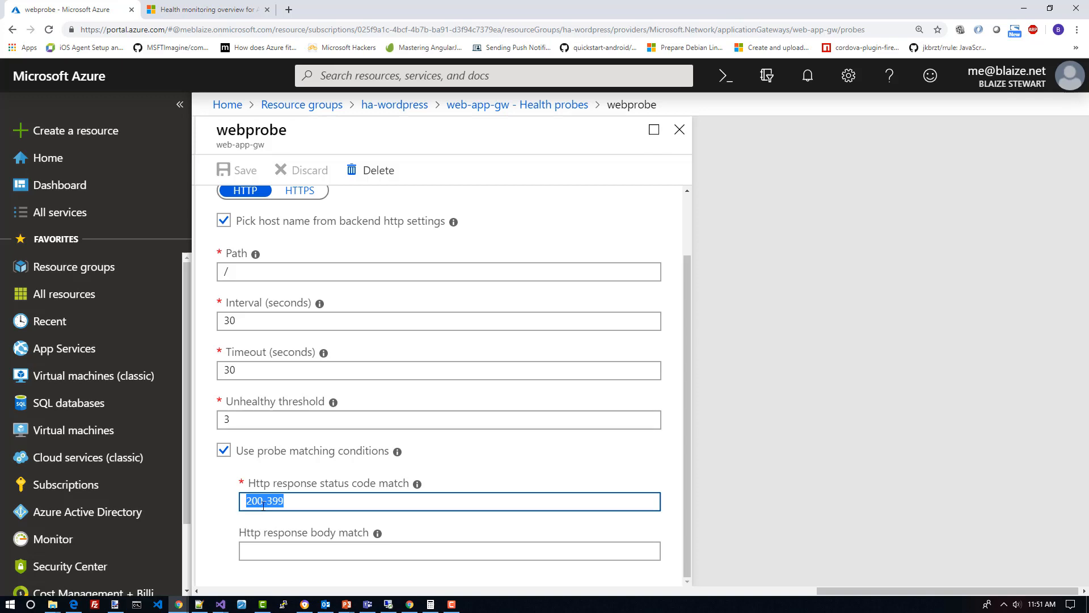
# Inspect webprobe's accepted 200-399 status code range and probe matching conditions
pyautogui.click(278, 501)
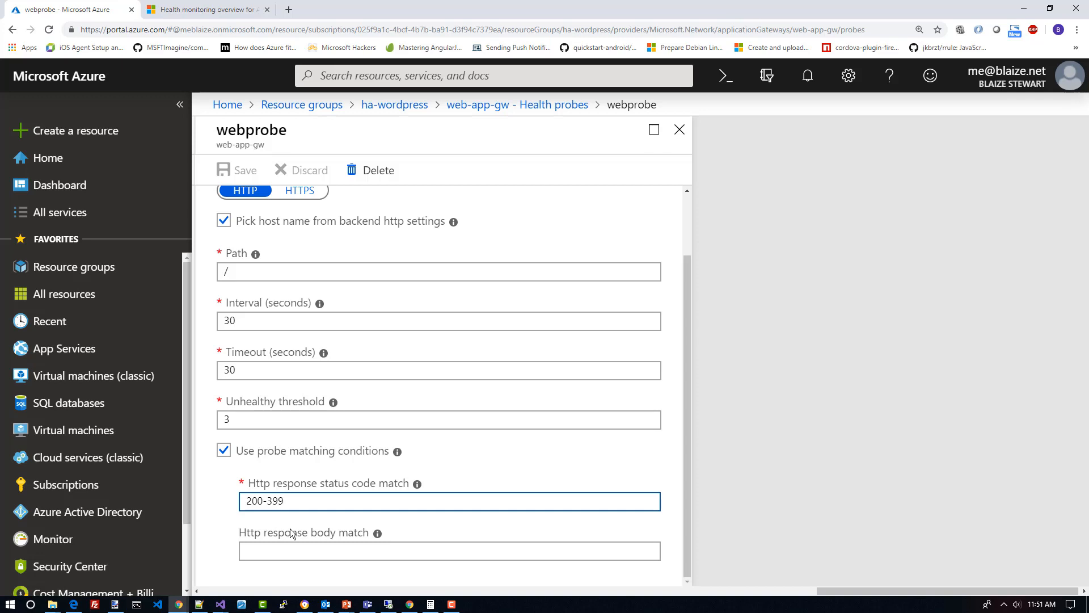
pyautogui.moveTo(217, 536)
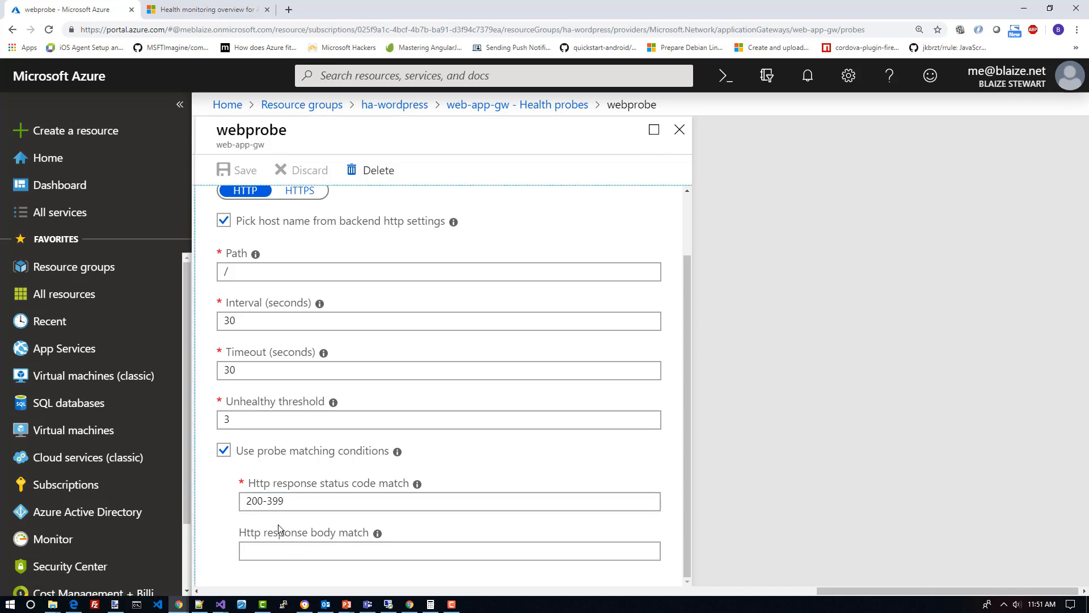
pyautogui.moveTo(238, 492)
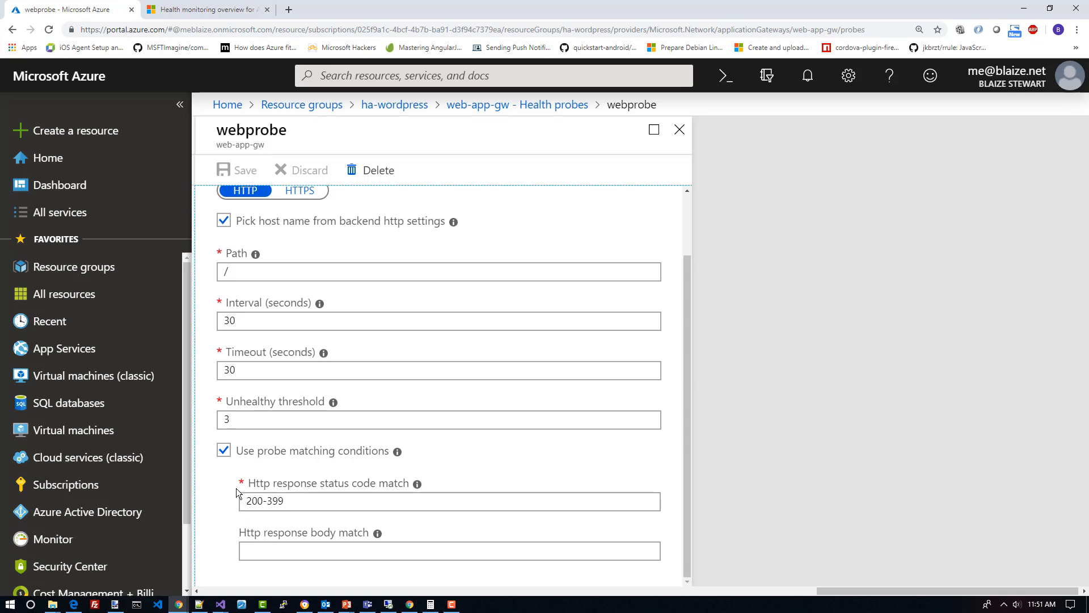
pyautogui.moveTo(263, 524)
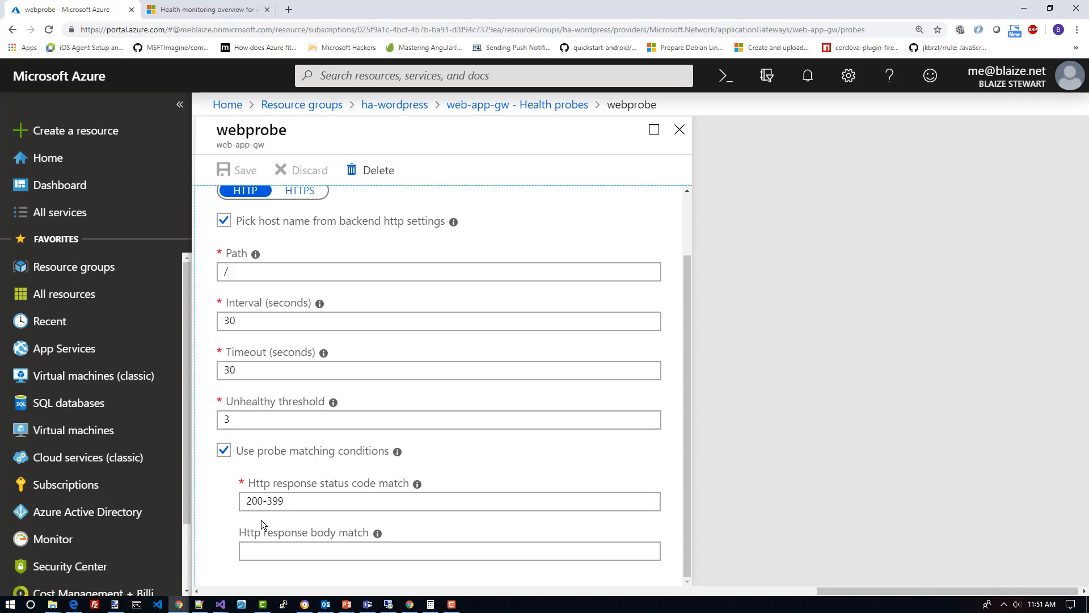
pyautogui.moveTo(301, 471)
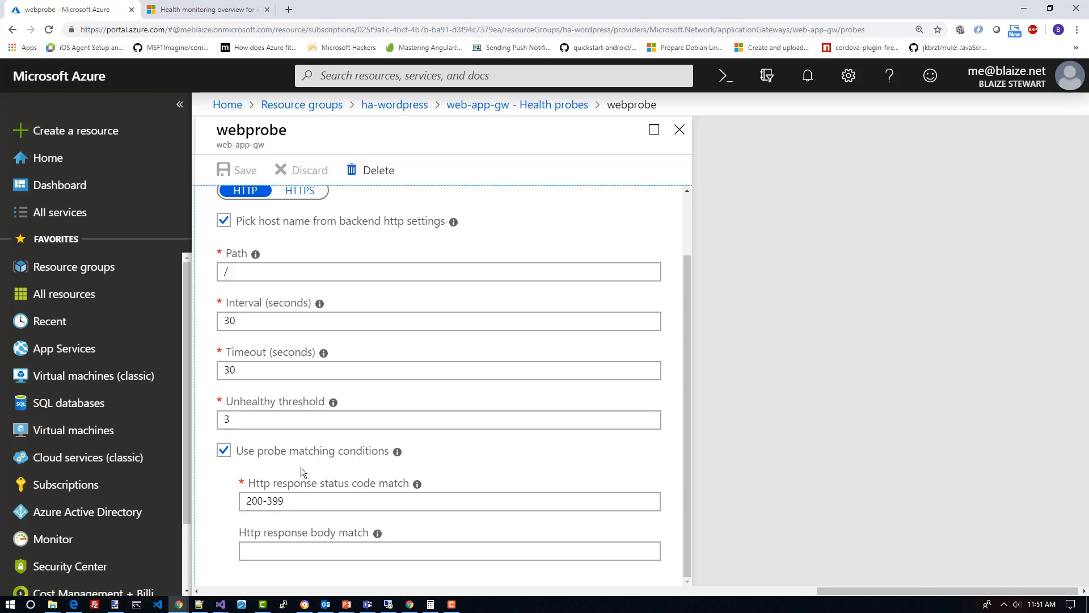
pyautogui.moveTo(291, 501)
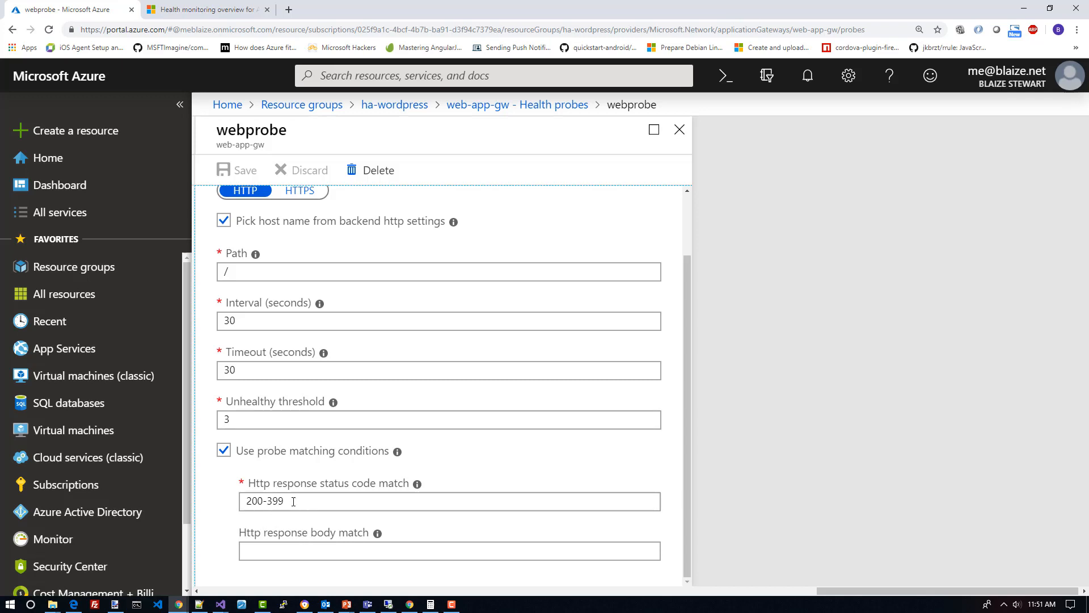
pyautogui.scroll(3)
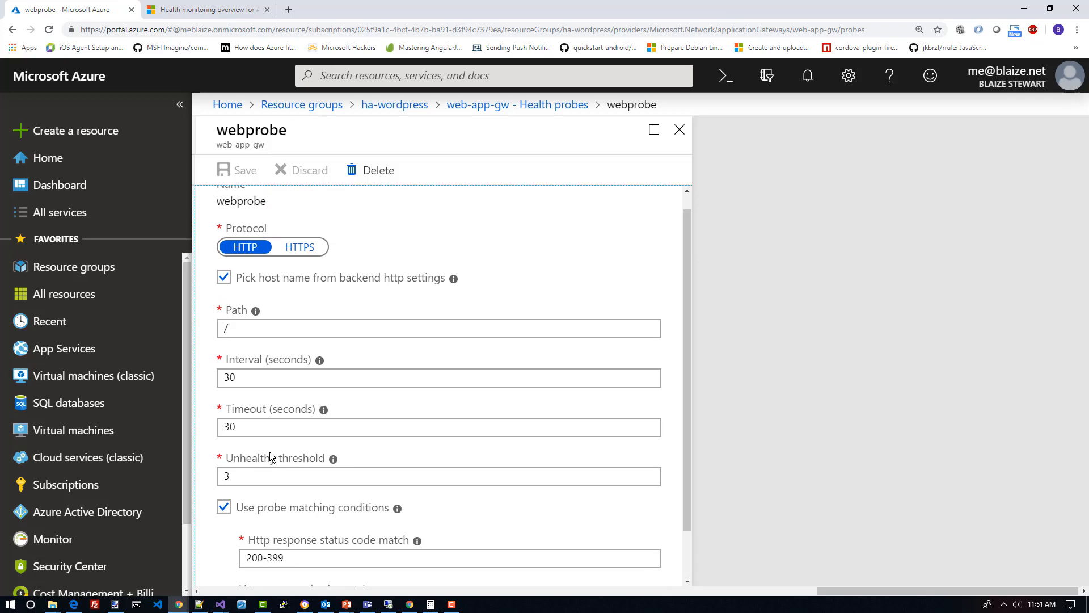
pyautogui.moveTo(410, 194)
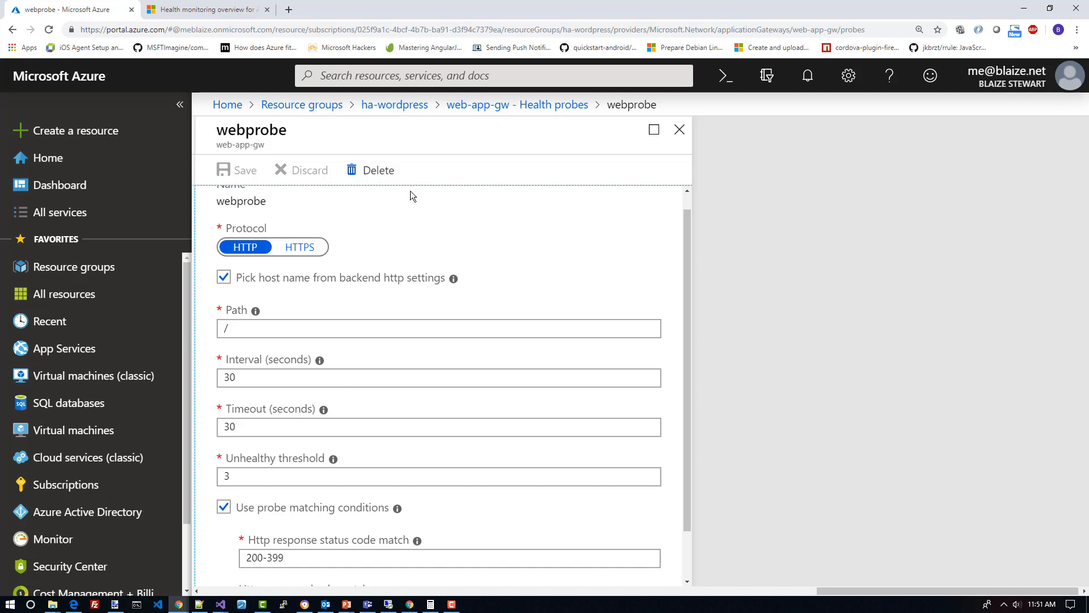
pyautogui.scroll(-3)
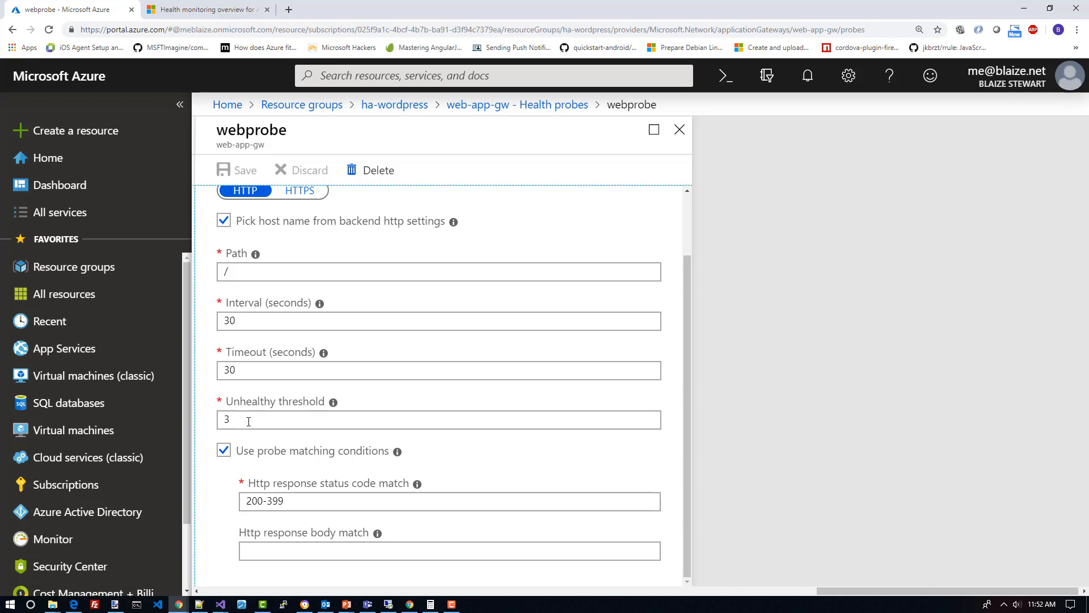
# Leave webprobe's 200-399 status range and path unchanged and open web-app-gw's Web application firewall settings
pyautogui.tripleClick(450, 501)
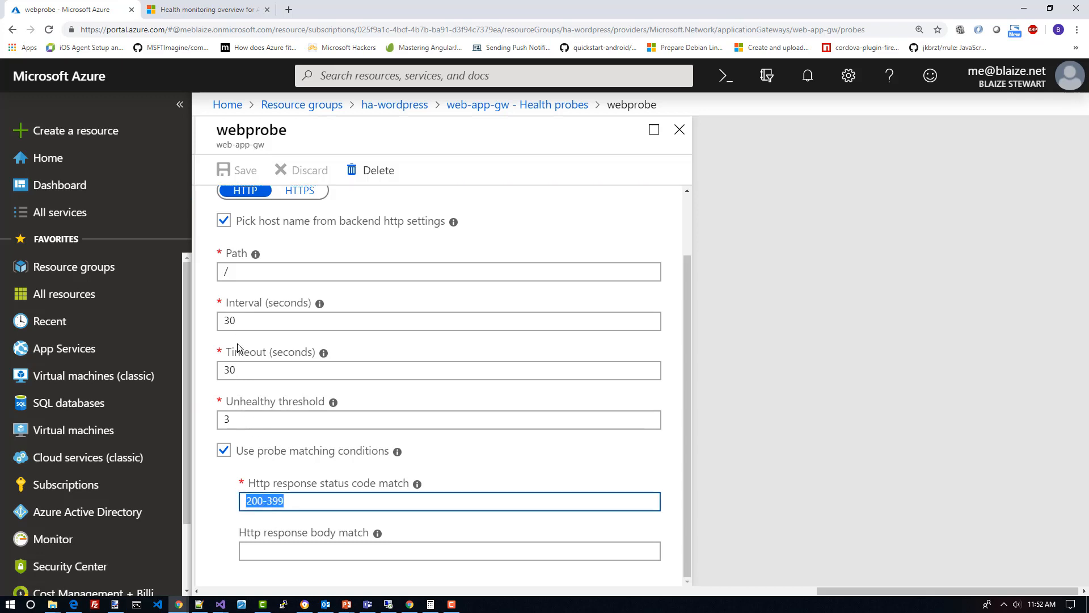
pyautogui.click(437, 272)
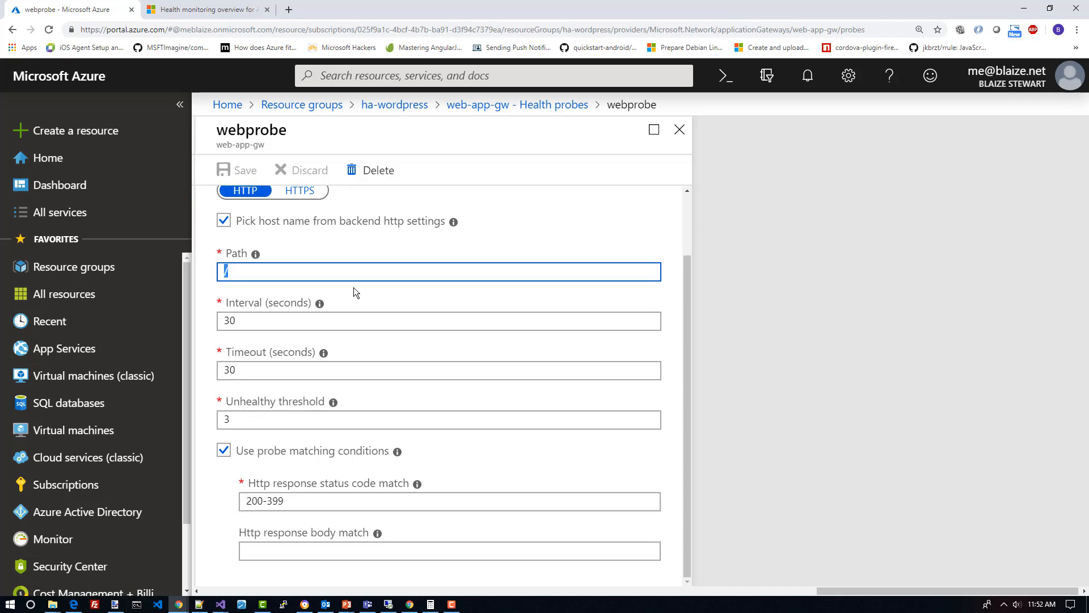
pyautogui.moveTo(491, 353)
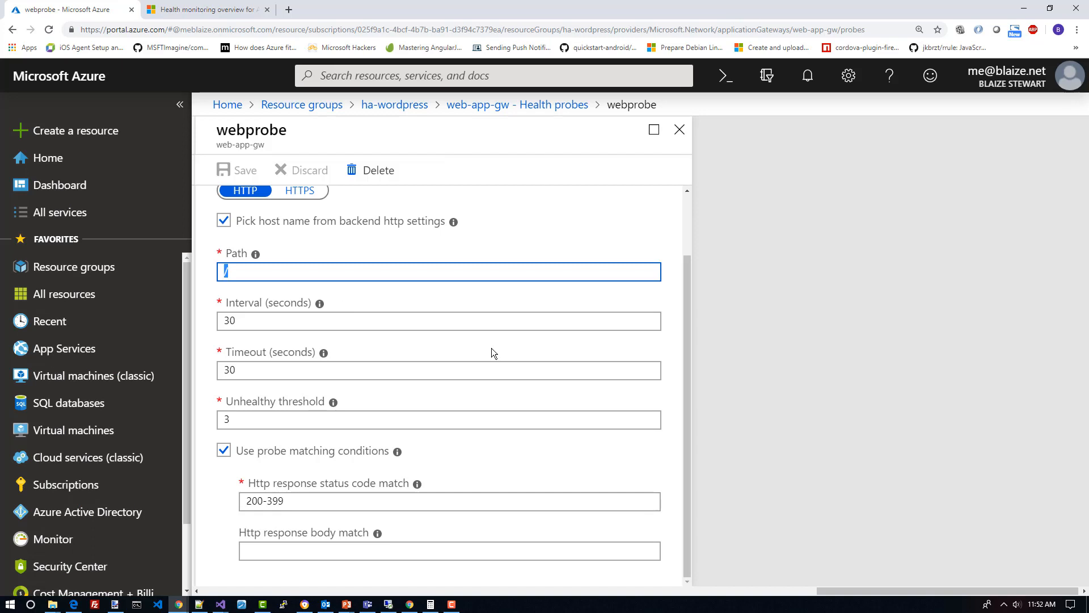
pyautogui.scroll(3)
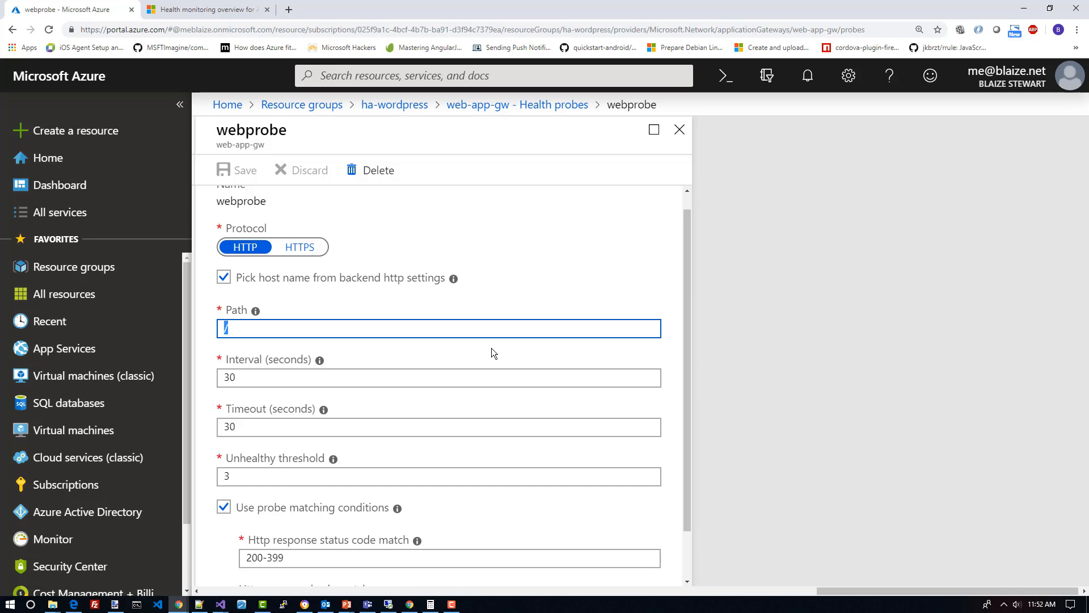
pyautogui.moveTo(500, 256)
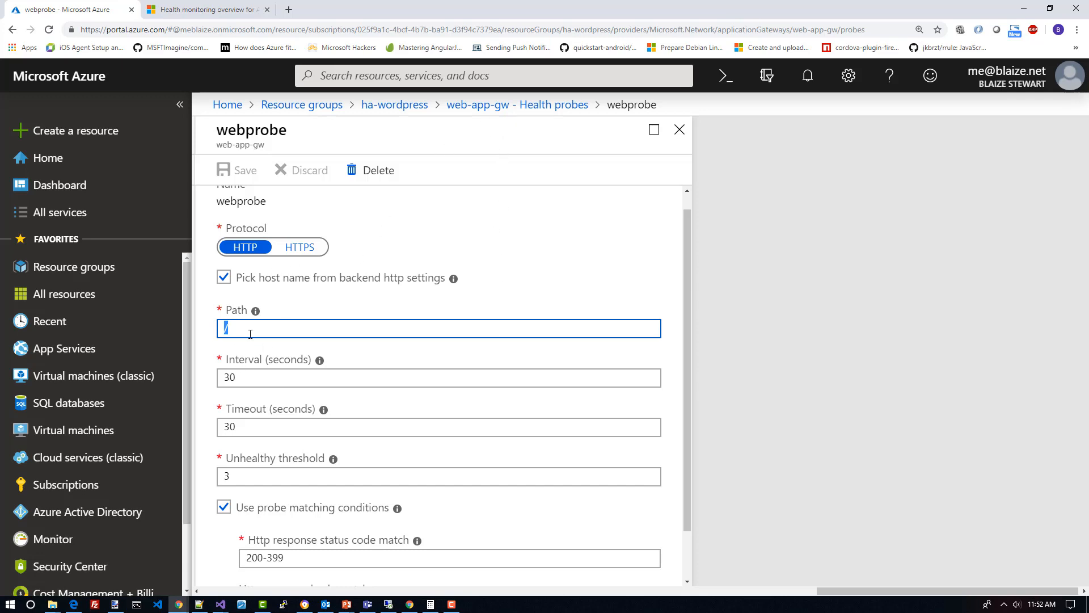
pyautogui.moveTo(393, 197)
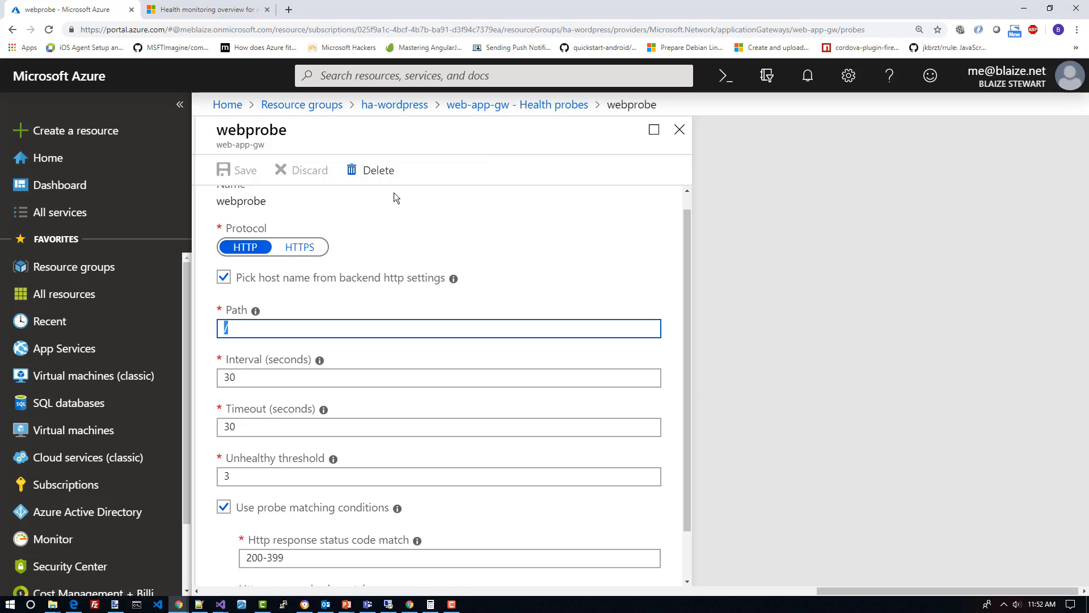
pyautogui.moveTo(393, 105)
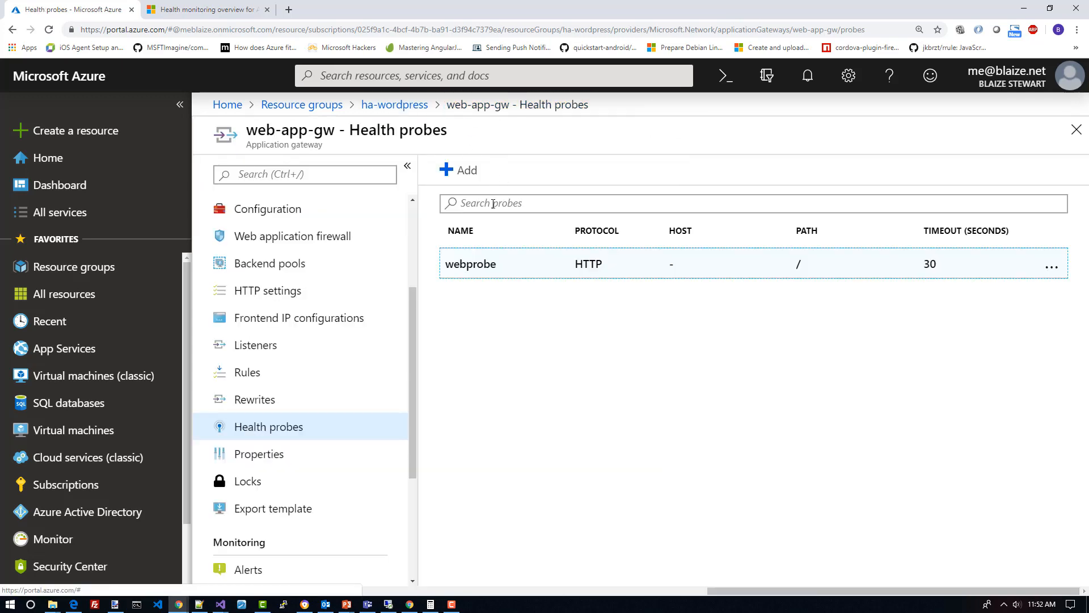
pyautogui.scroll(3)
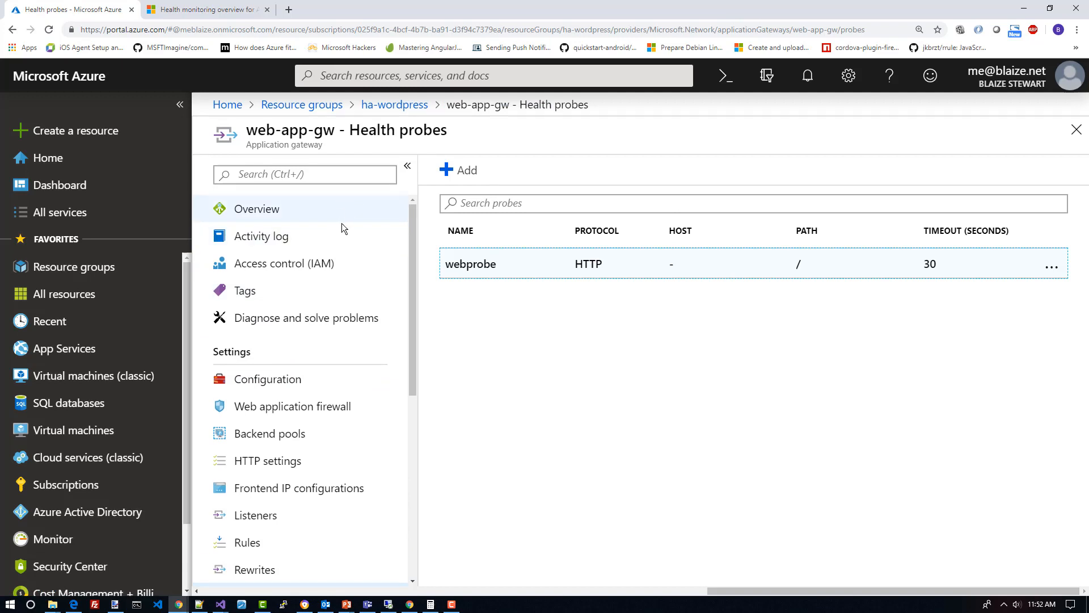
pyautogui.scroll(-3)
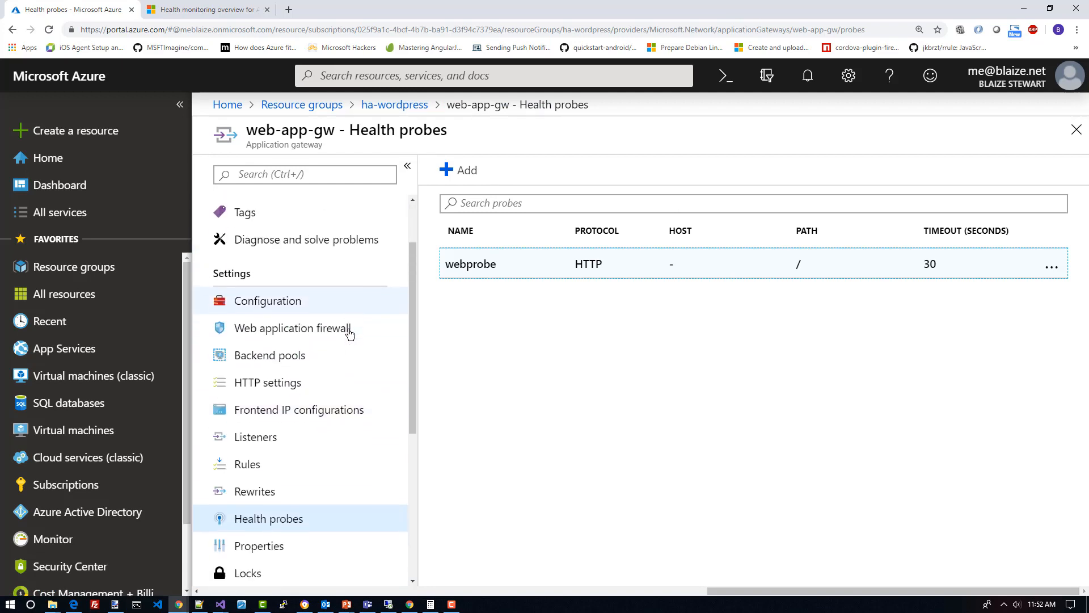
pyautogui.click(293, 327)
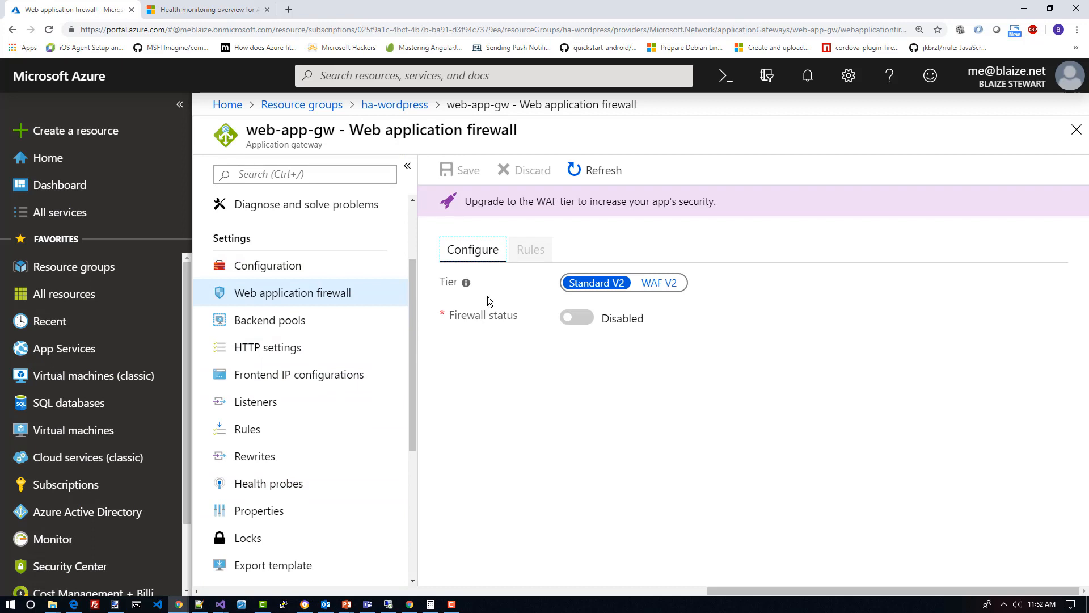
pyautogui.moveTo(523, 344)
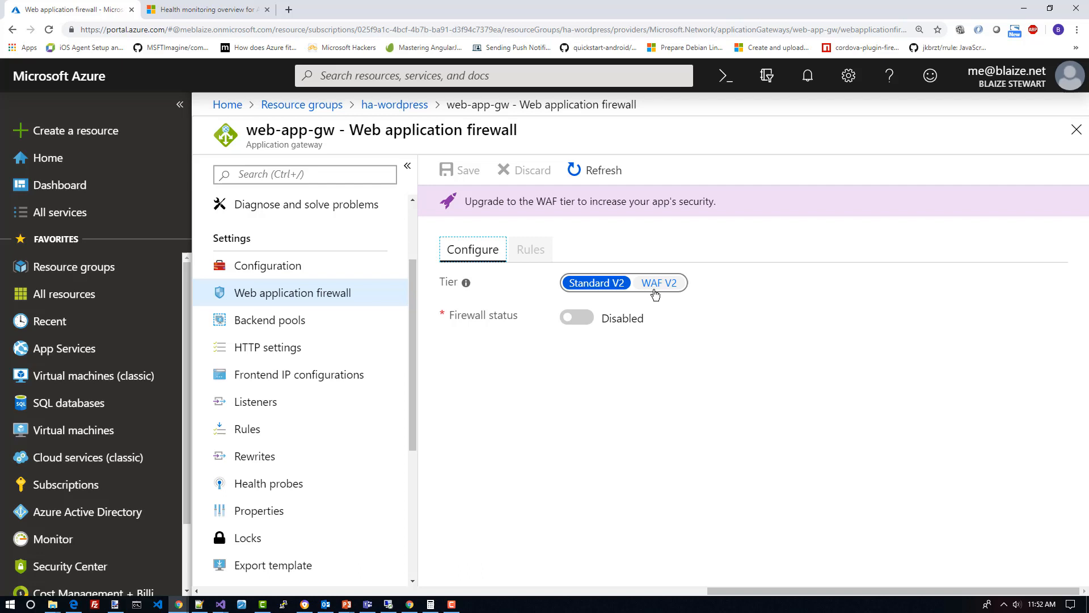
pyautogui.moveTo(659, 288)
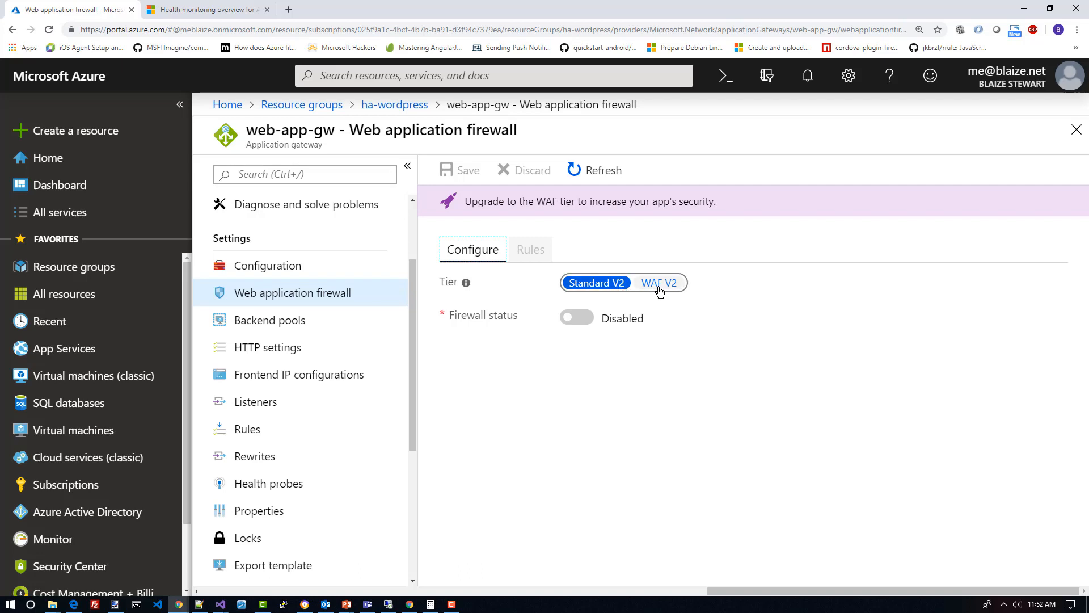
pyautogui.moveTo(579, 371)
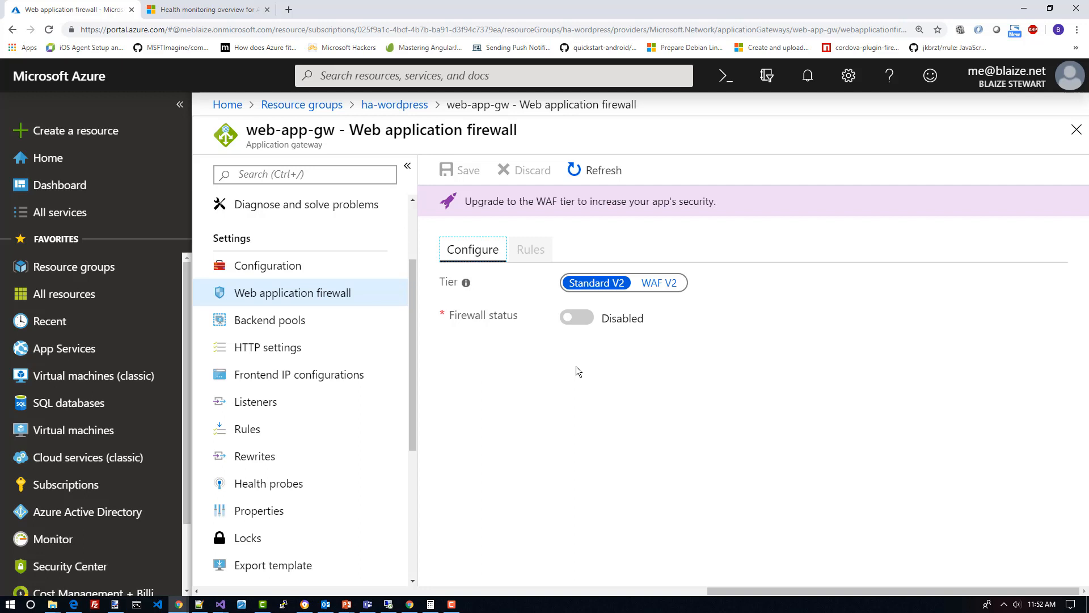
pyautogui.click(659, 282)
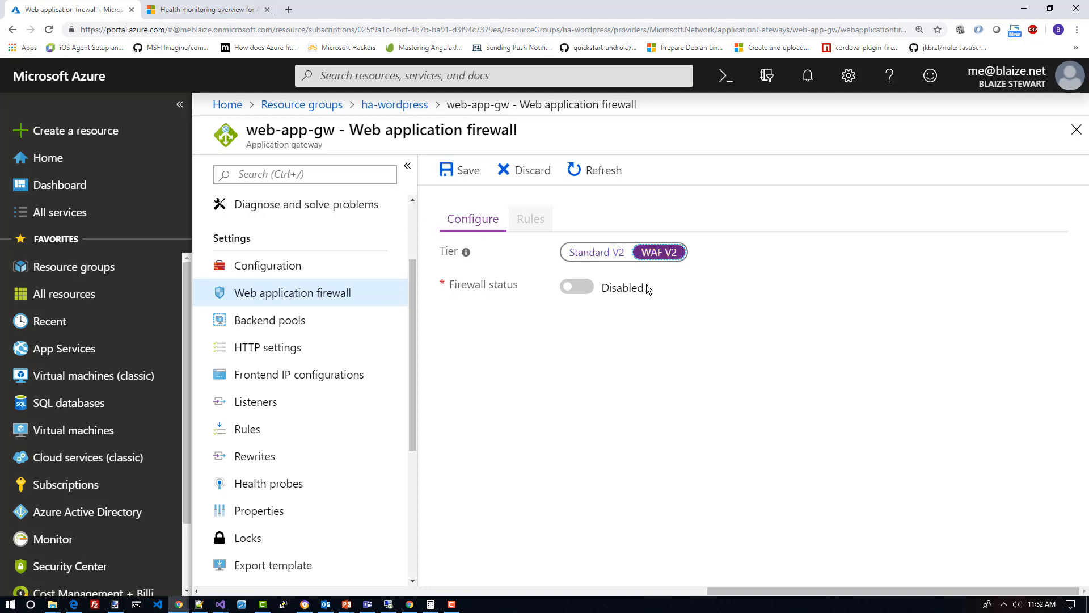
pyautogui.click(594, 252)
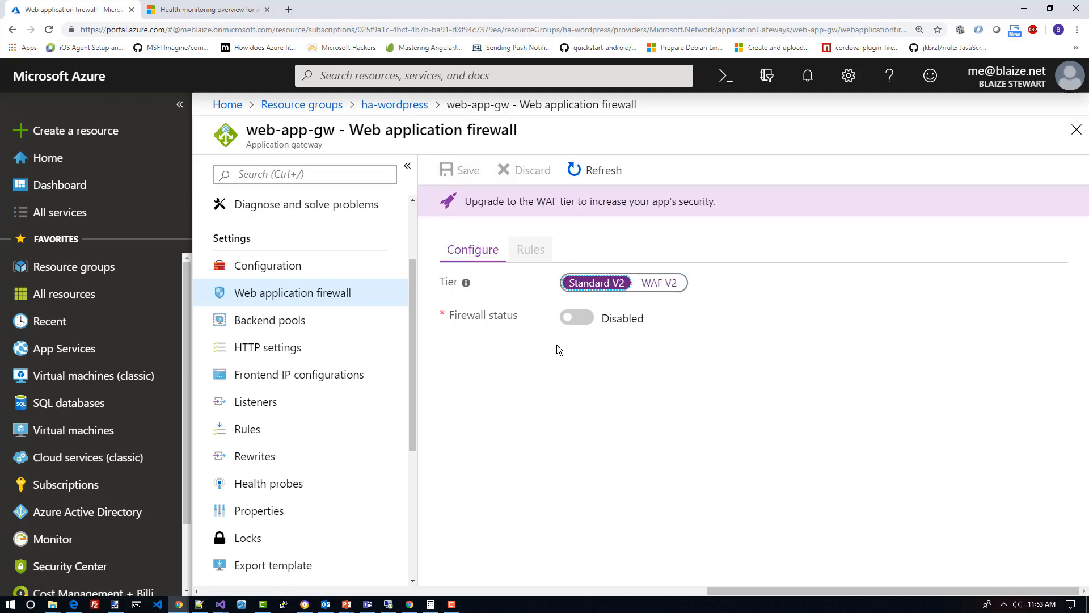
pyautogui.moveTo(505, 358)
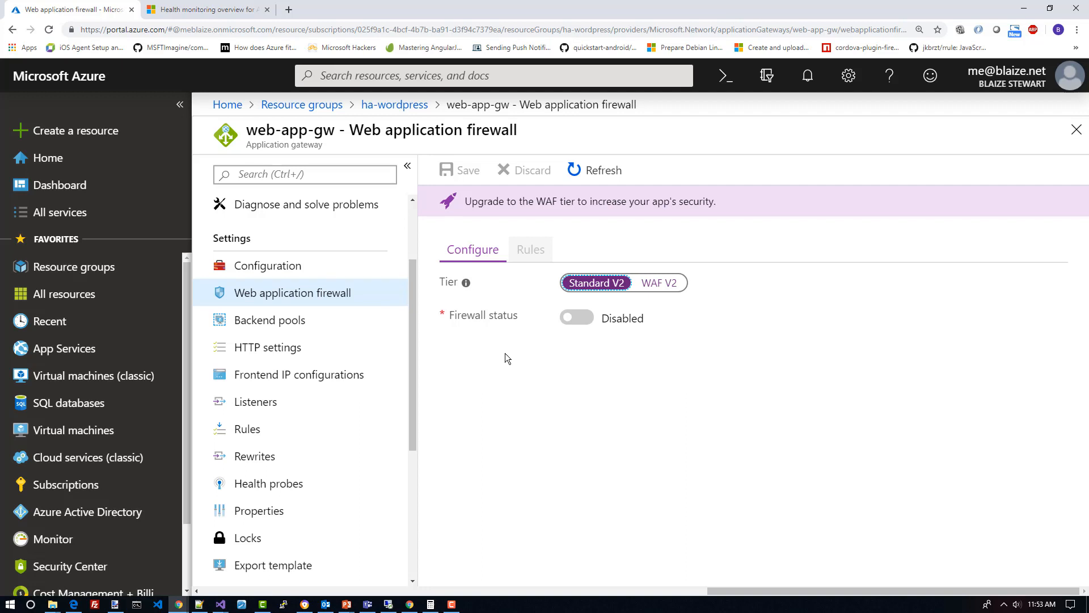
pyautogui.moveTo(500, 375)
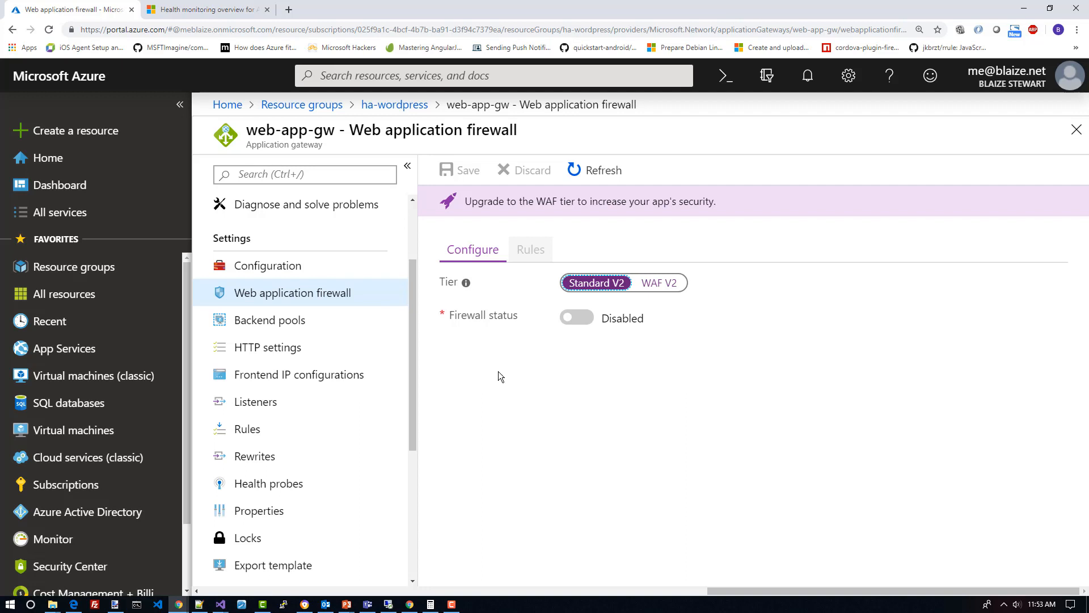
pyautogui.scroll(-3)
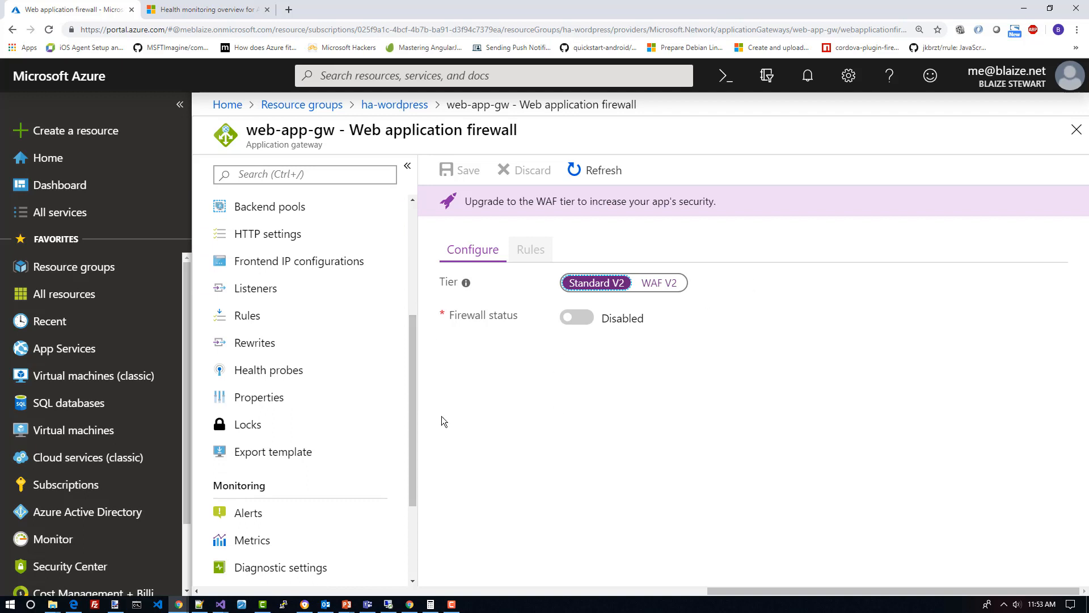
pyautogui.scroll(-3)
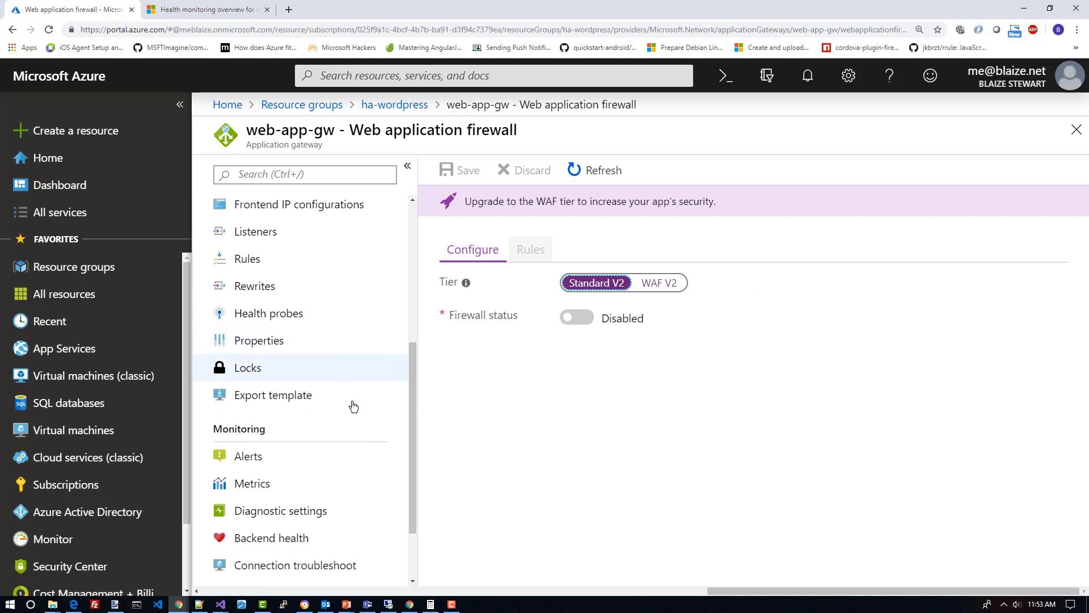
pyautogui.scroll(3)
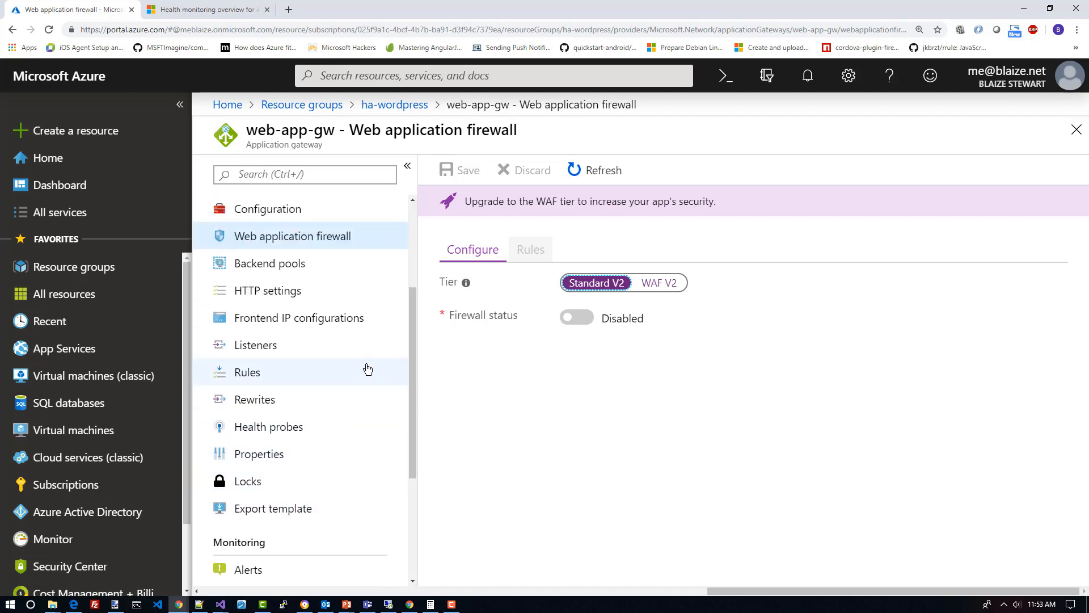
pyautogui.moveTo(279, 383)
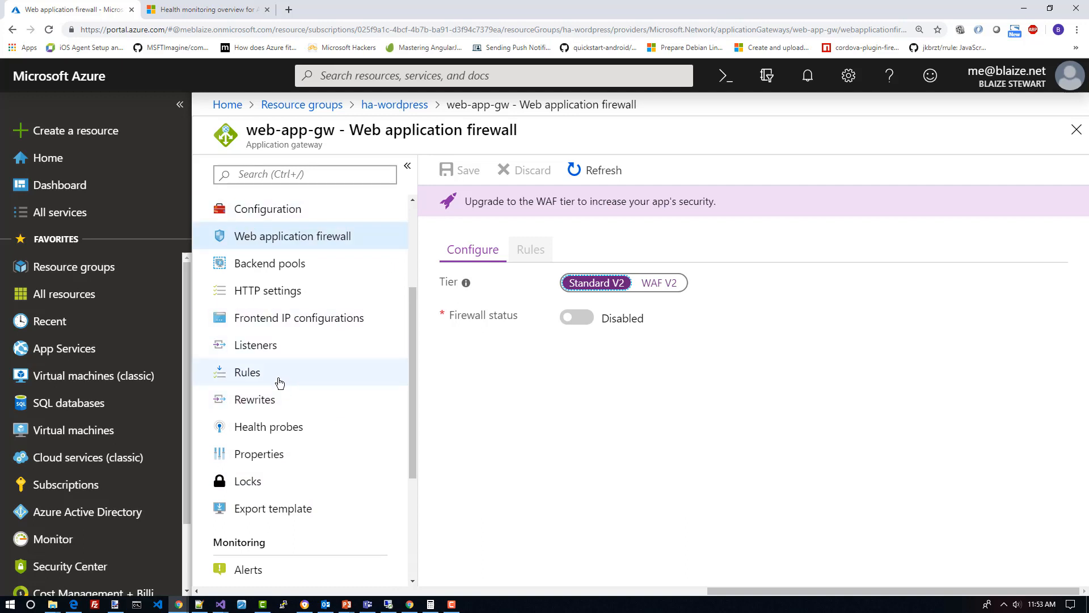
# Switch to web-app-gw's Rewrites page, confirming that the unsaved firewall edits are discarded
pyautogui.click(254, 399)
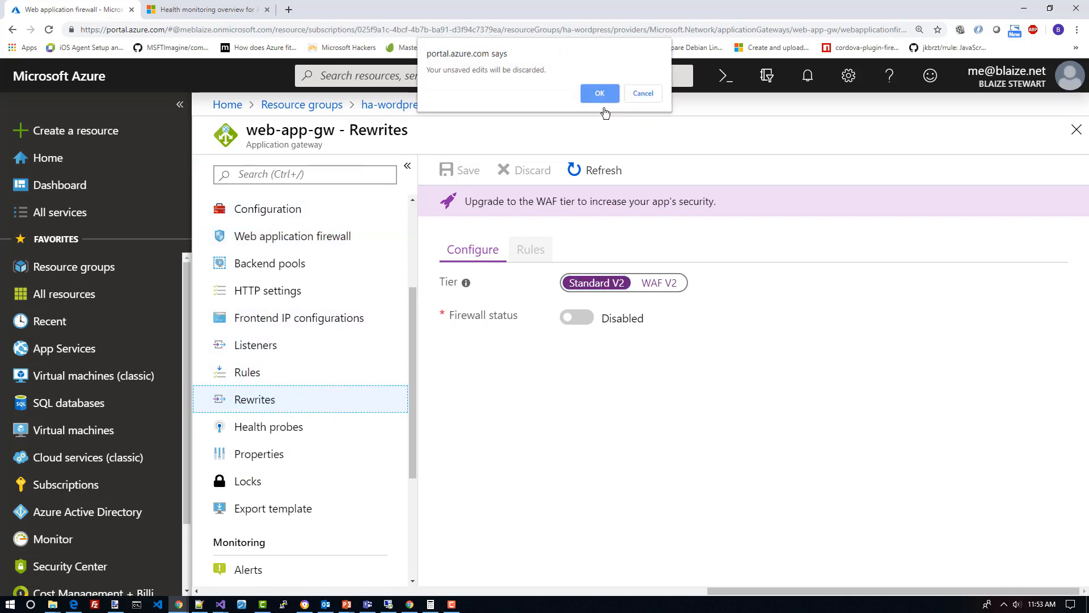
pyautogui.click(598, 93)
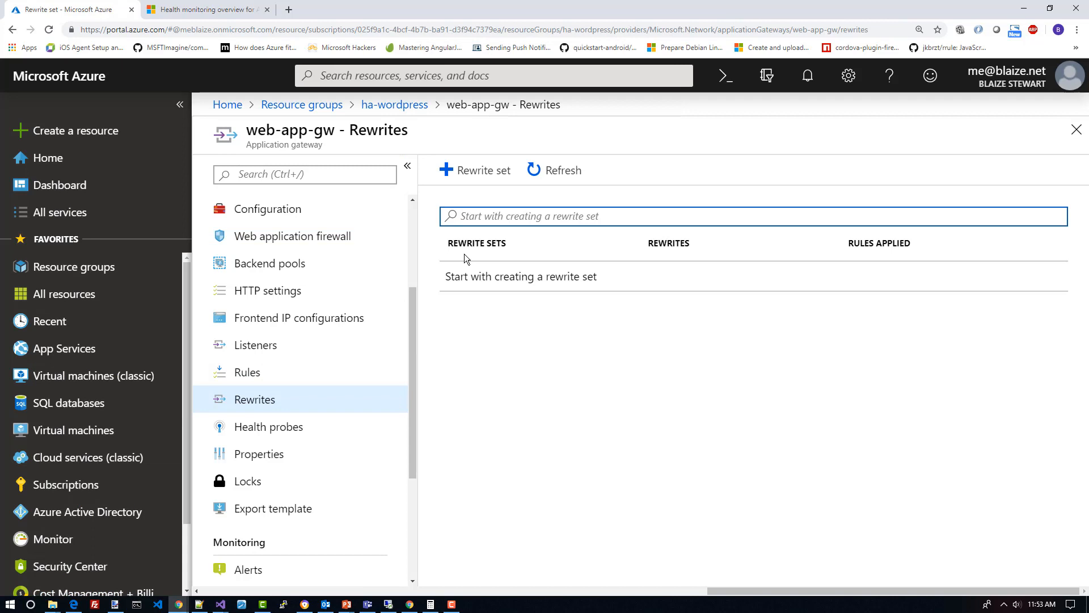
pyautogui.moveTo(625, 384)
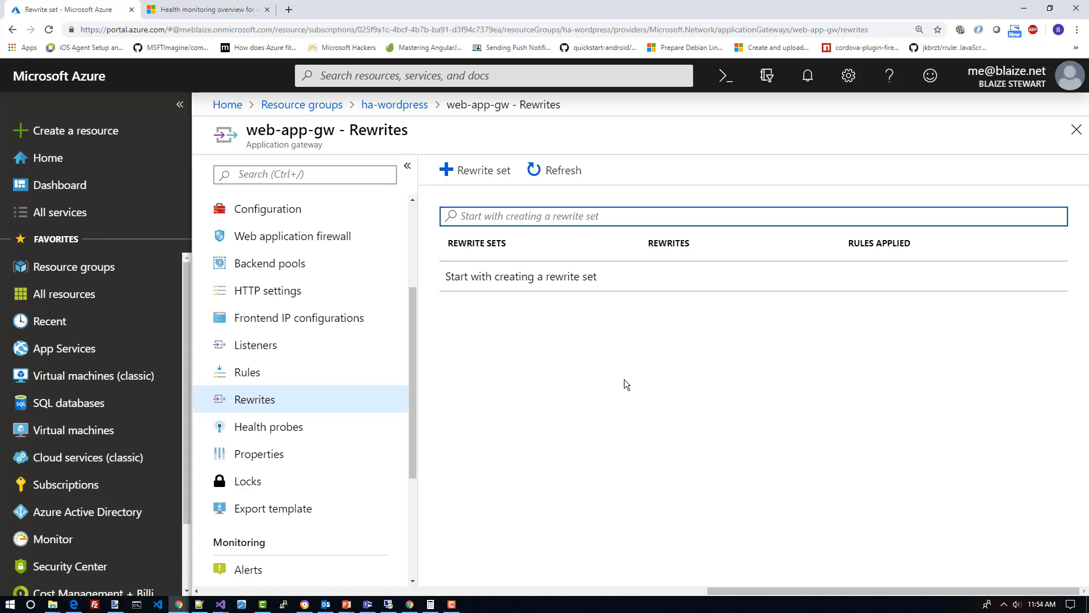
pyautogui.scroll(-3)
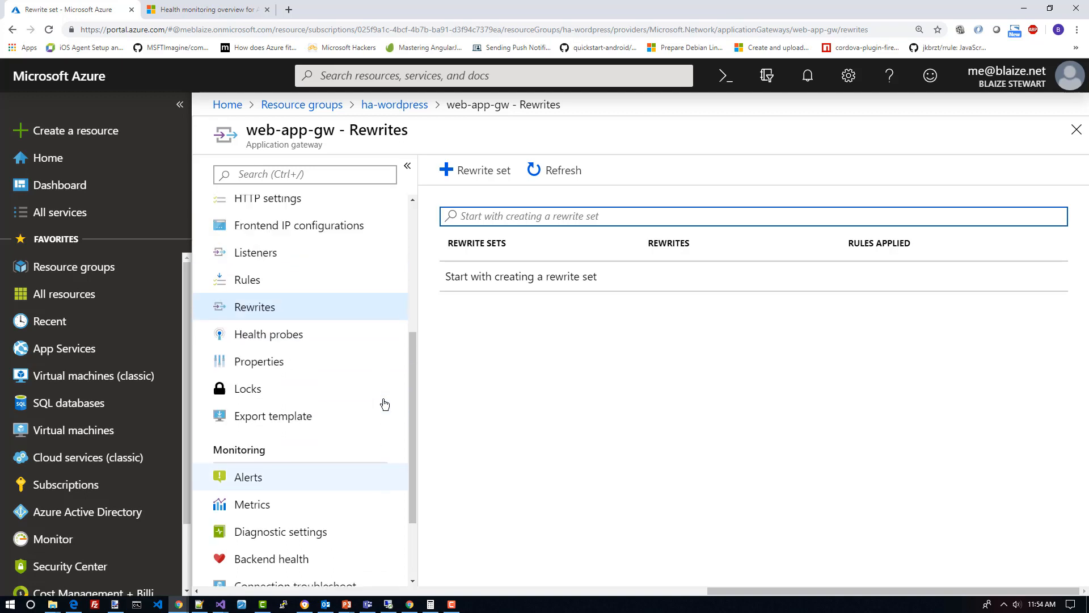
# Show Backend health under Monitoring, where both pool servers report Healthy with Success
pyautogui.scroll(-3)
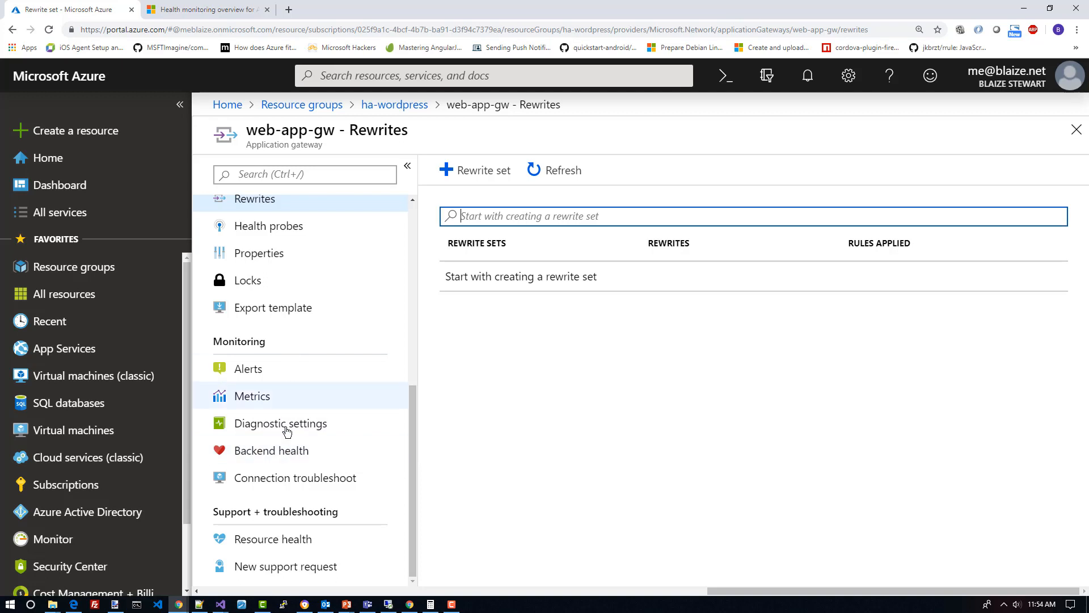
pyautogui.click(271, 449)
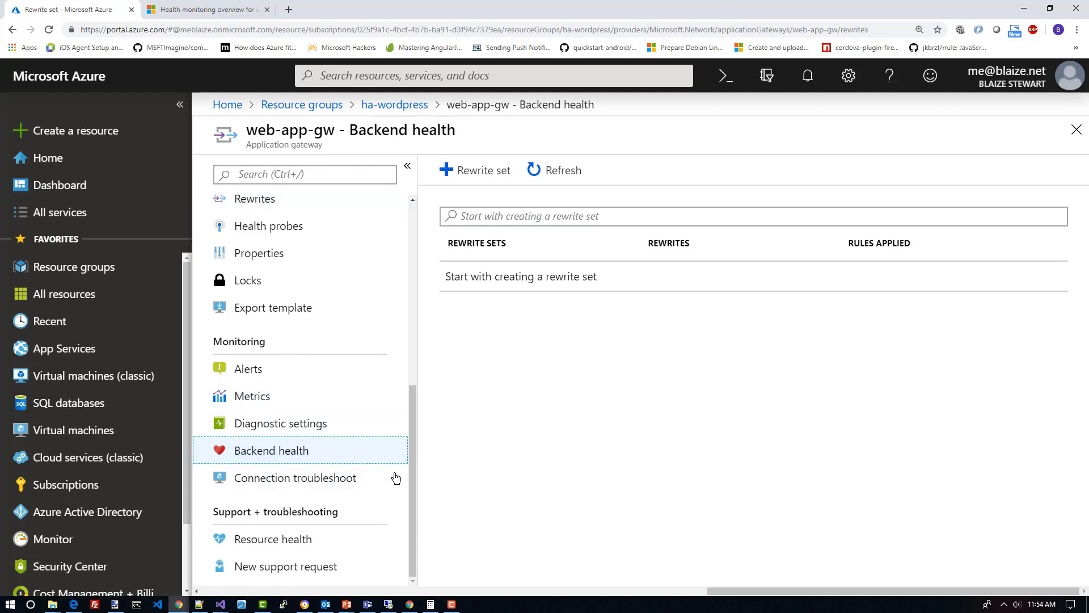
pyautogui.click(272, 450)
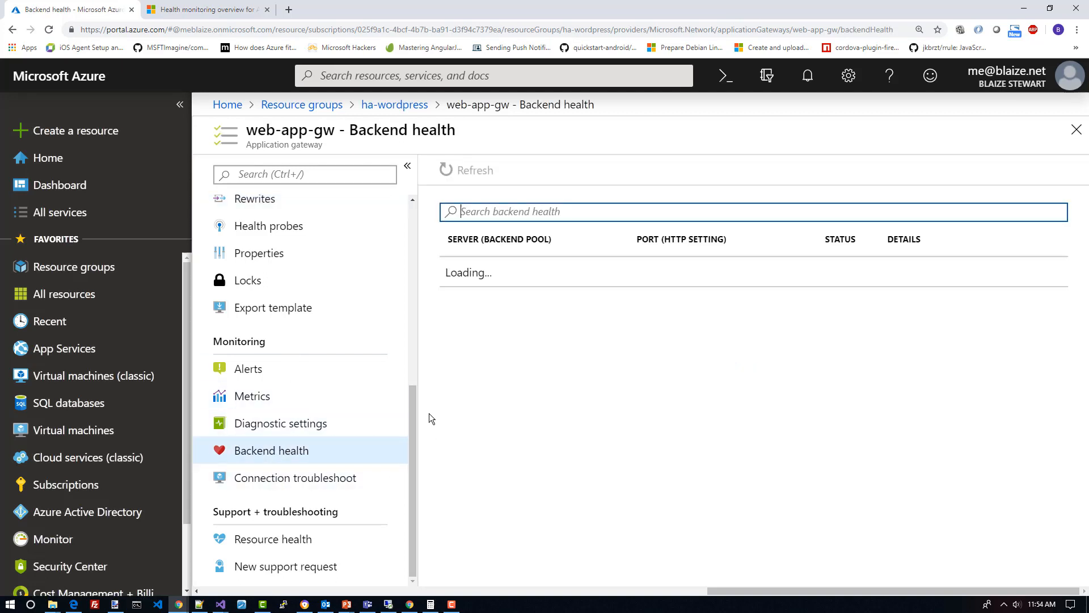
pyautogui.moveTo(281, 423)
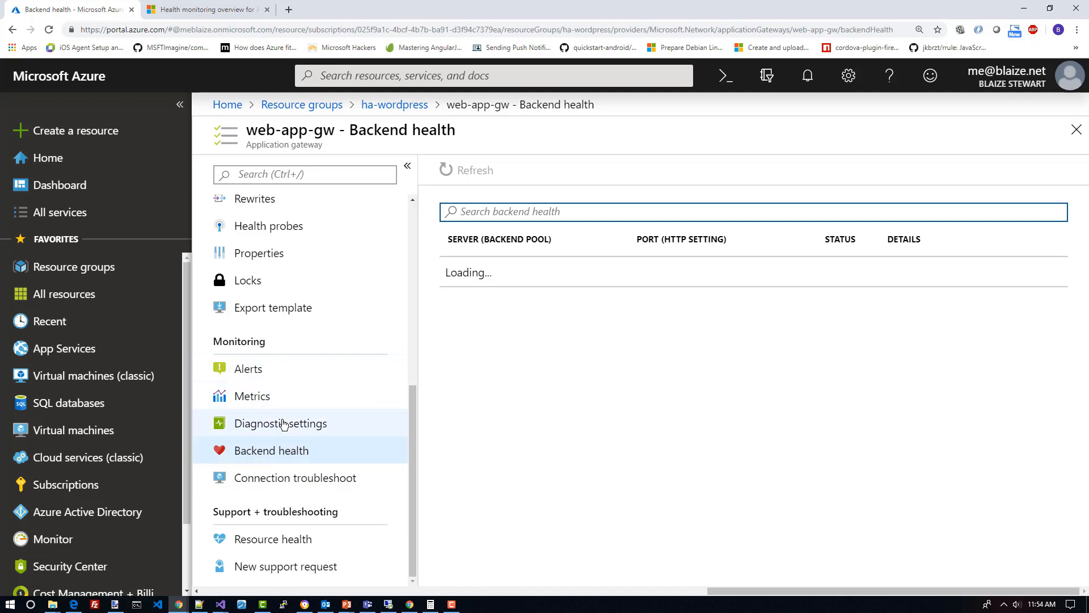
pyautogui.moveTo(609, 326)
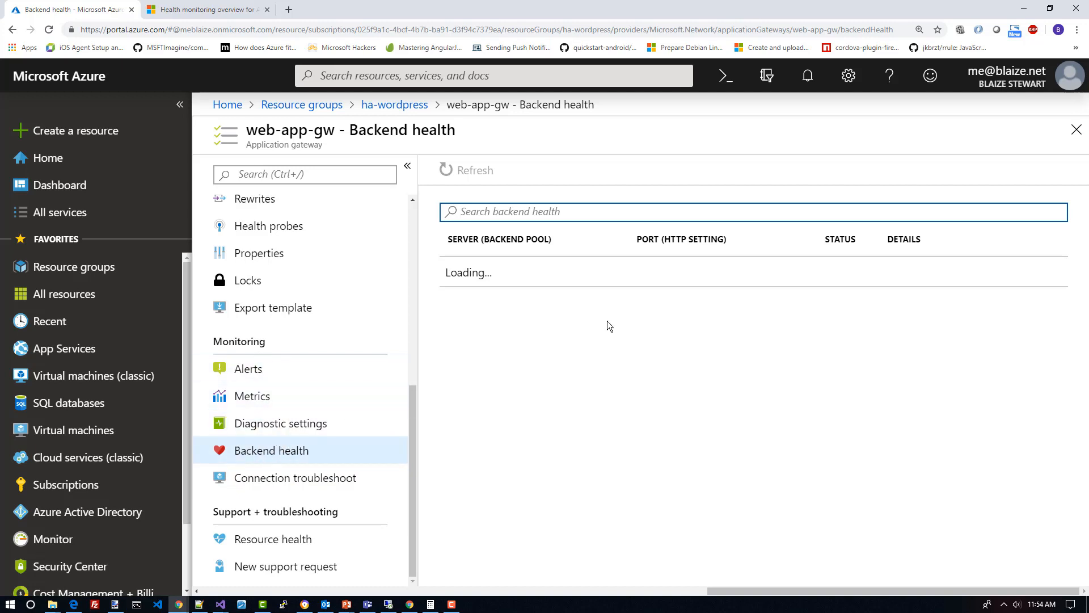
pyautogui.moveTo(572, 299)
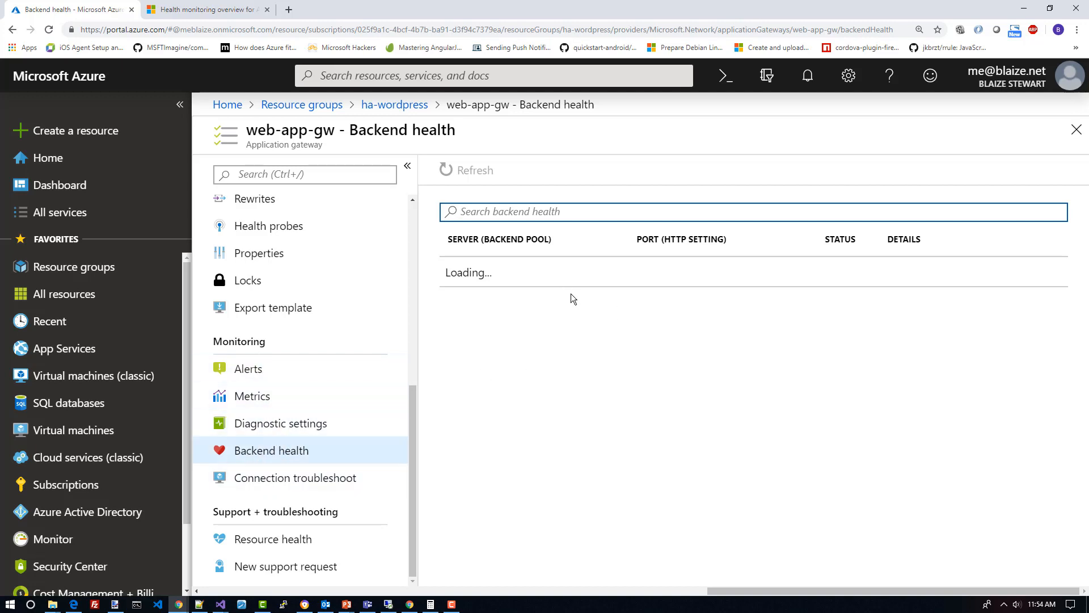
pyautogui.moveTo(542, 308)
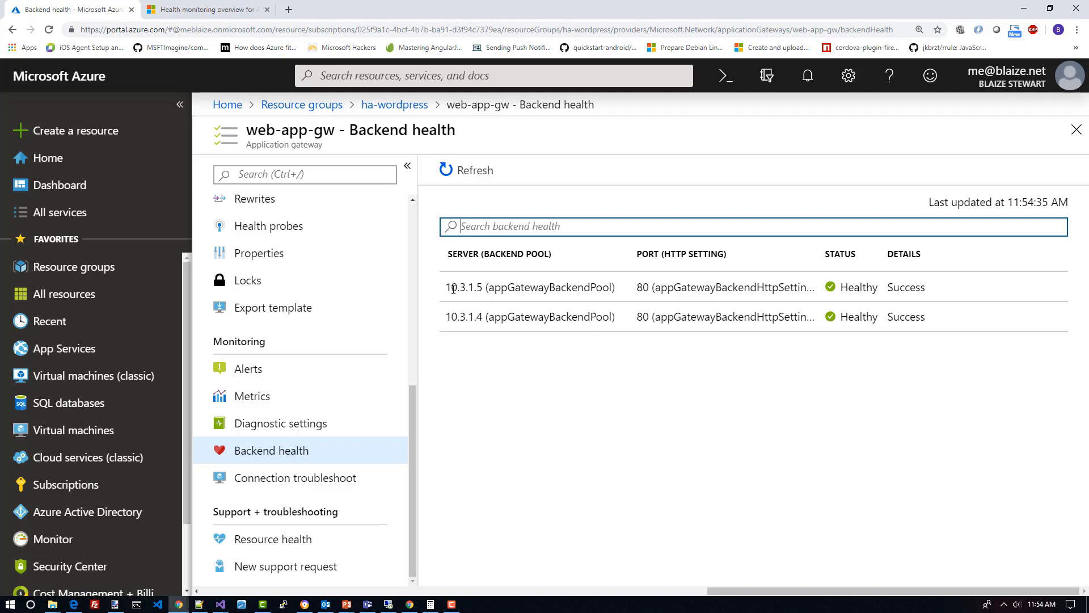
pyautogui.moveTo(841, 306)
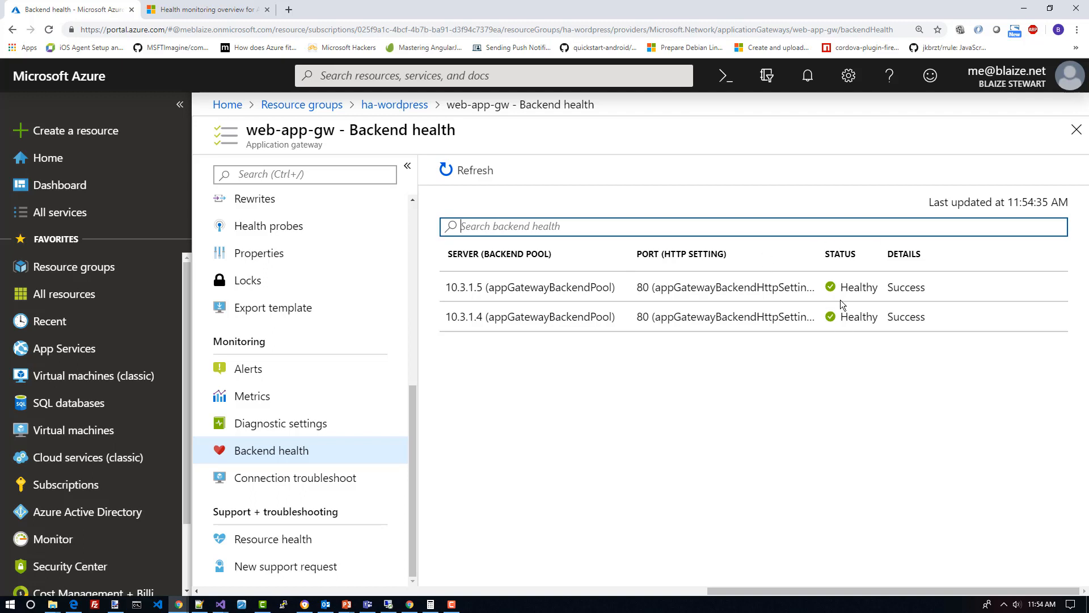
pyautogui.moveTo(712, 334)
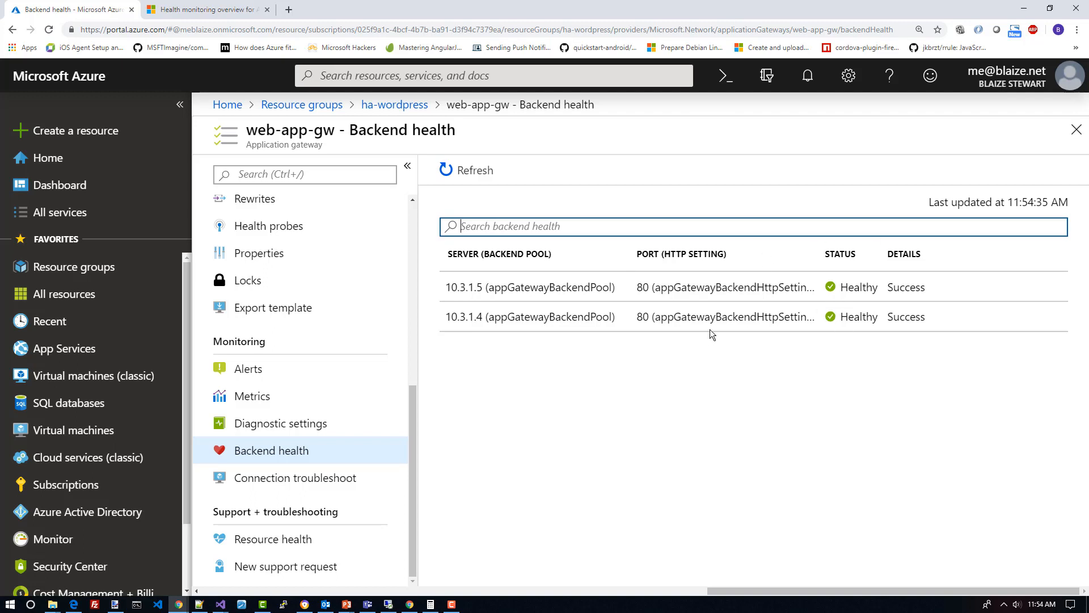
pyautogui.moveTo(841, 365)
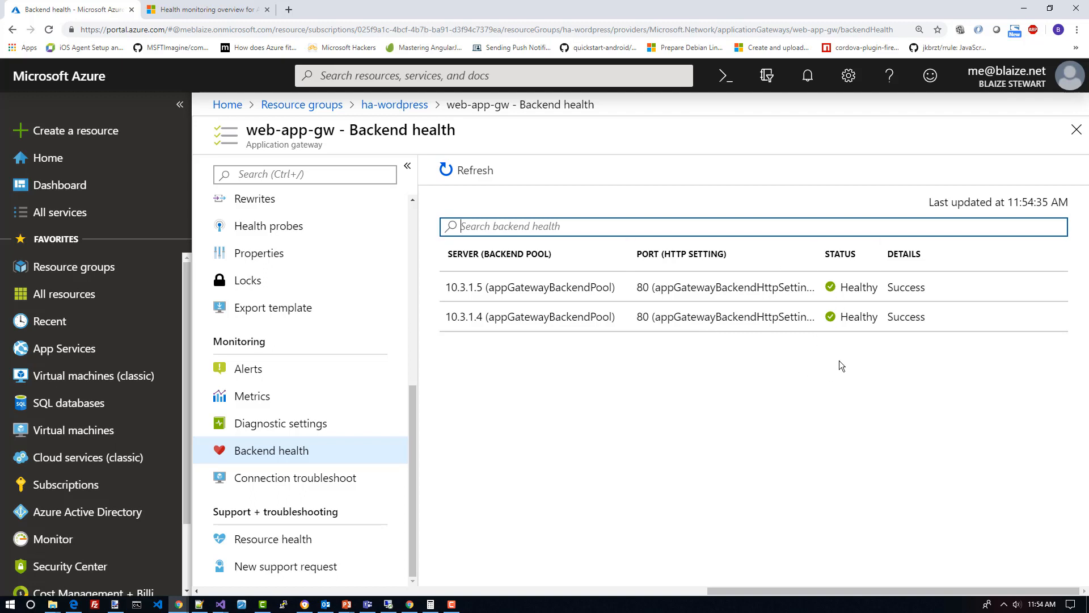
pyautogui.moveTo(857, 345)
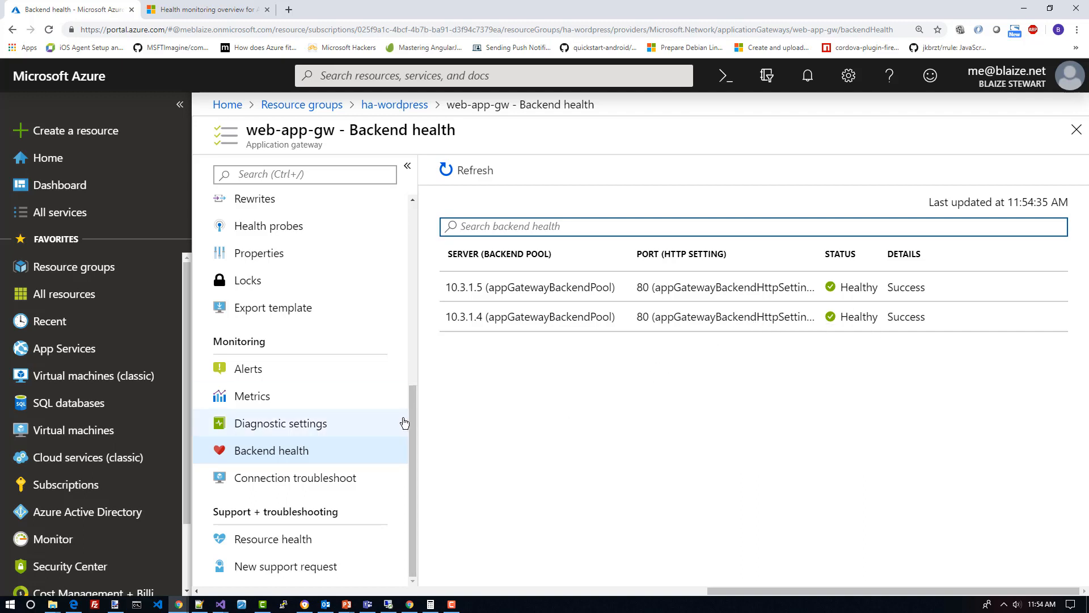
# Return to the gateway Overview and copy its frontend public IP 52.232.229.16
pyautogui.scroll(3)
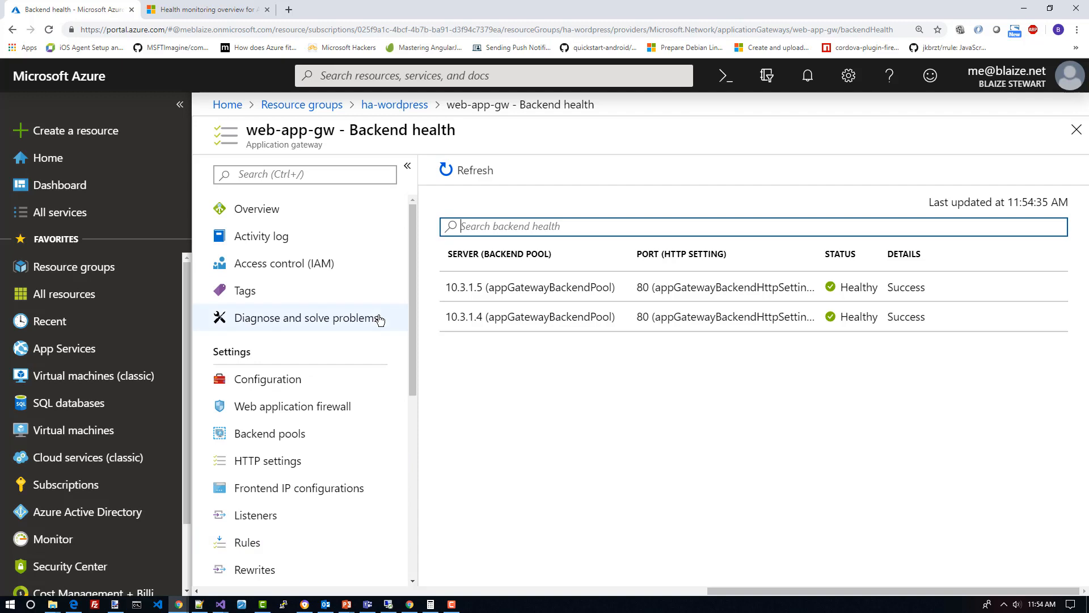
pyautogui.moveTo(395, 331)
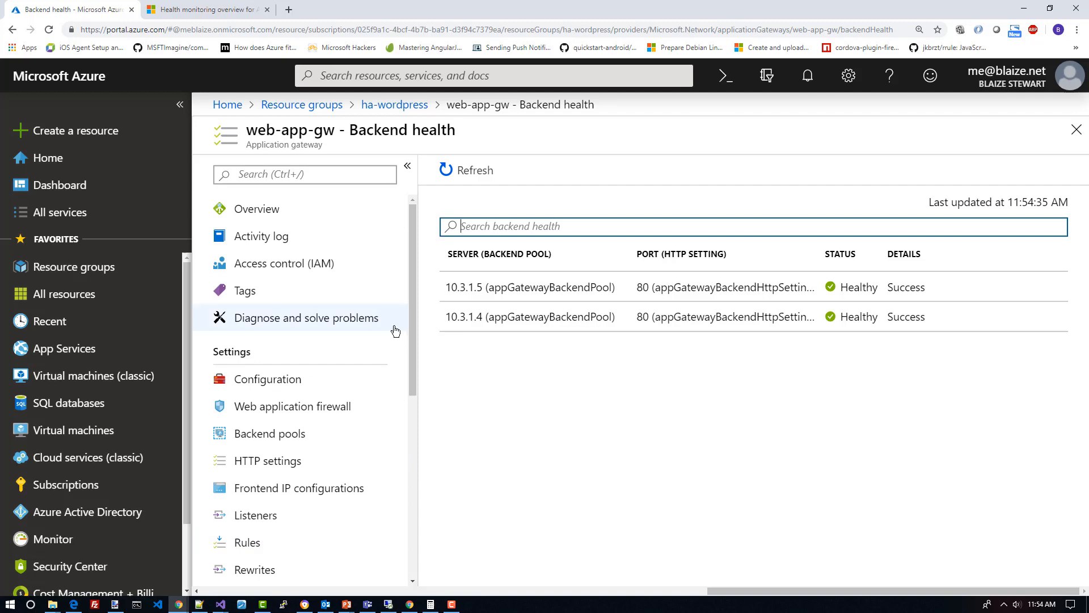
pyautogui.moveTo(409, 279)
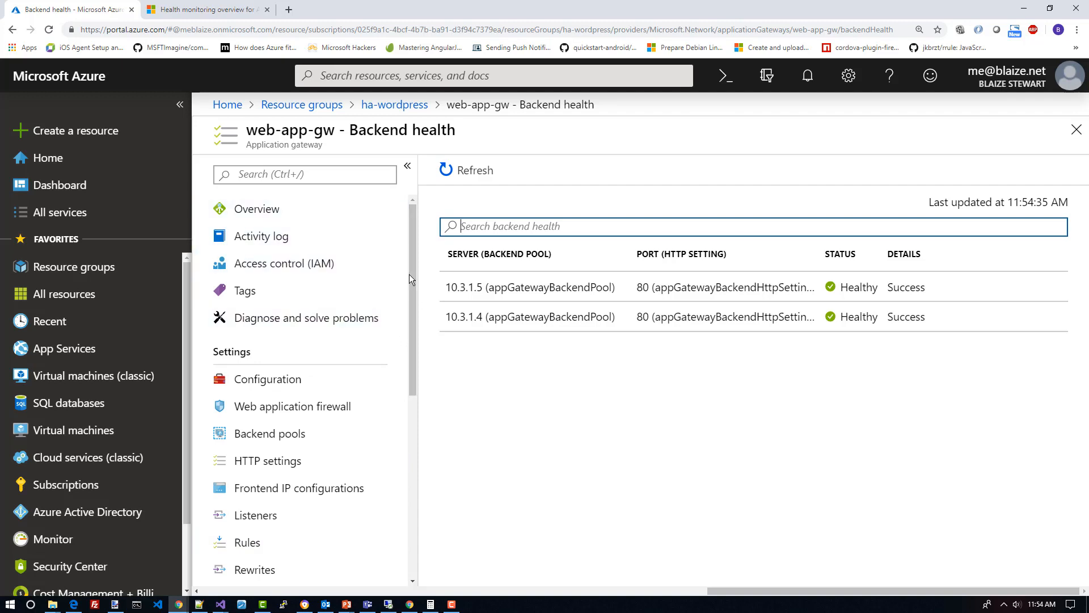
pyautogui.click(256, 209)
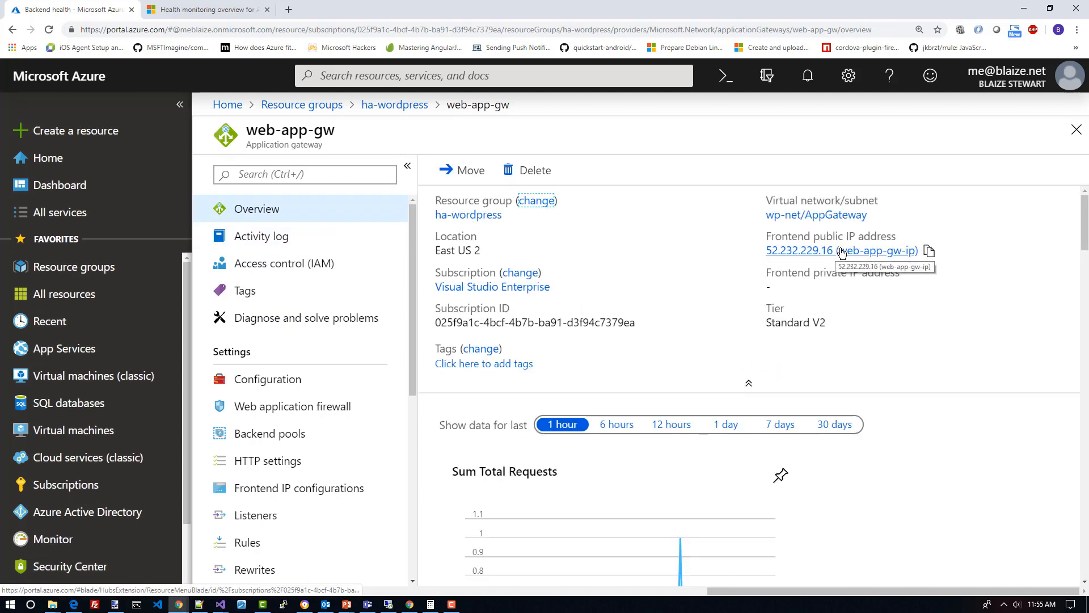
pyautogui.click(928, 251)
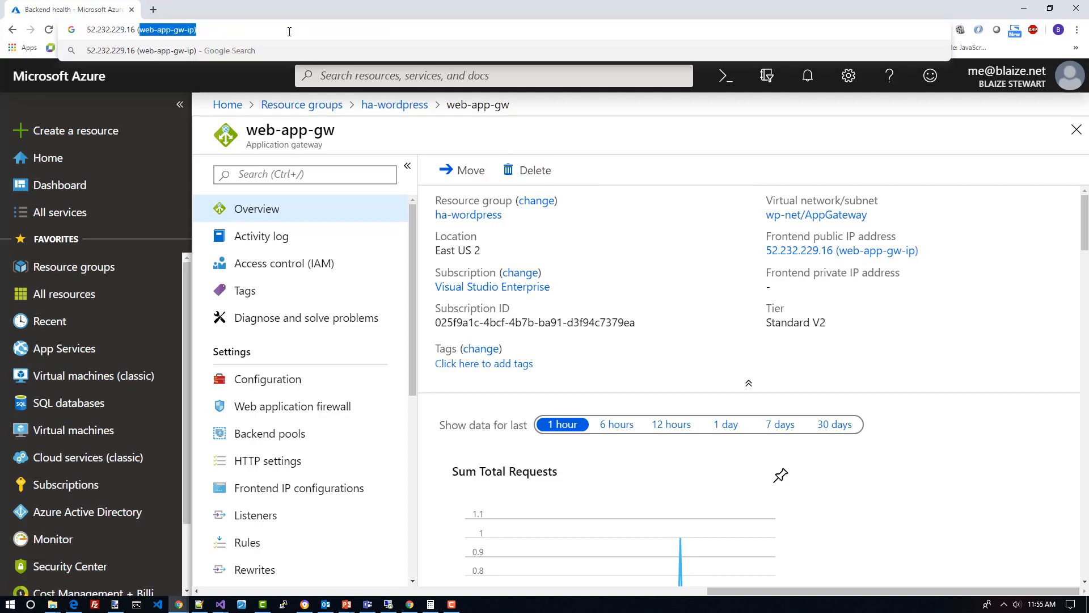
# Browse to 52.232.229.16 and view 'my awesome wp site' with its Hello world! post
pyautogui.write('ht')
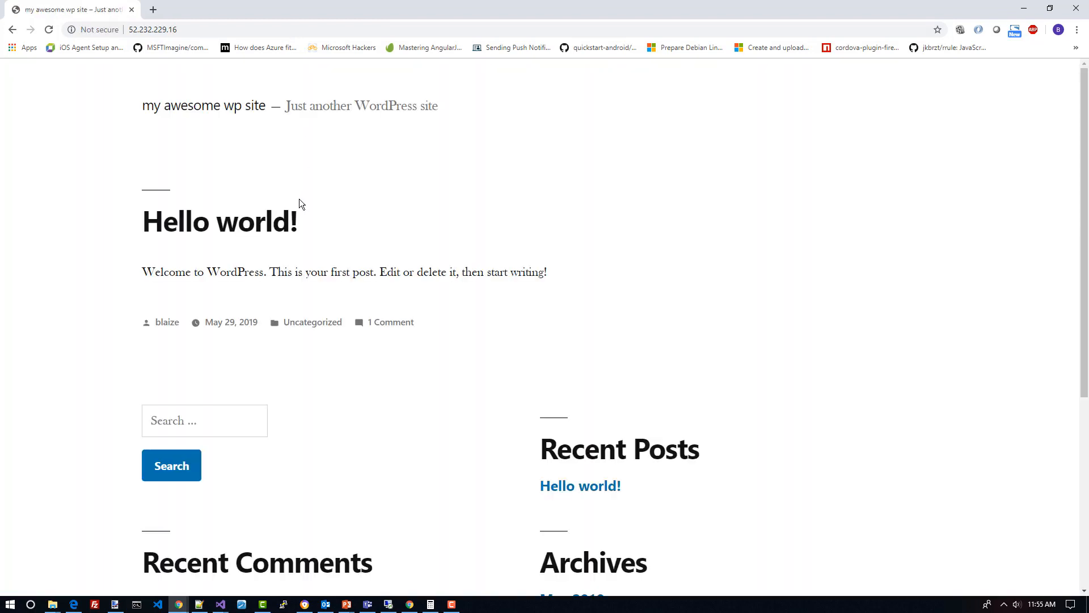
pyautogui.moveTo(250, 352)
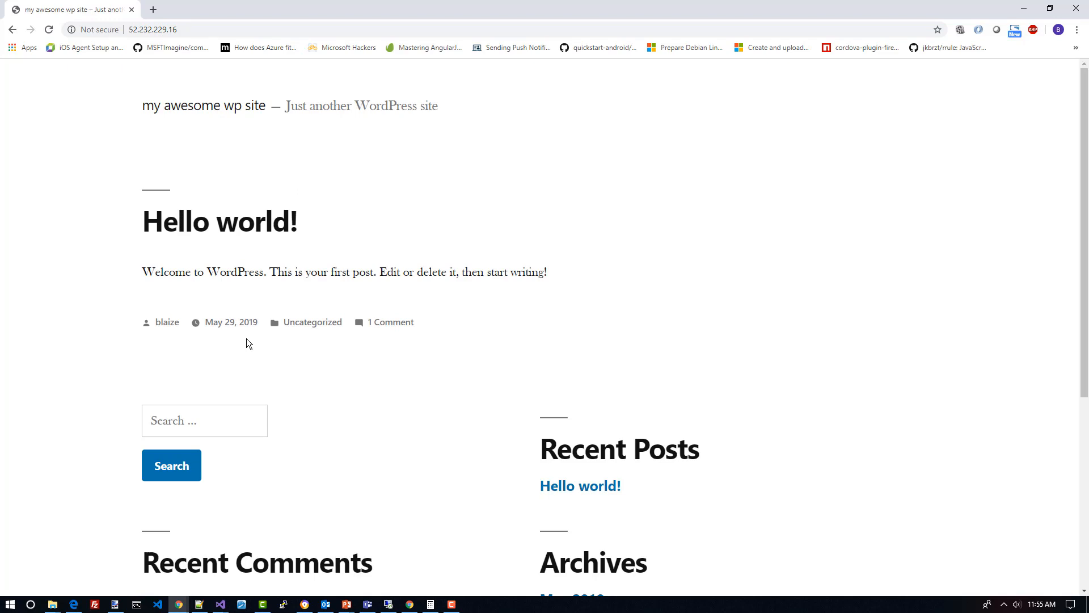
pyautogui.moveTo(247, 277)
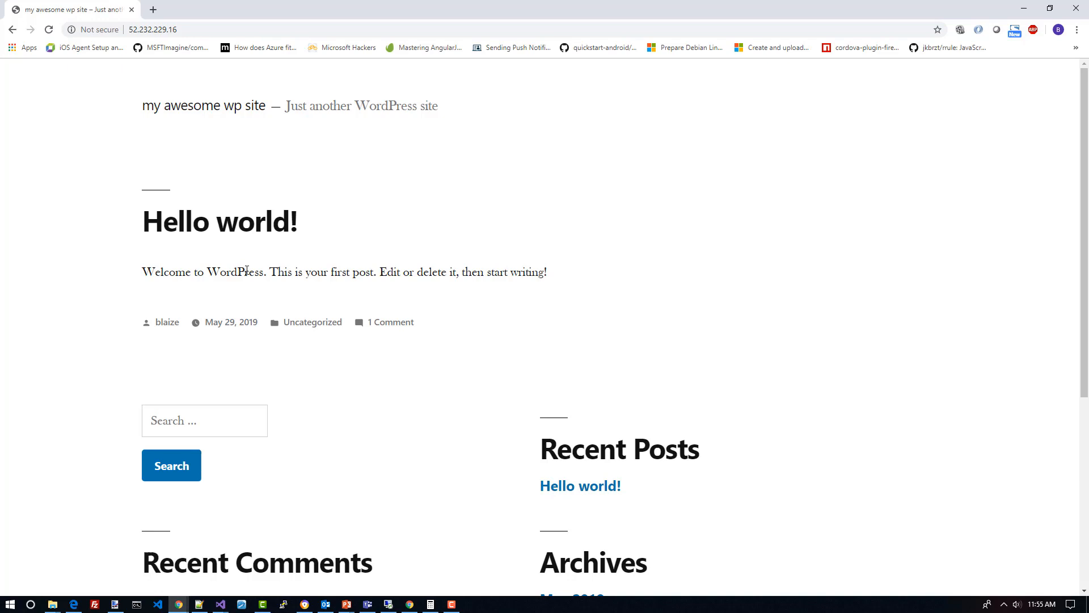
pyautogui.scroll(-3)
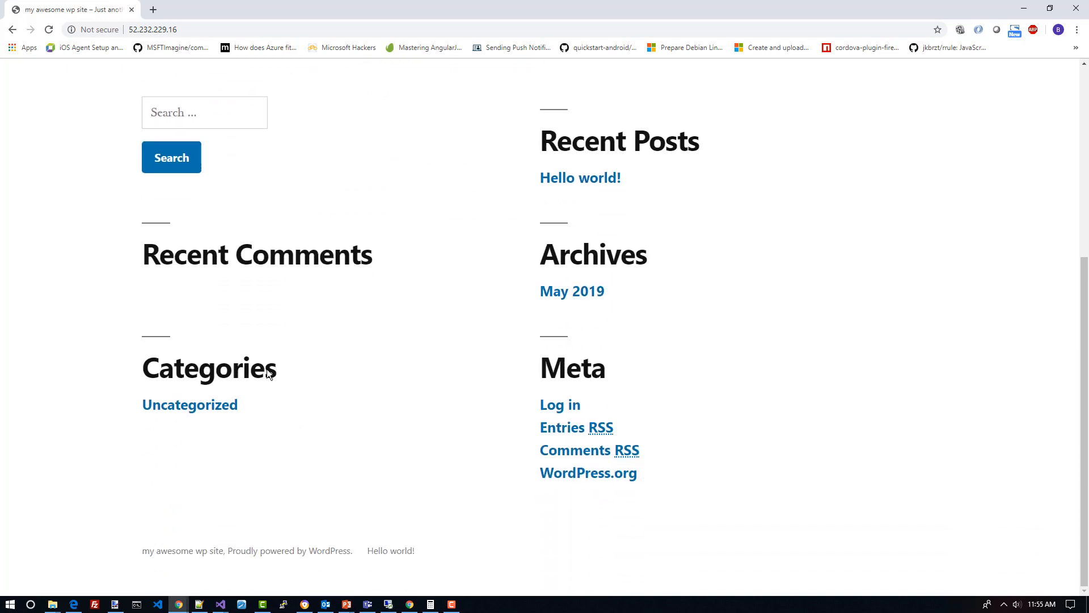
pyautogui.scroll(3)
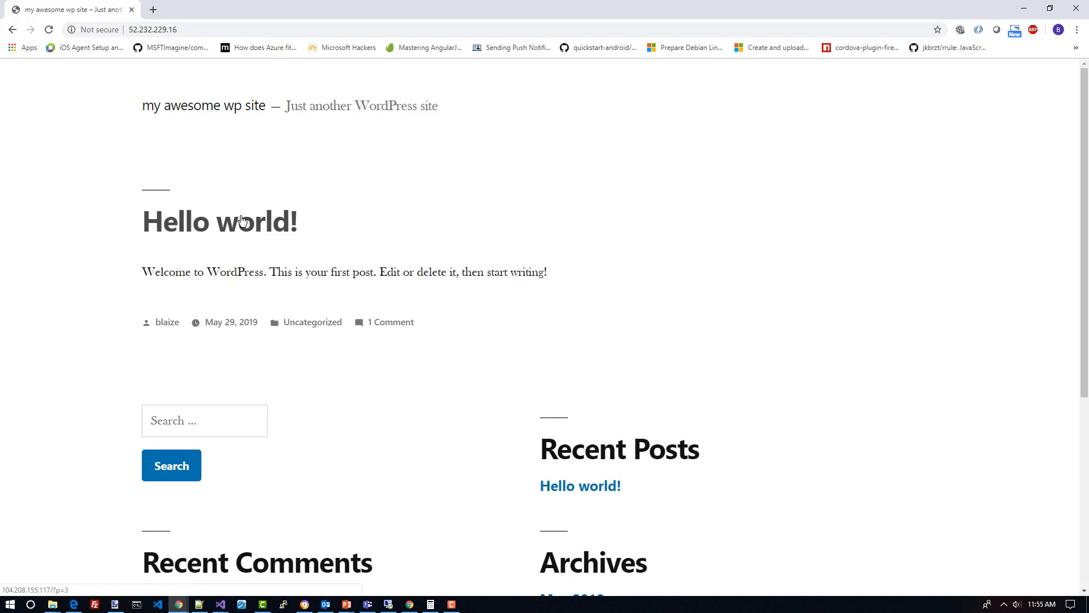
pyautogui.moveTo(282, 177)
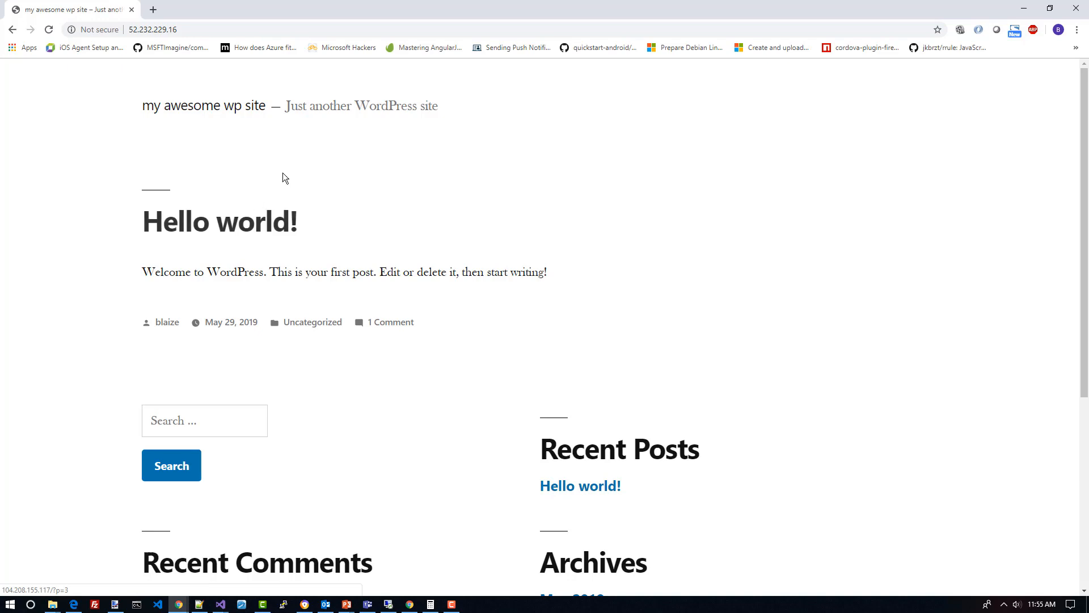
pyautogui.moveTo(281, 207)
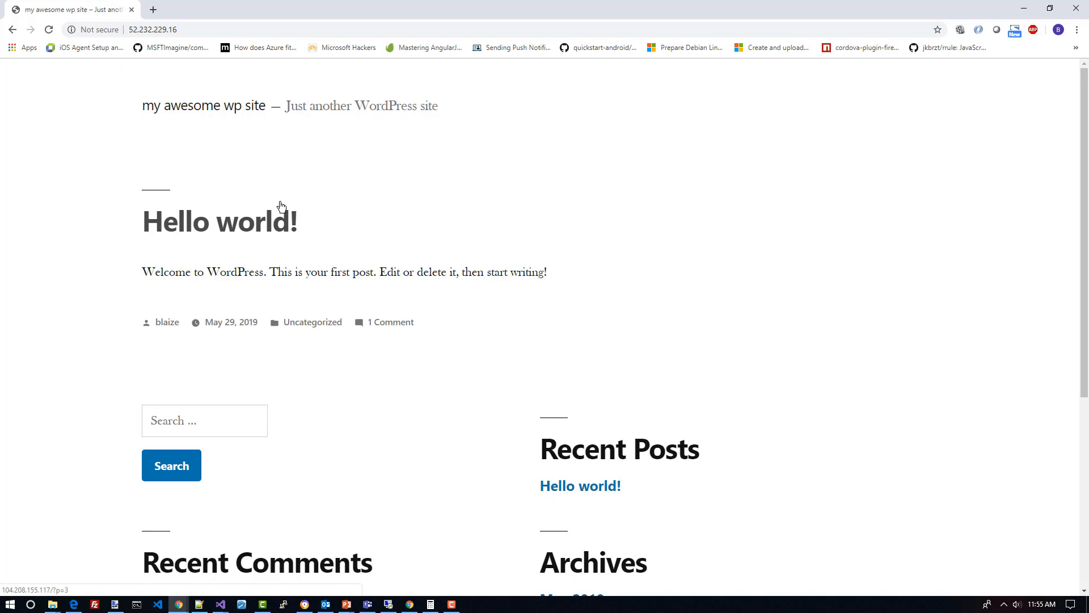
pyautogui.moveTo(48, 339)
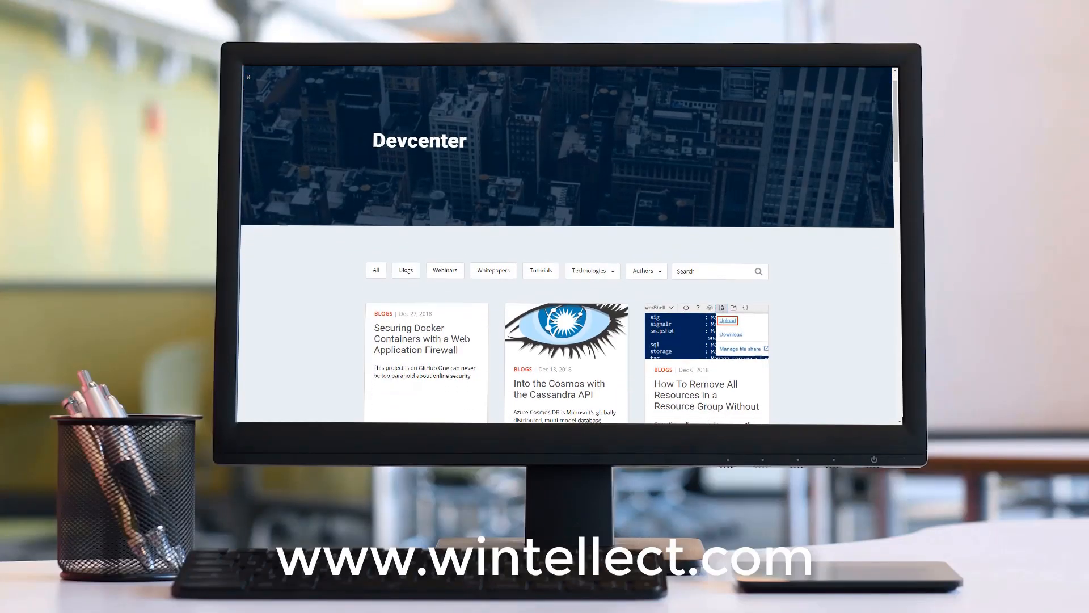
pyautogui.scroll(-3)
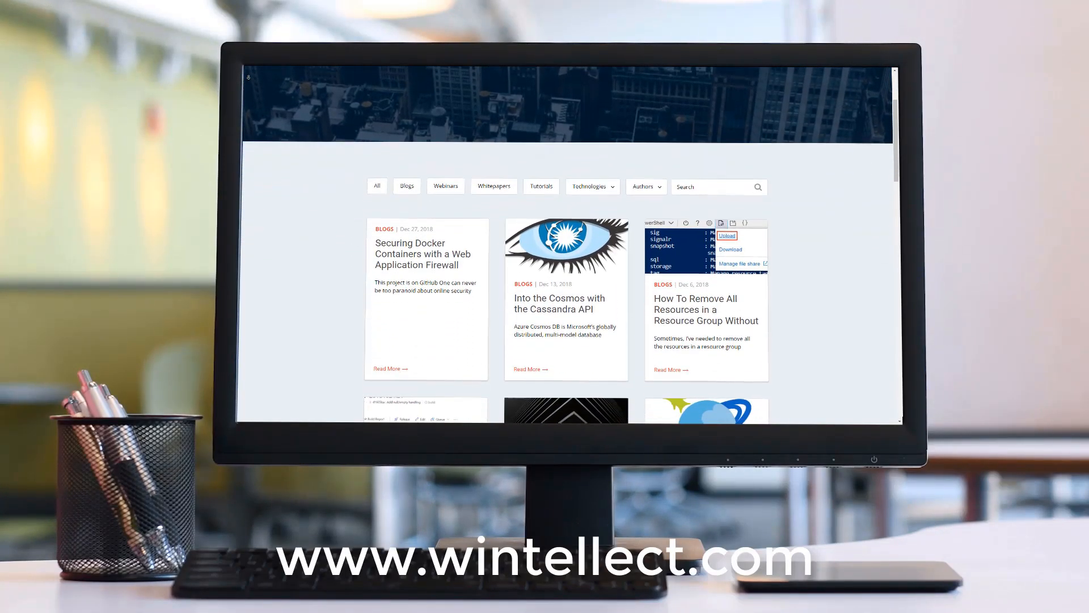
pyautogui.scroll(3)
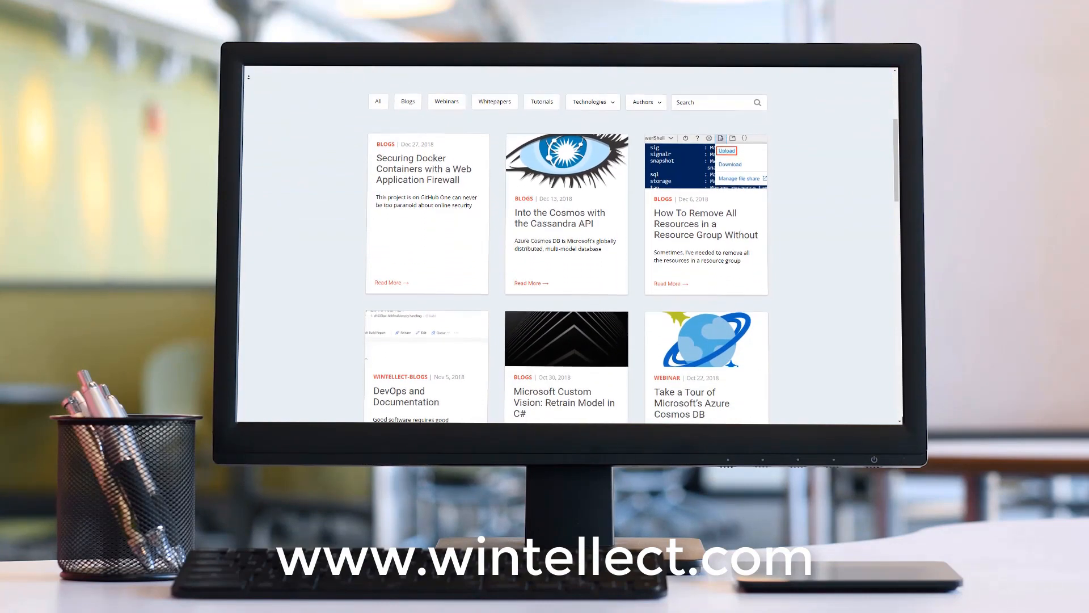
pyautogui.scroll(-3)
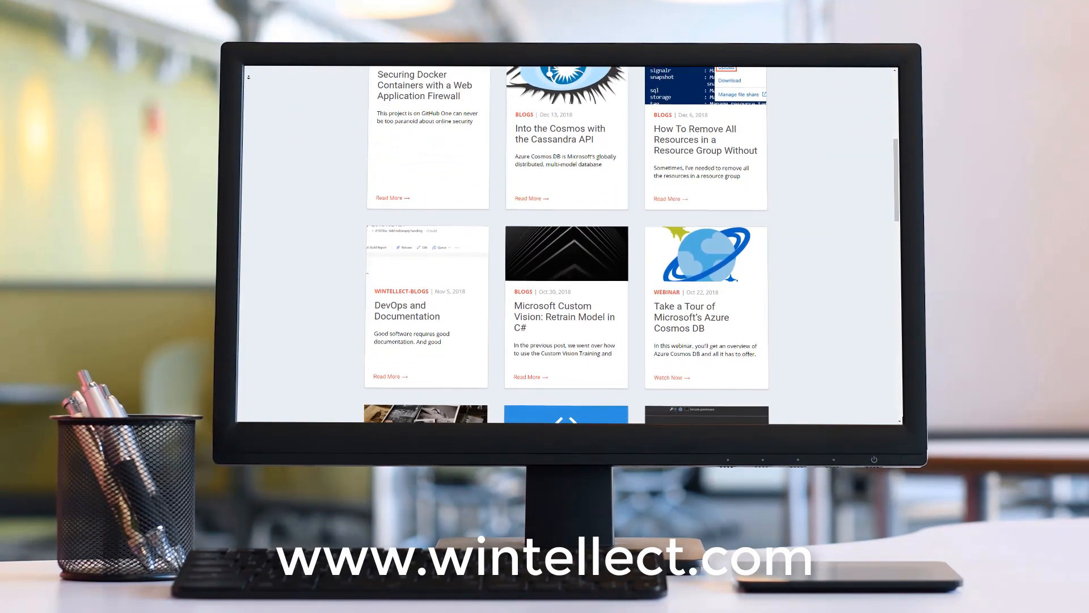
pyautogui.scroll(-3)
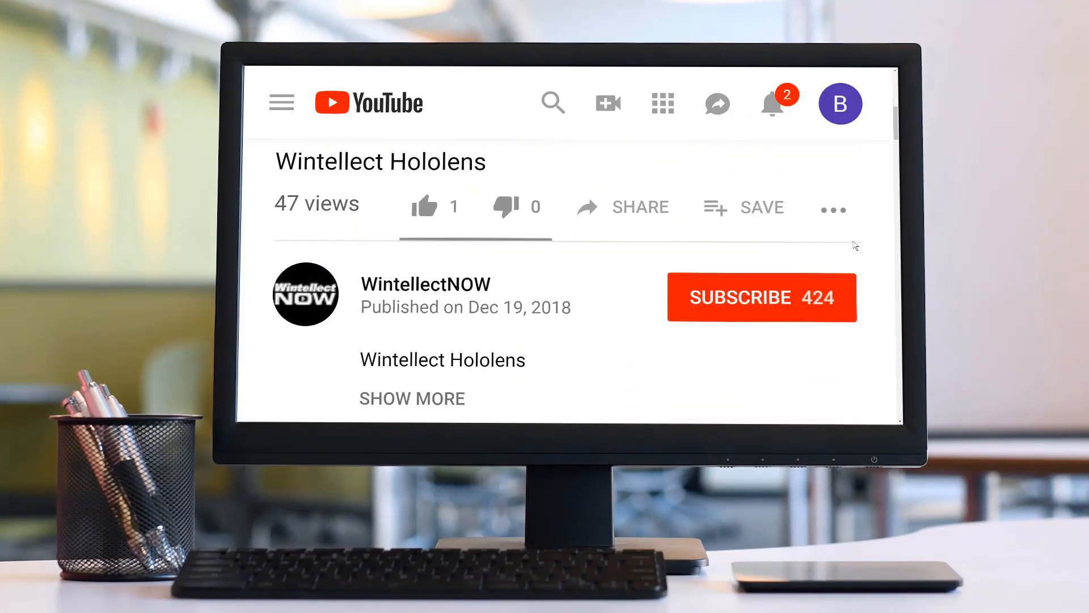
pyautogui.click(762, 297)
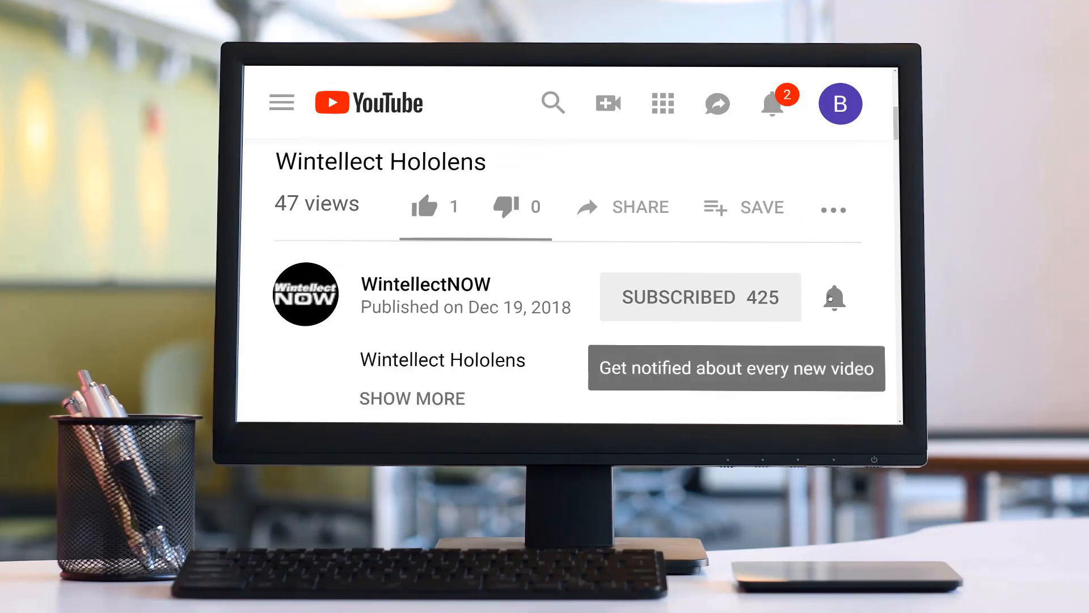
pyautogui.click(835, 297)
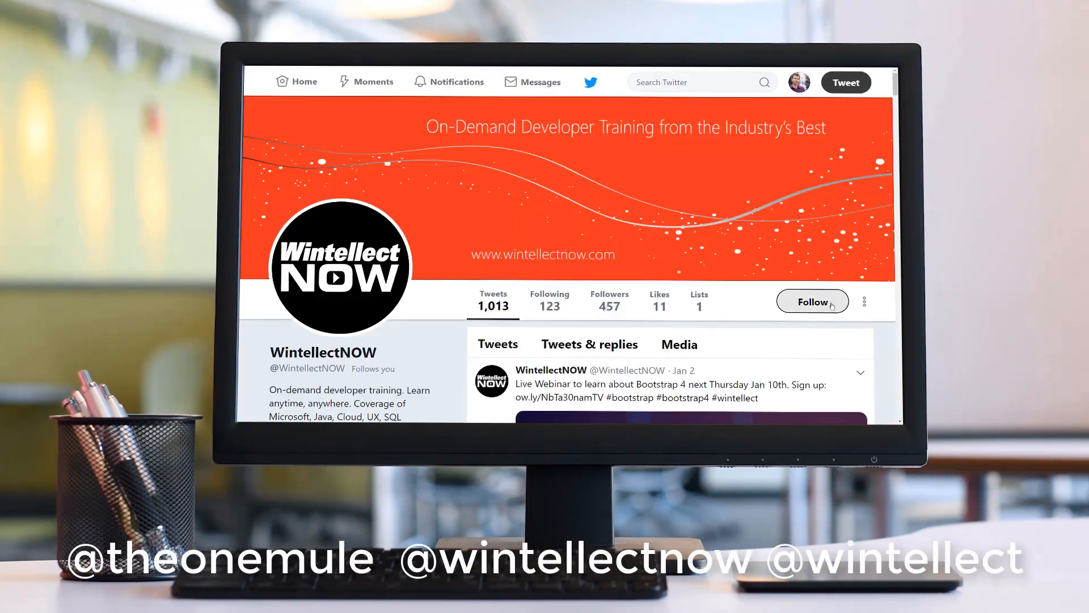
pyautogui.click(811, 301)
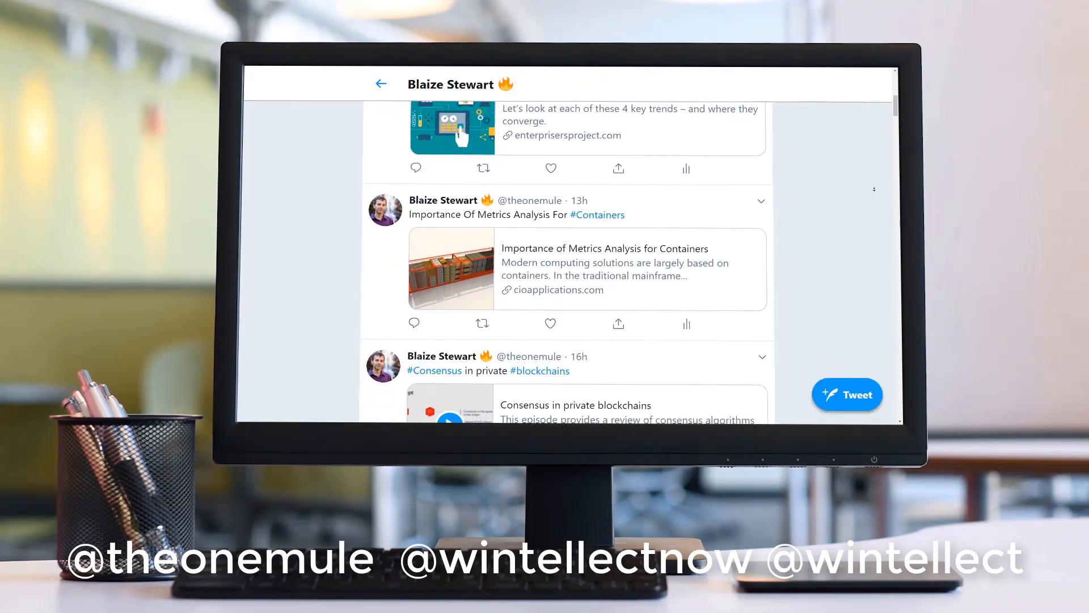
pyautogui.scroll(-3)
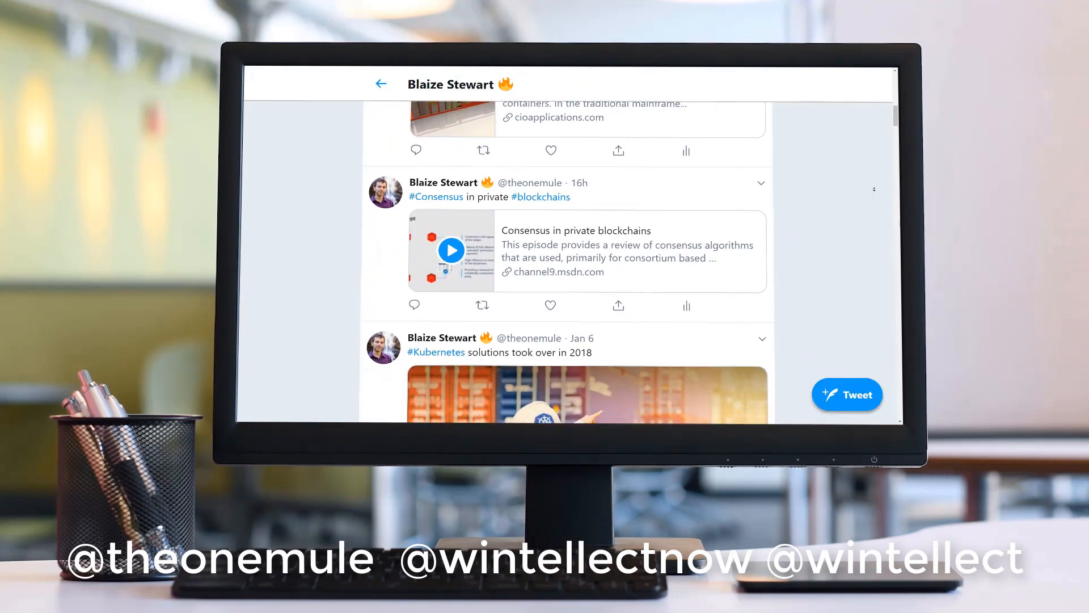
pyautogui.scroll(-3)
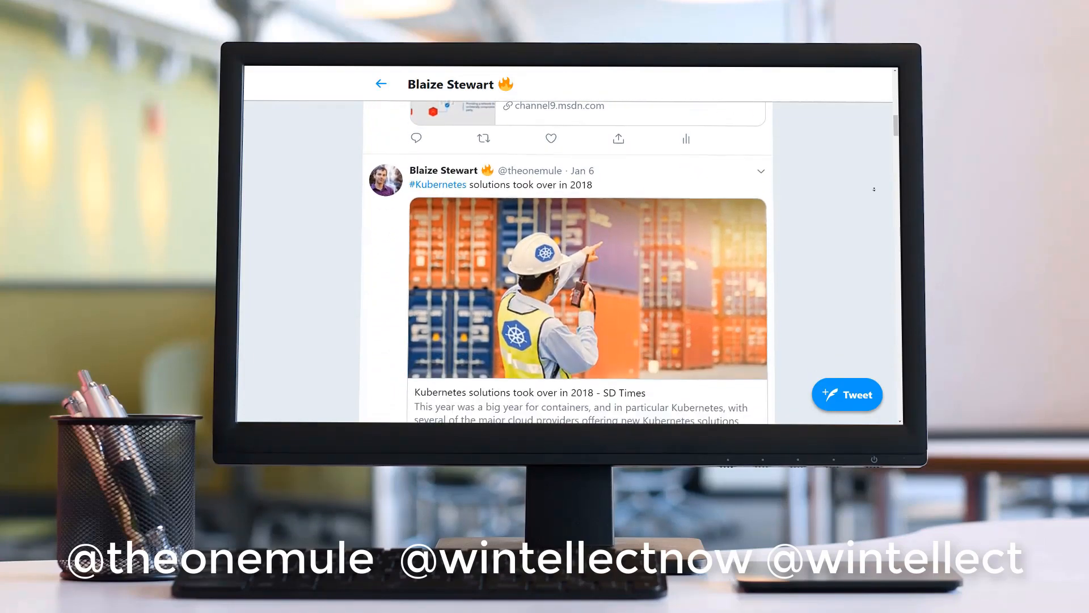